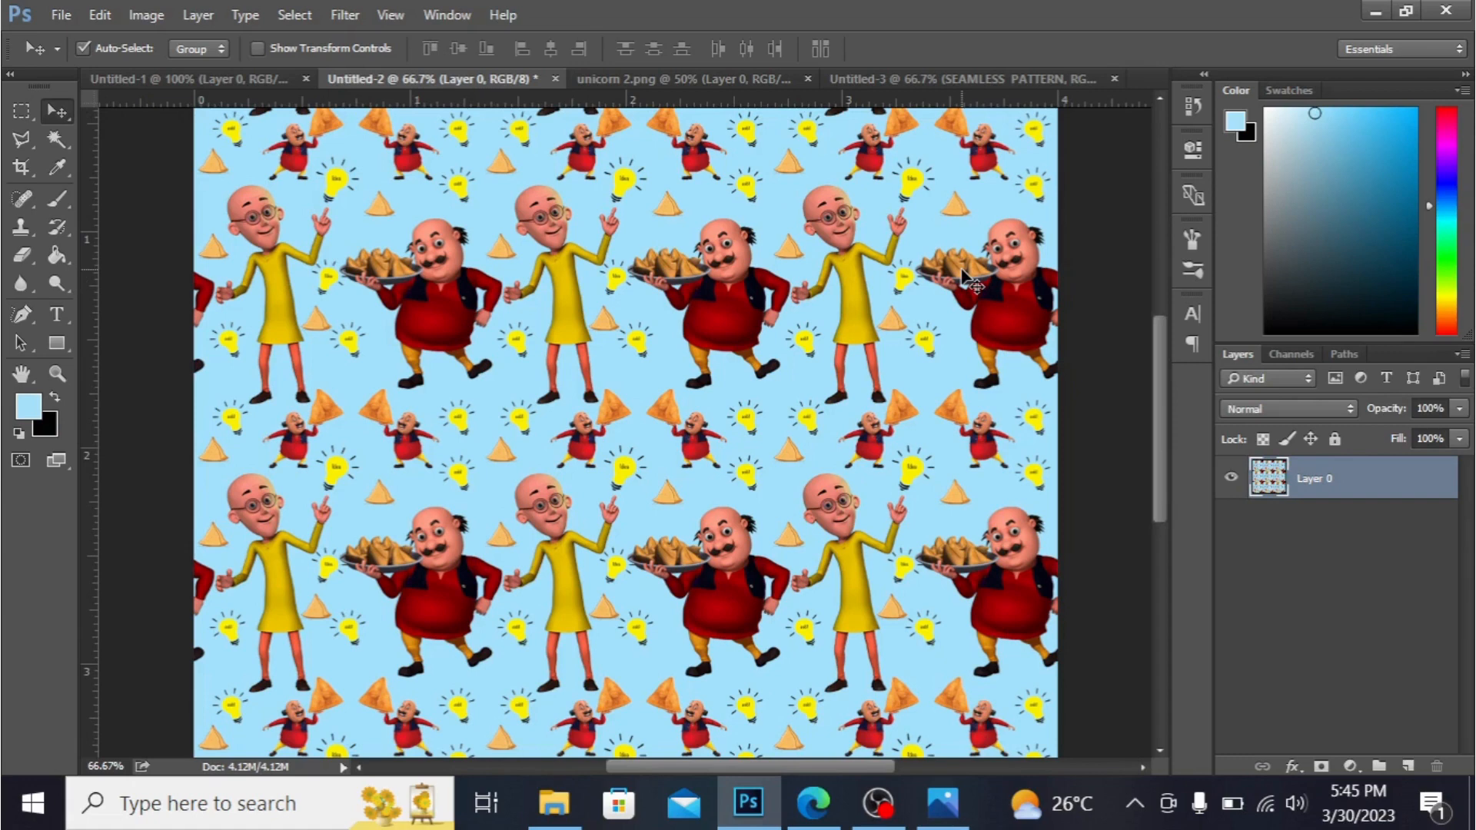
mouse_move(532, 11)
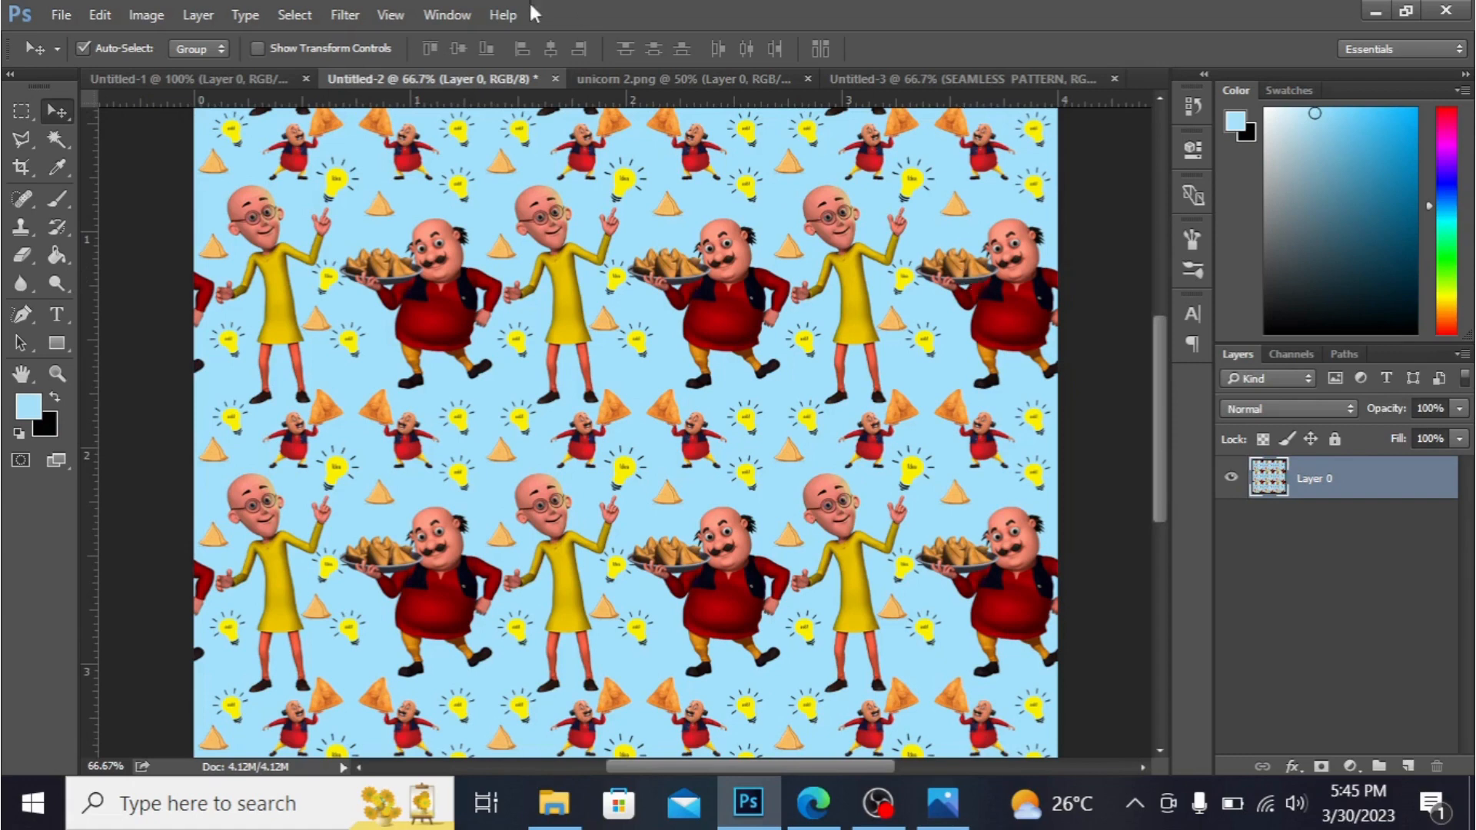
Step: Review the finished unicorn and cartoon pattern documents for reference
click(678, 79)
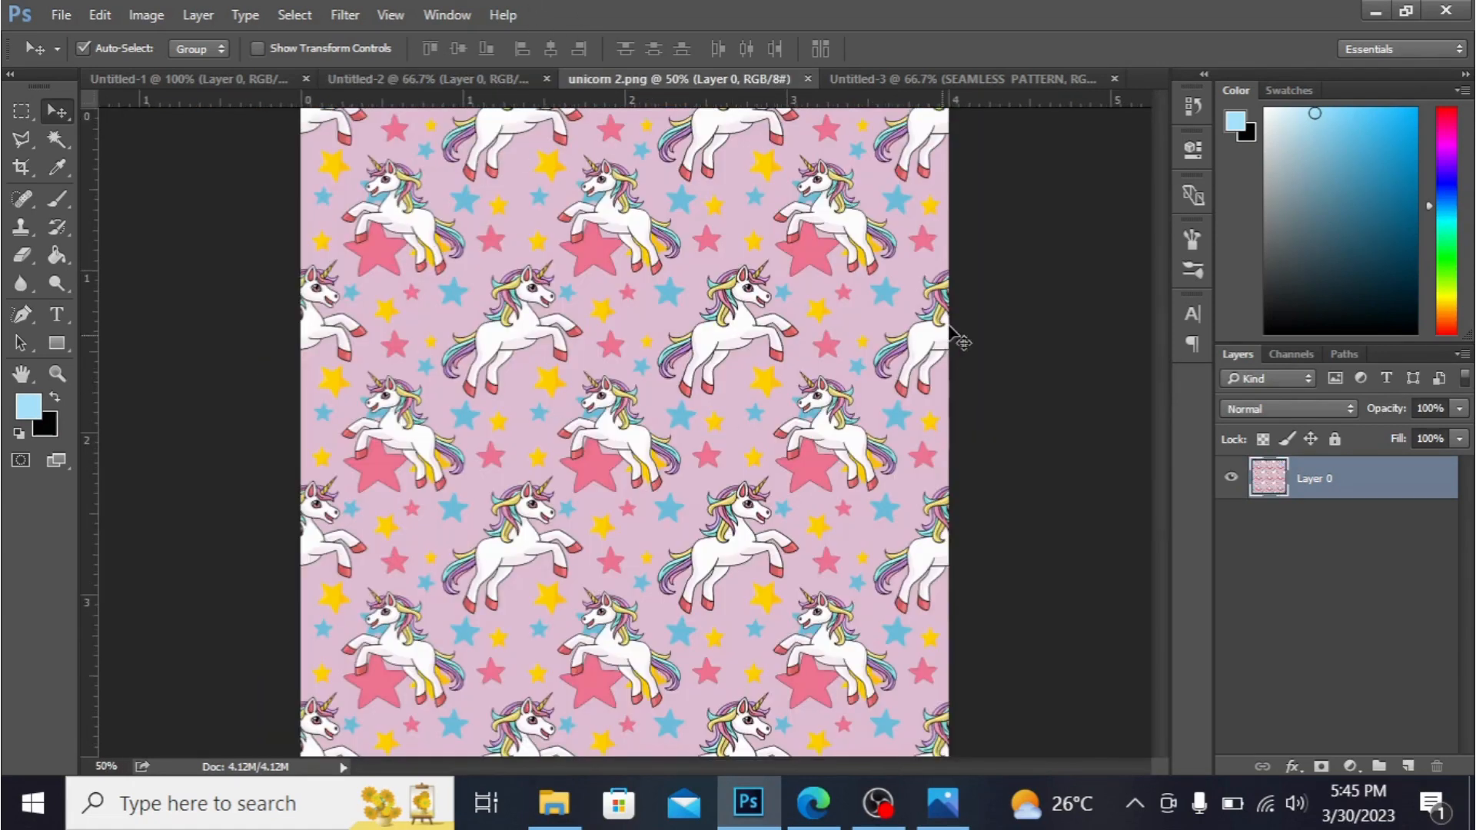
mouse_move(504, 320)
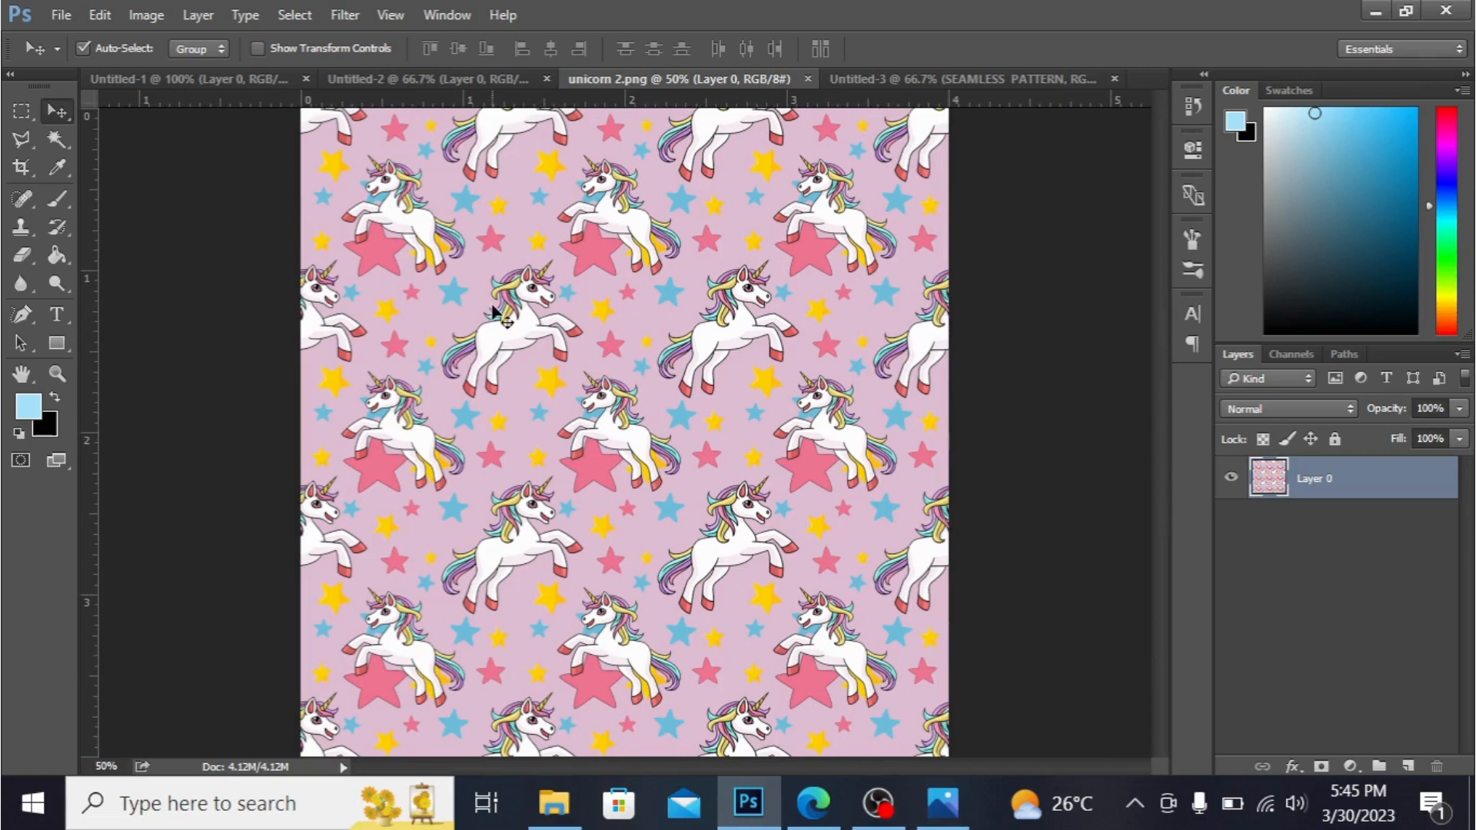
mouse_move(469, 188)
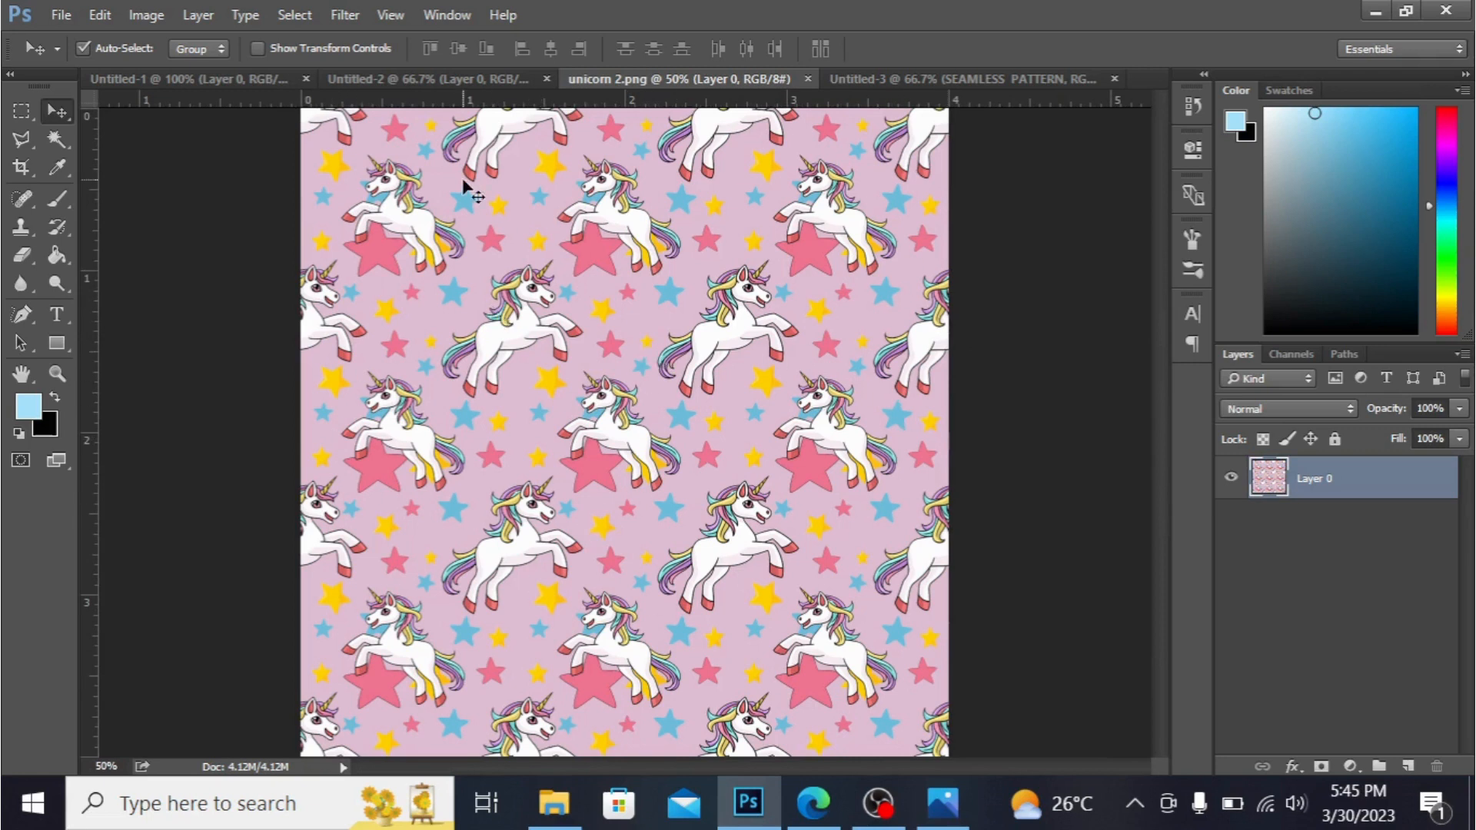
click(426, 78)
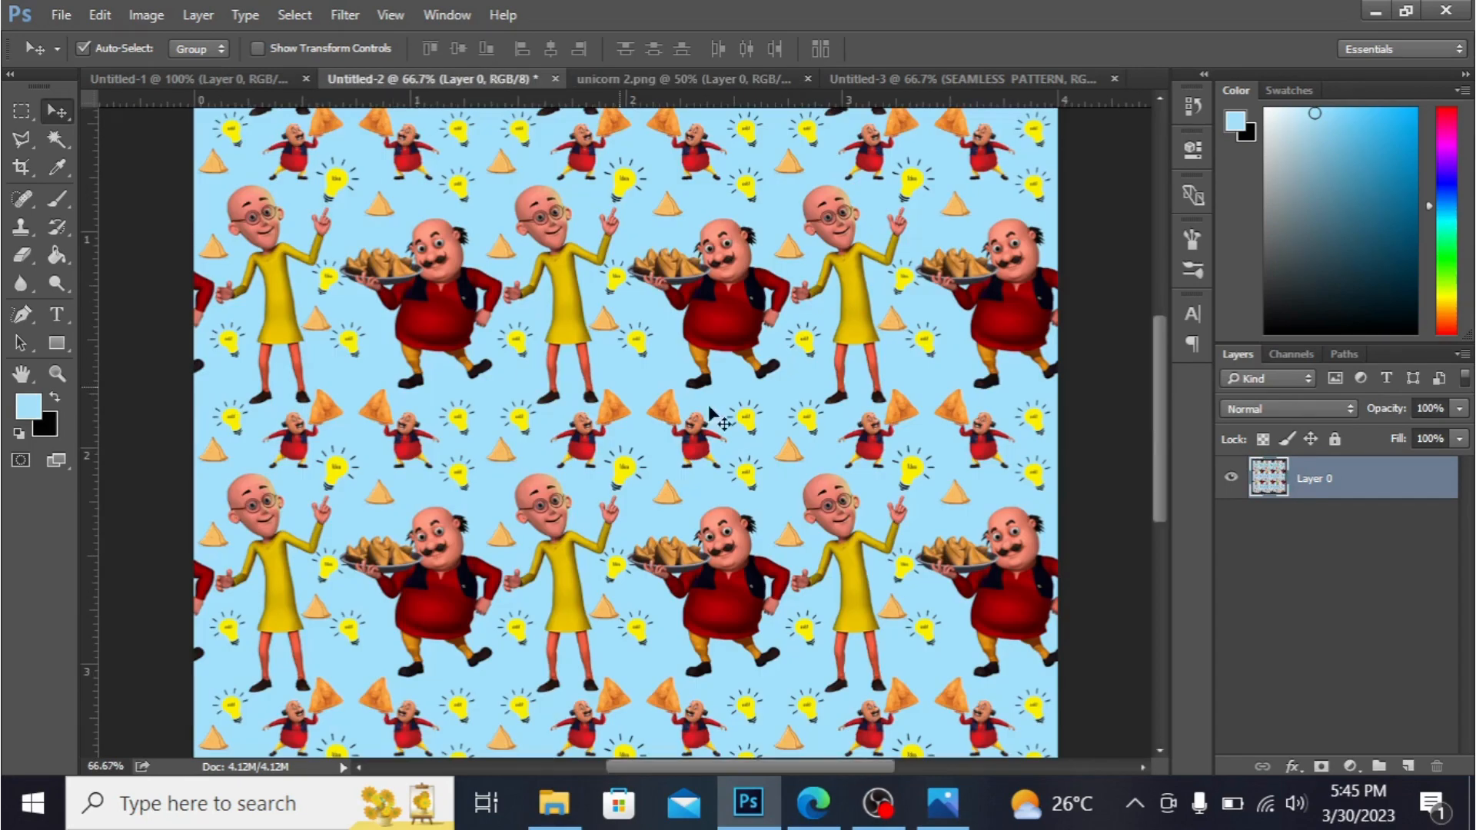
mouse_move(601, 452)
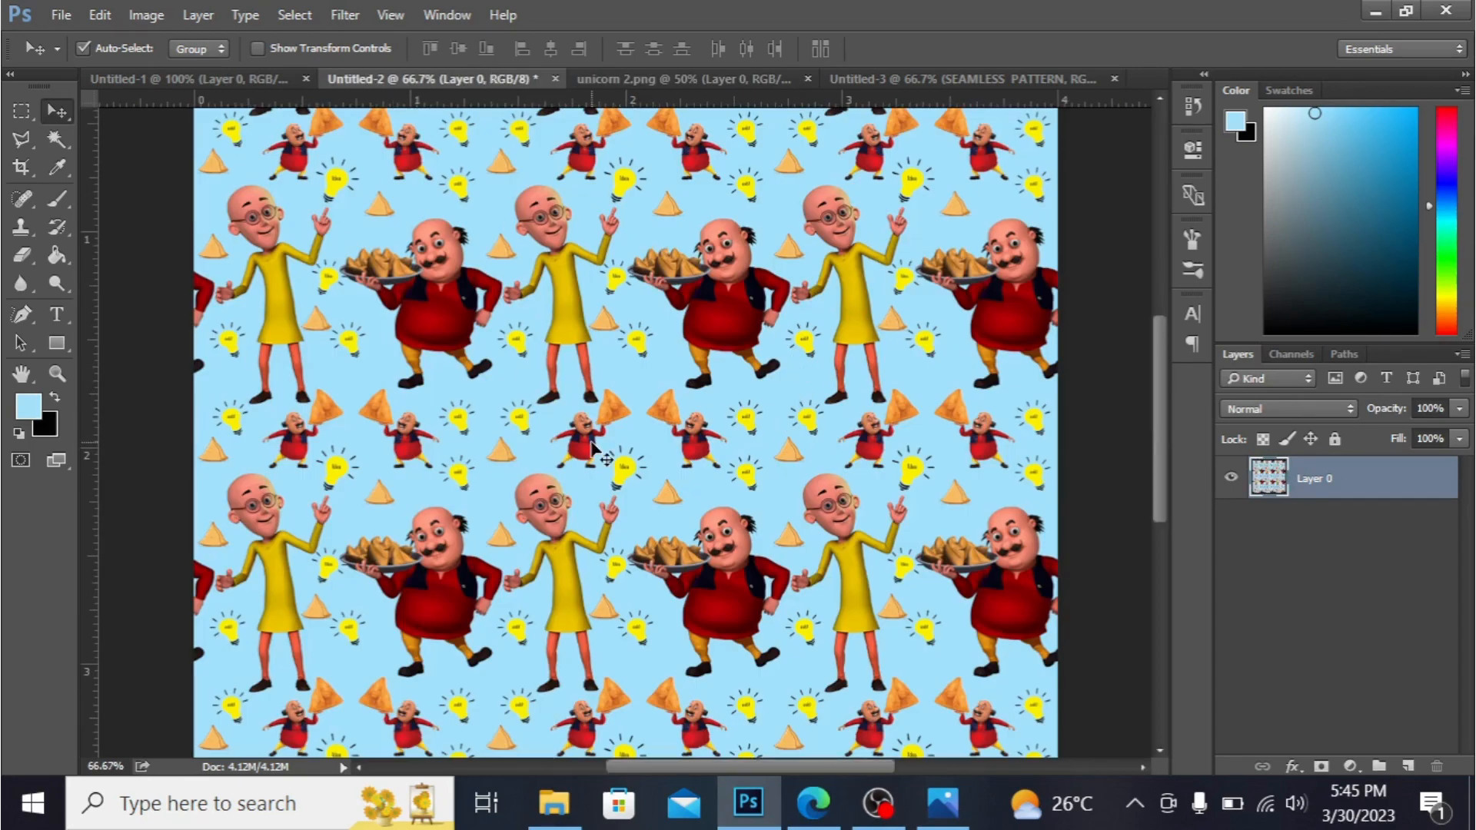
mouse_move(735, 342)
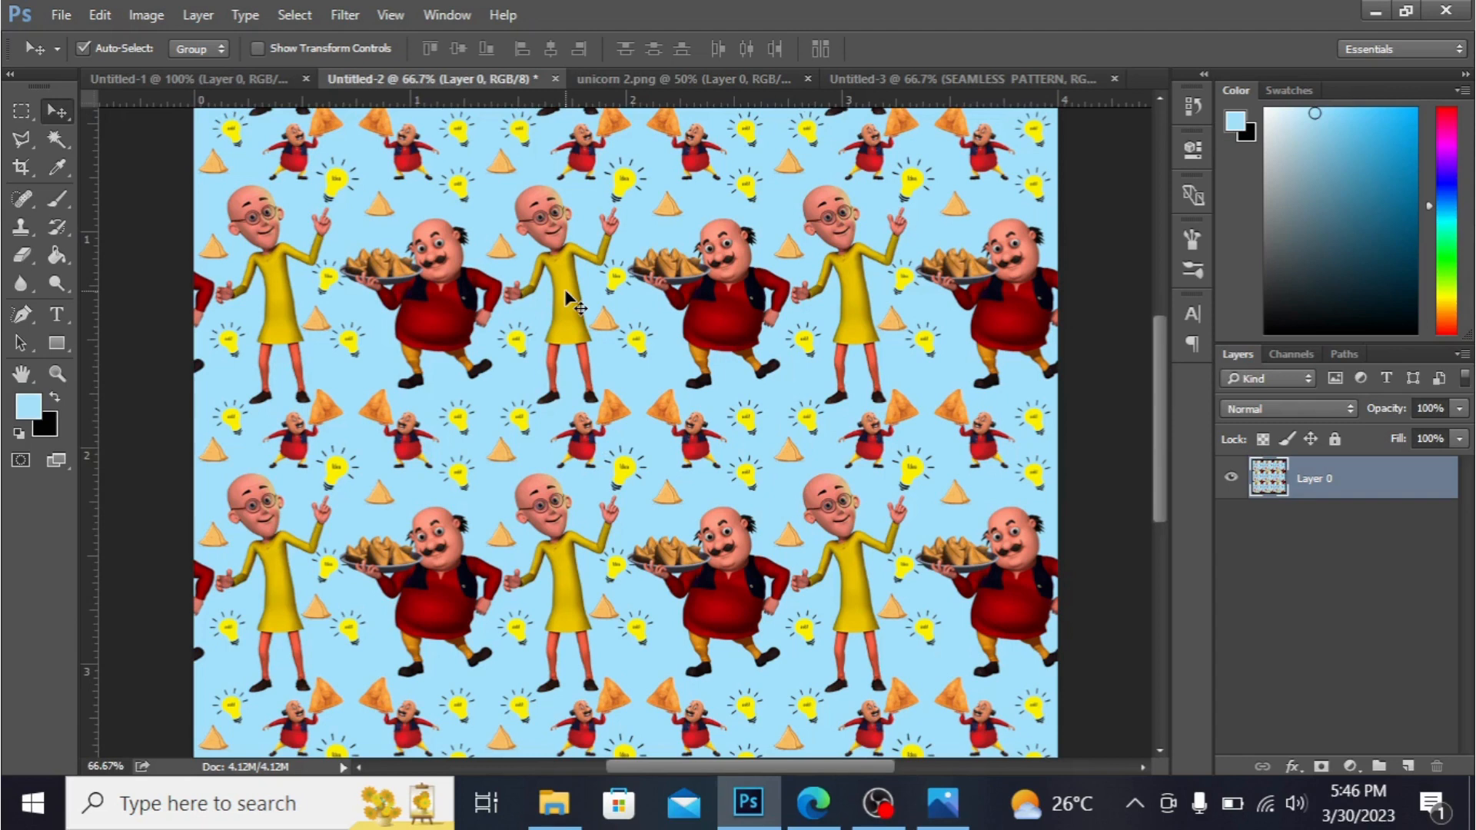
mouse_move(909, 146)
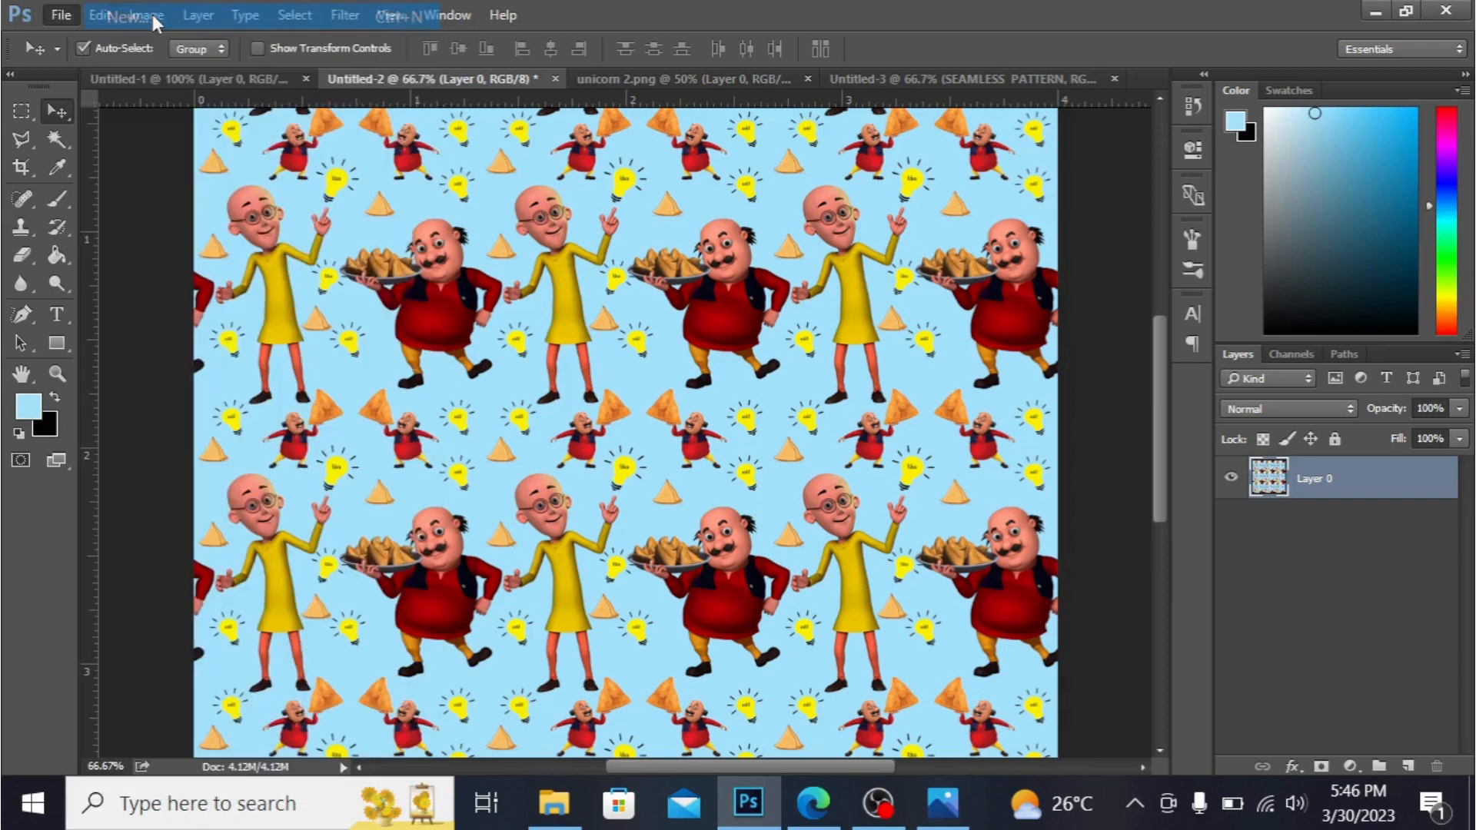
Step: Create a new blank 400 × 400 px document at 300 pixels/inch
click(60, 15)
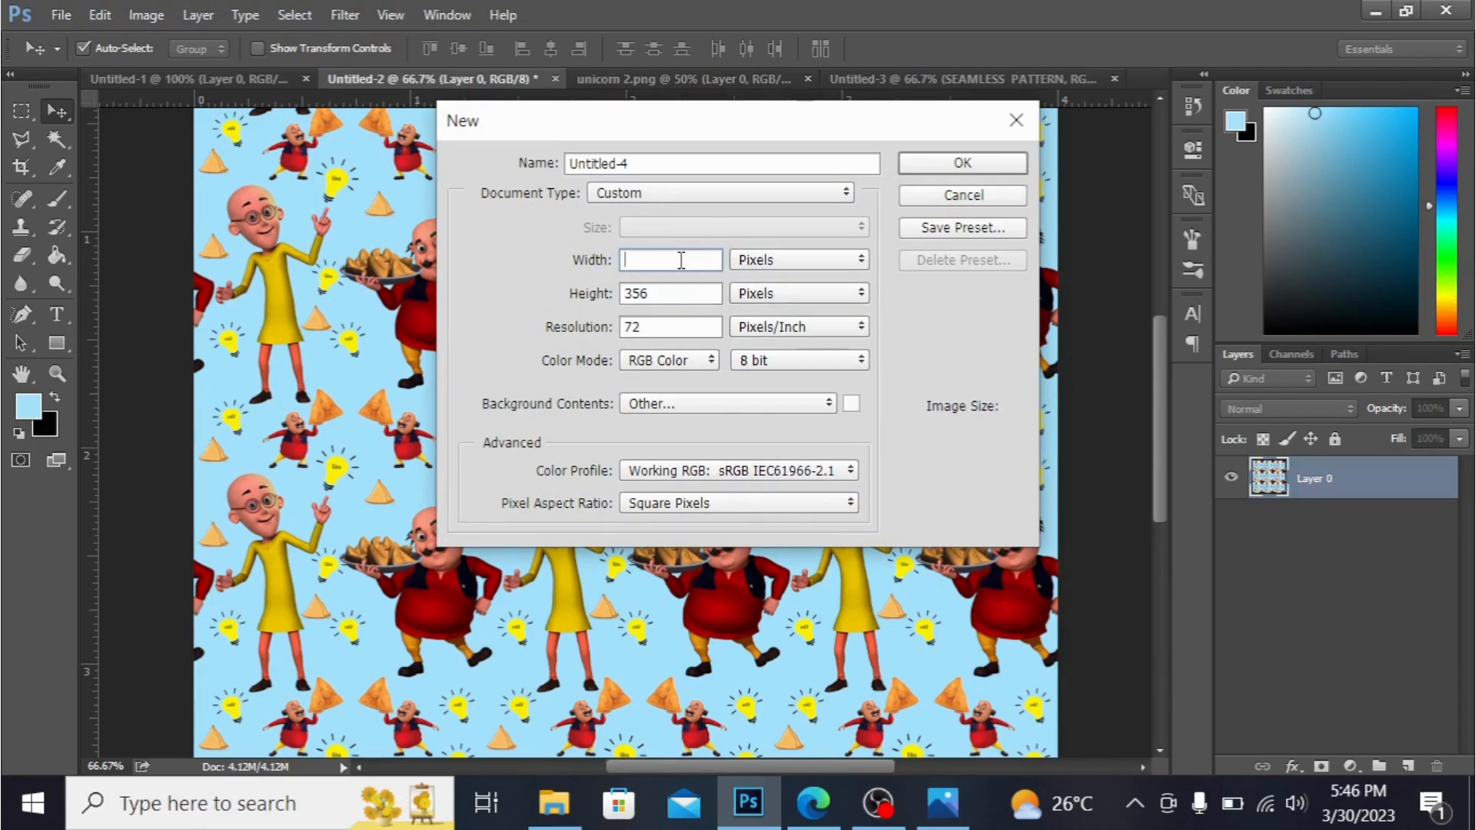
text(400)
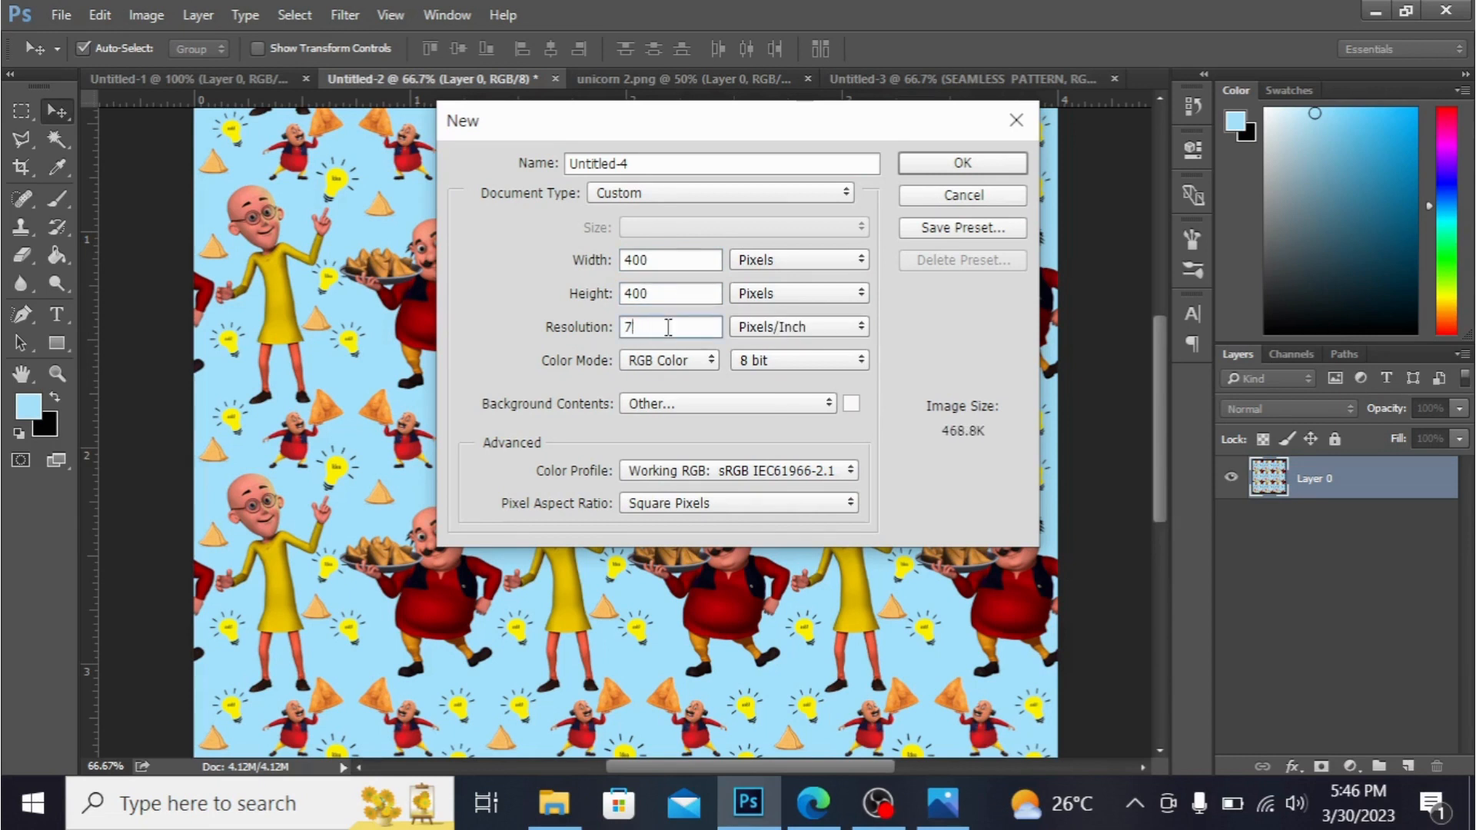
text(300)
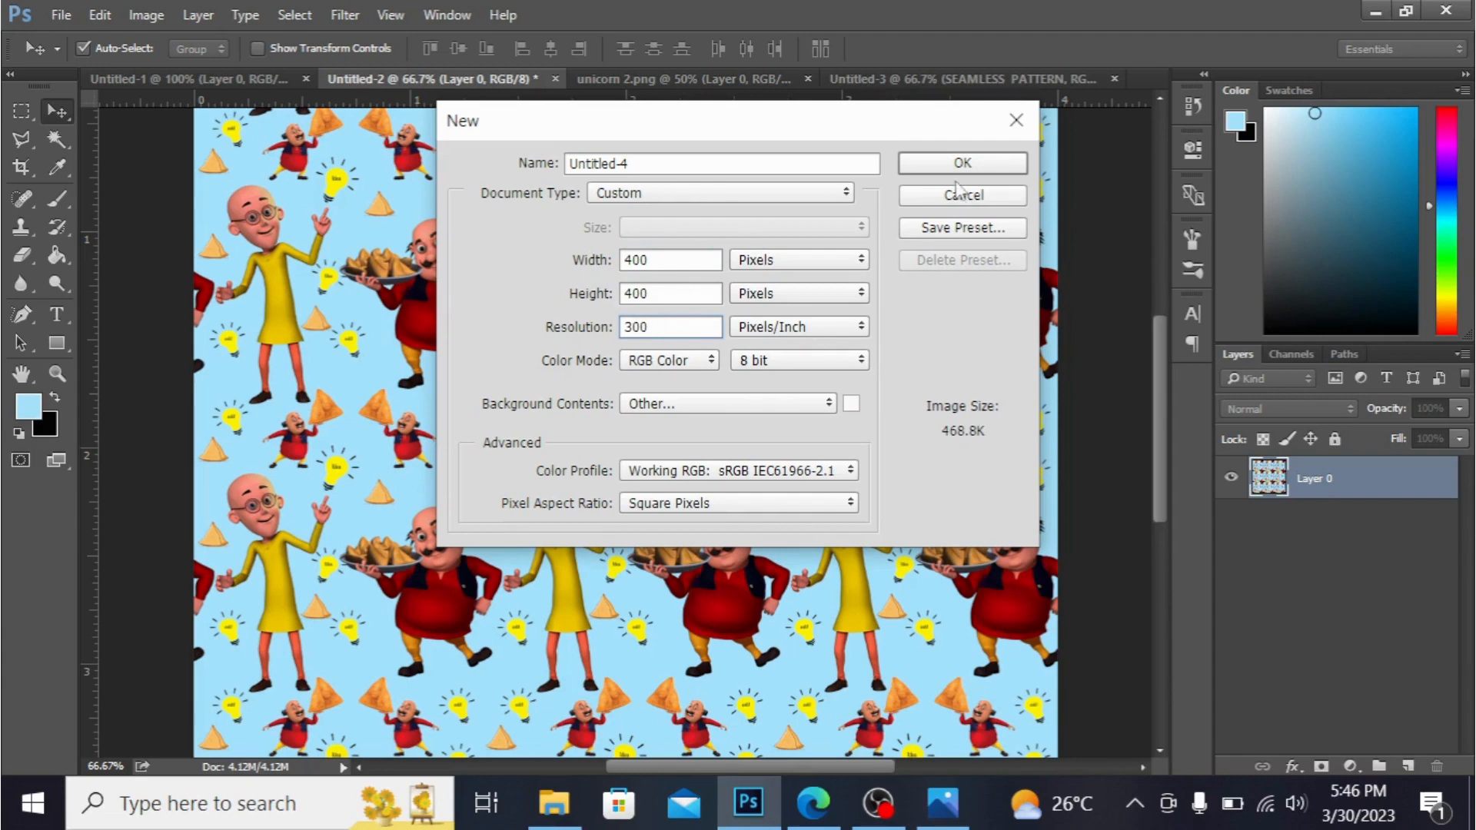
click(961, 161)
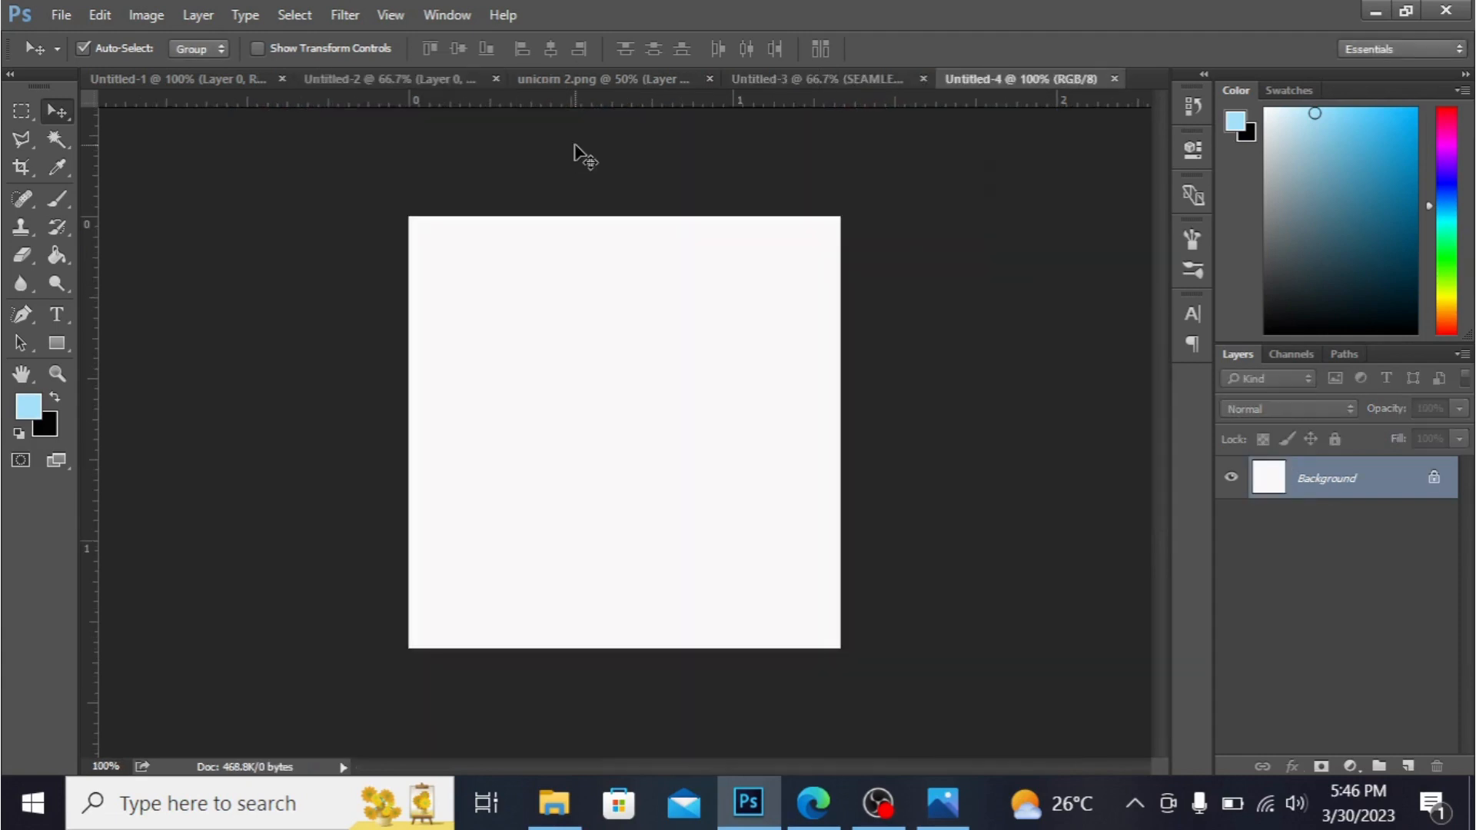
Step: Dismiss the Layer Style dialog and open the samosa-tray character PNG from the Desktop
double_click(1327, 479)
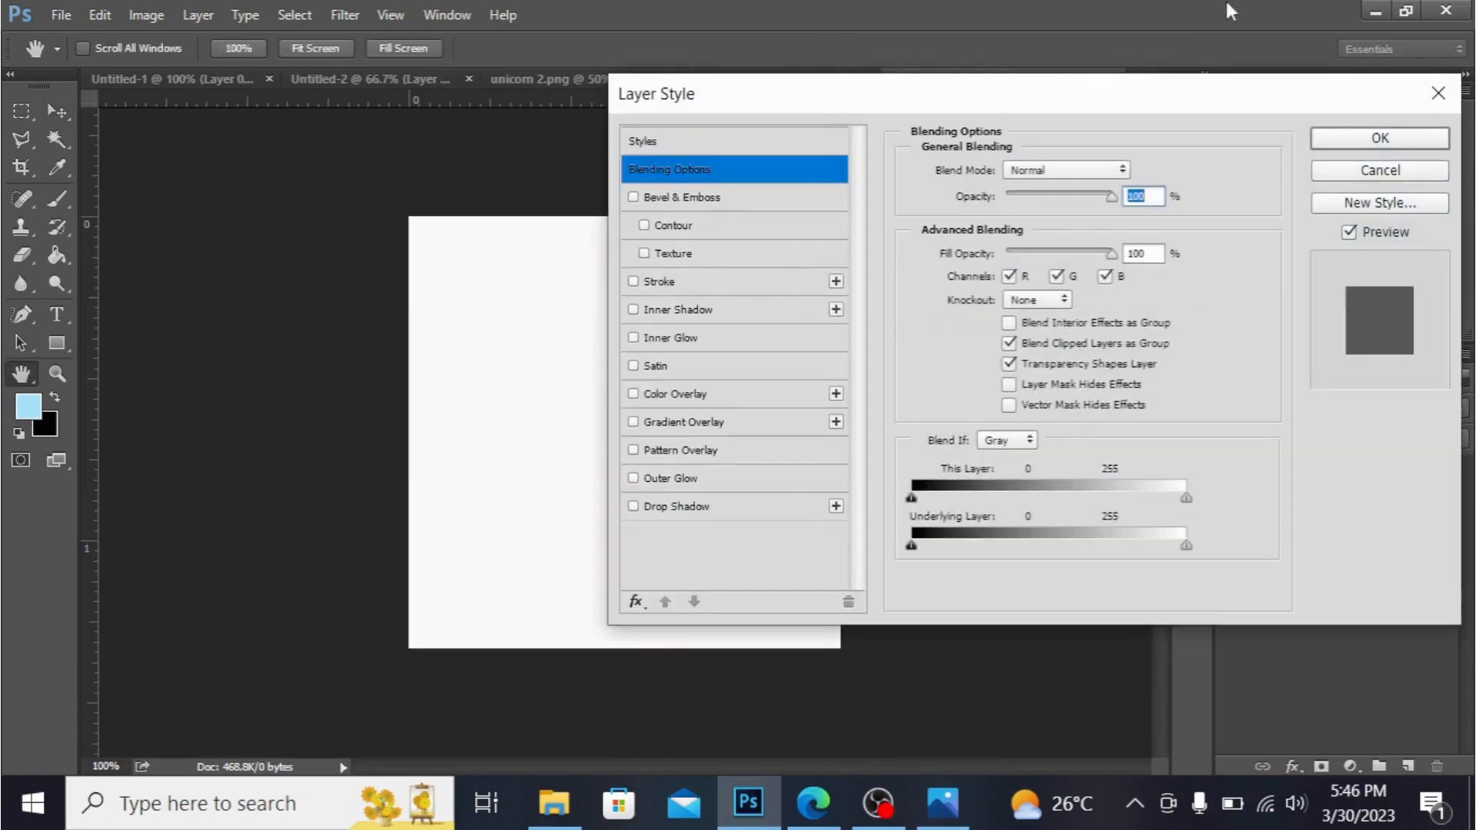
mouse_move(1439, 94)
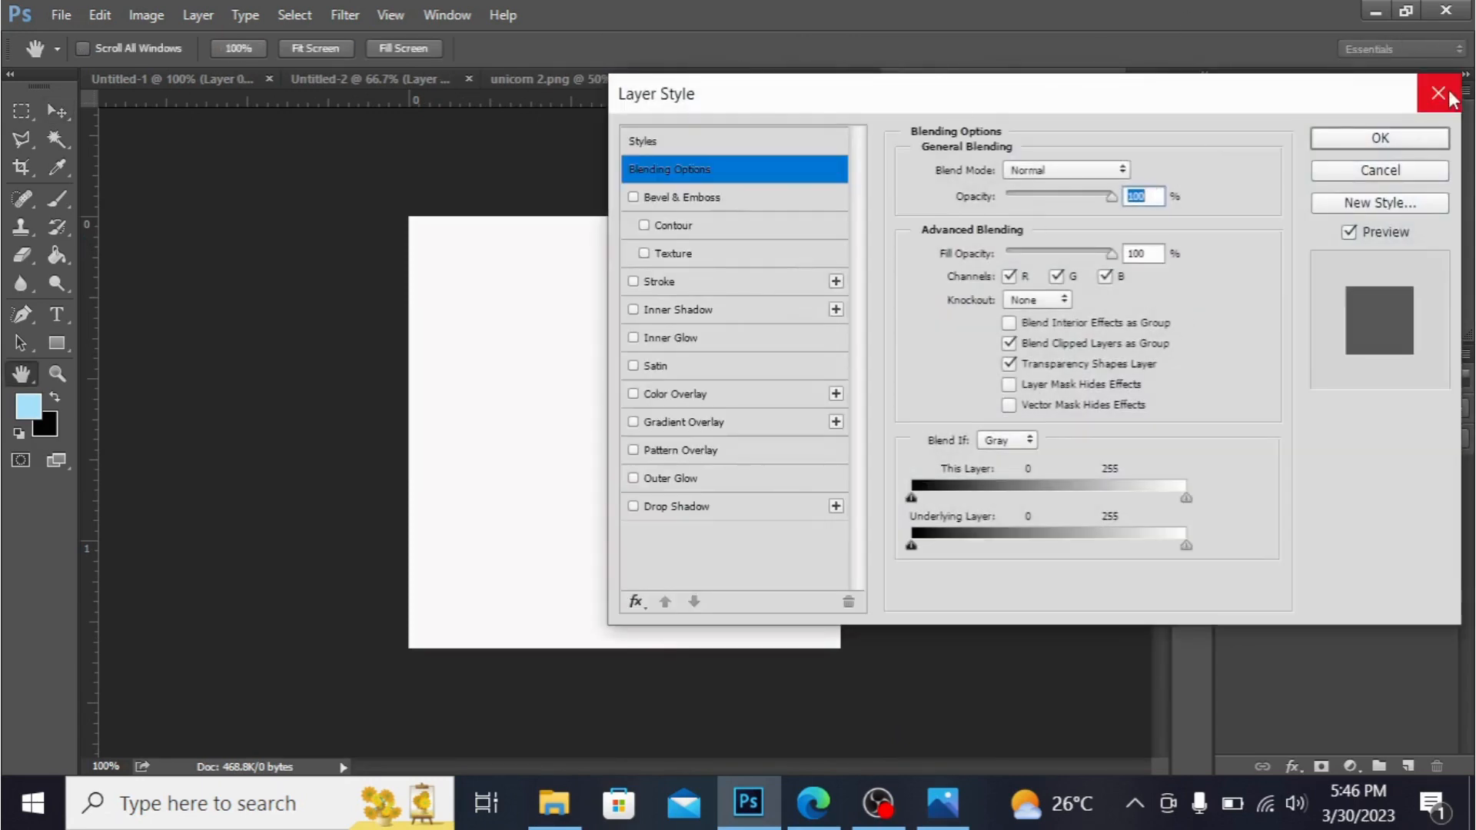
click(59, 15)
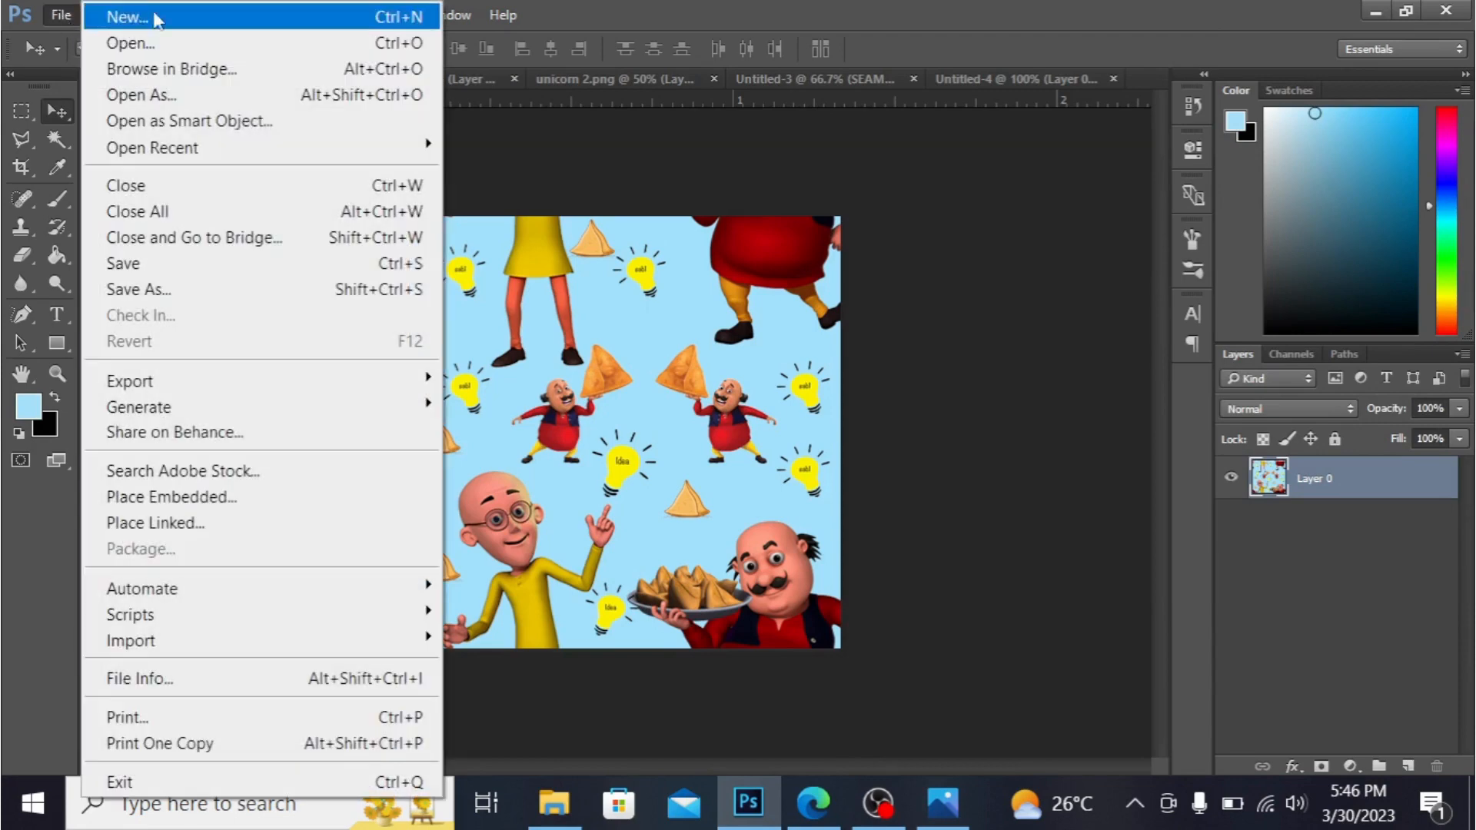
click(124, 17)
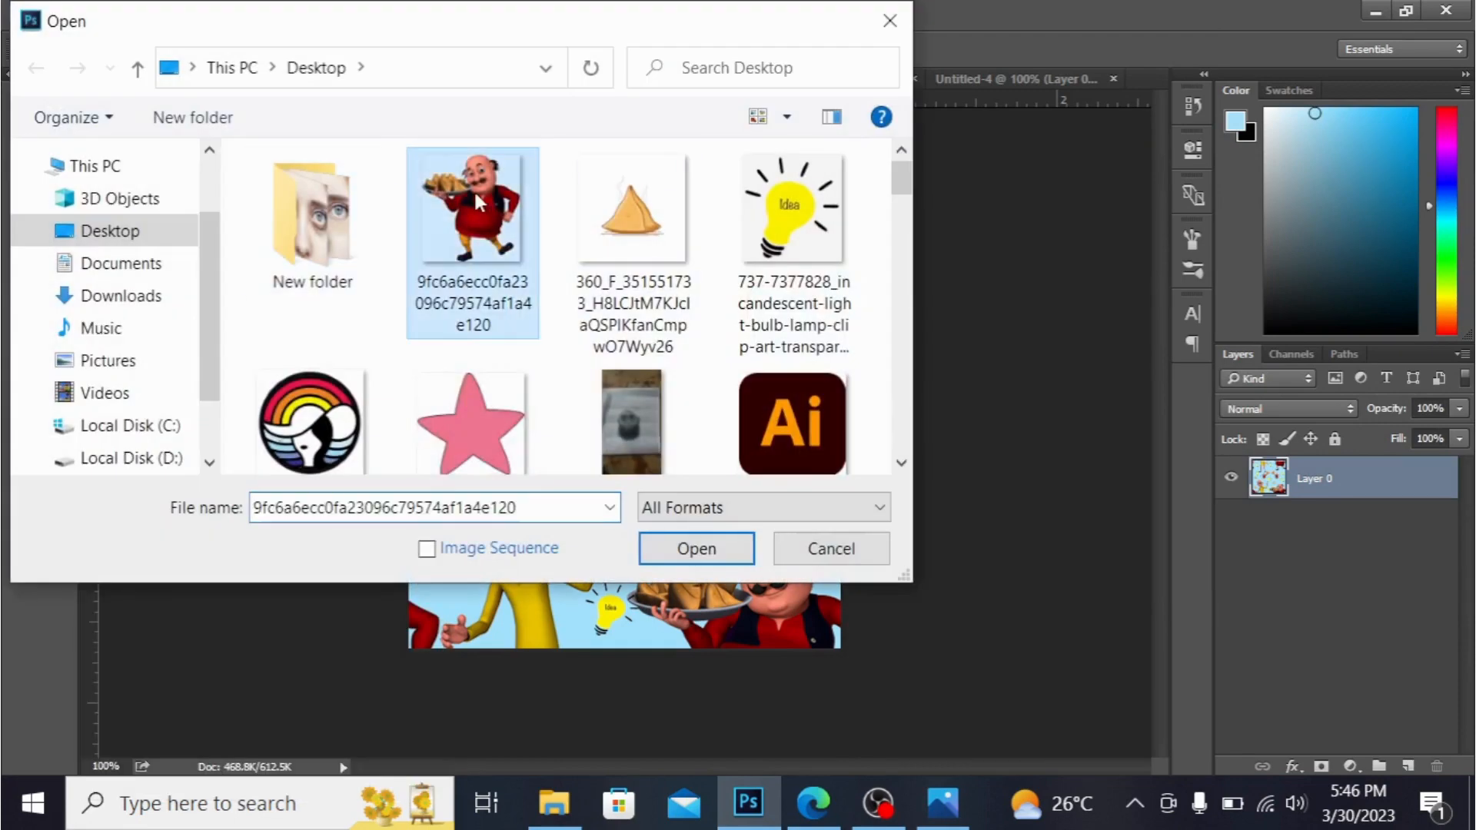
click(694, 549)
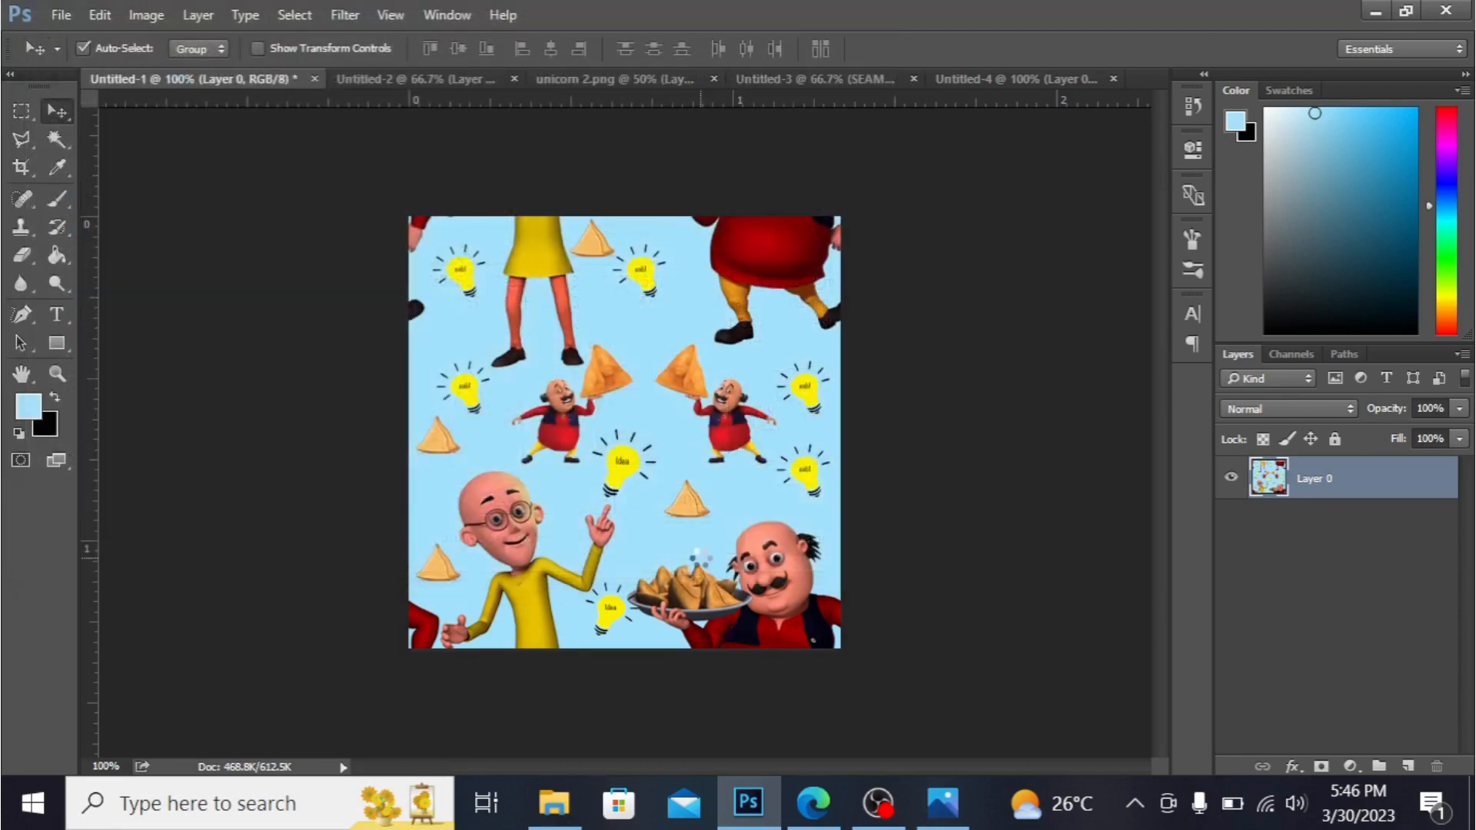
click(913, 78)
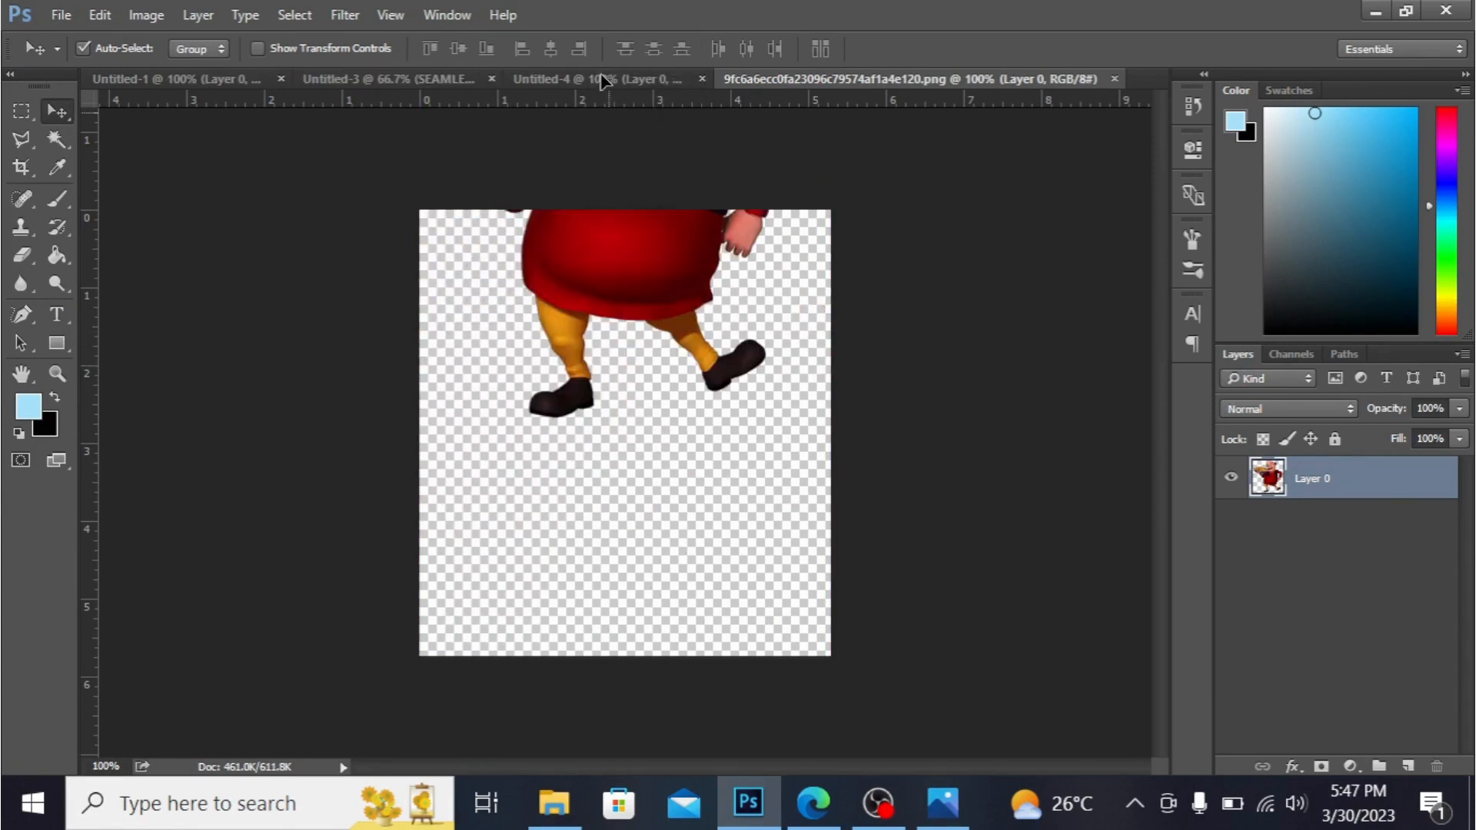
Step: Check the finished seamless pattern example, then return to the Untitled-4 canvas
click(386, 78)
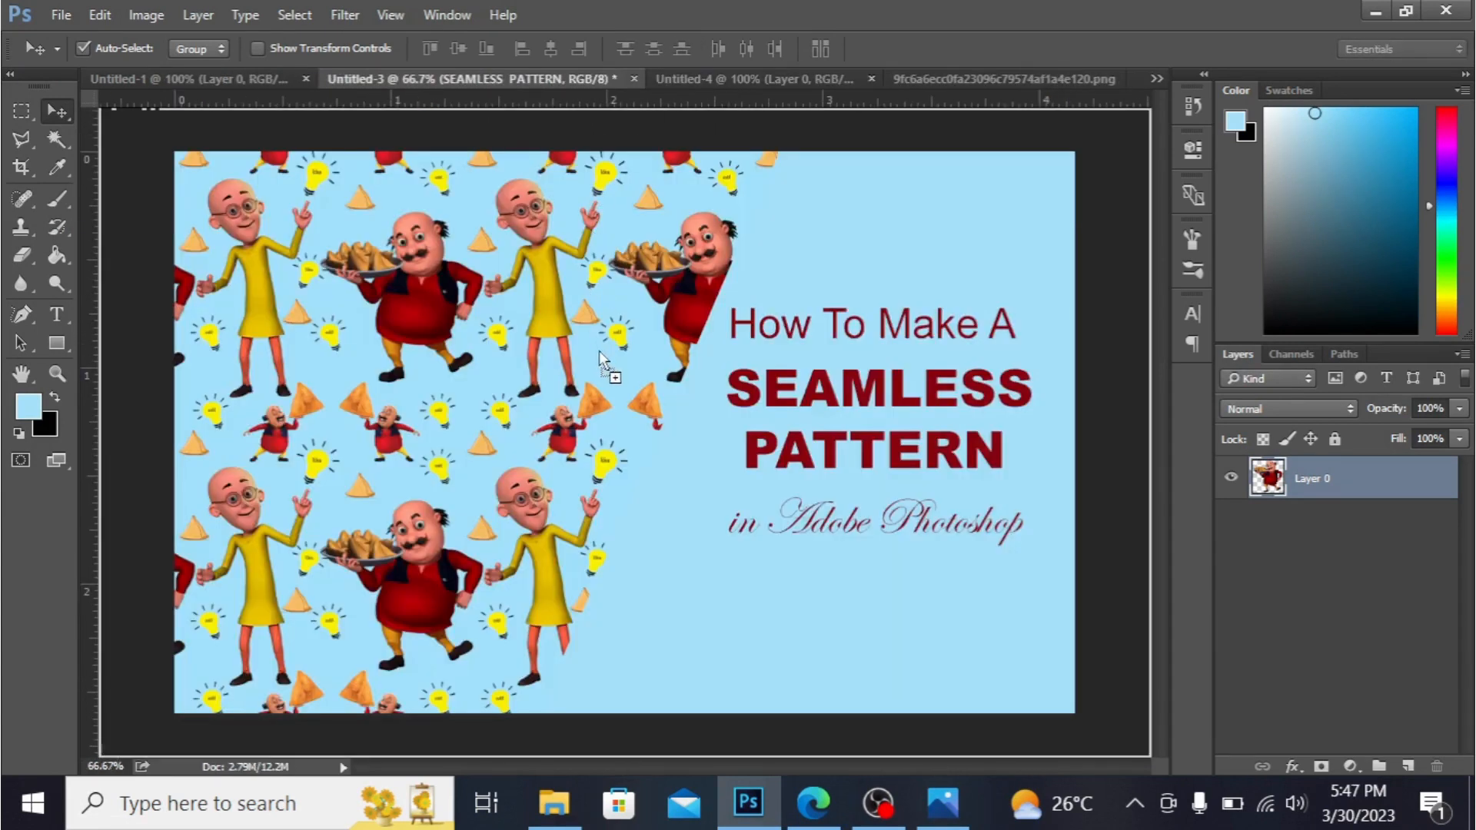
click(714, 78)
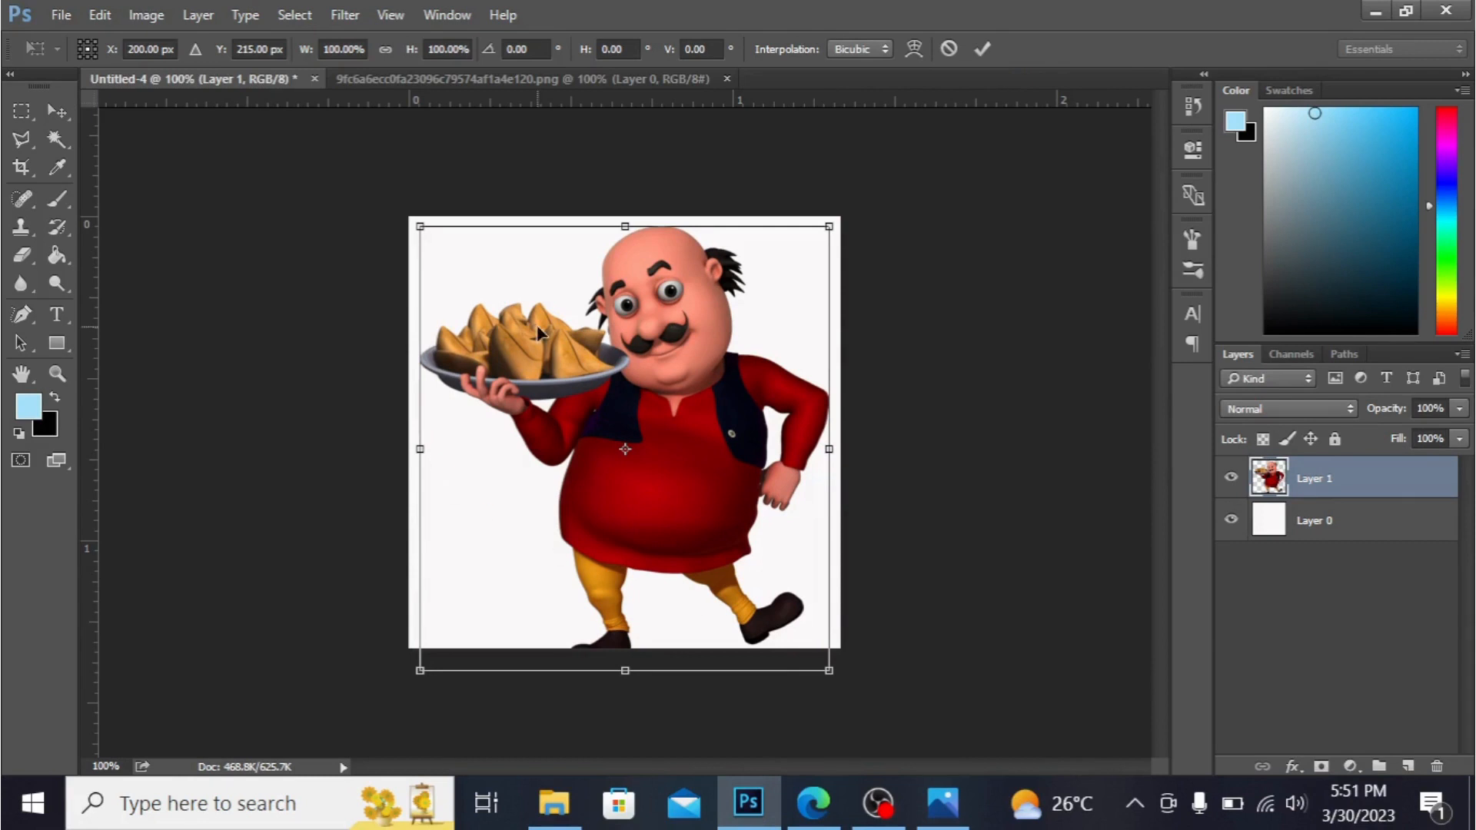
mouse_move(841, 652)
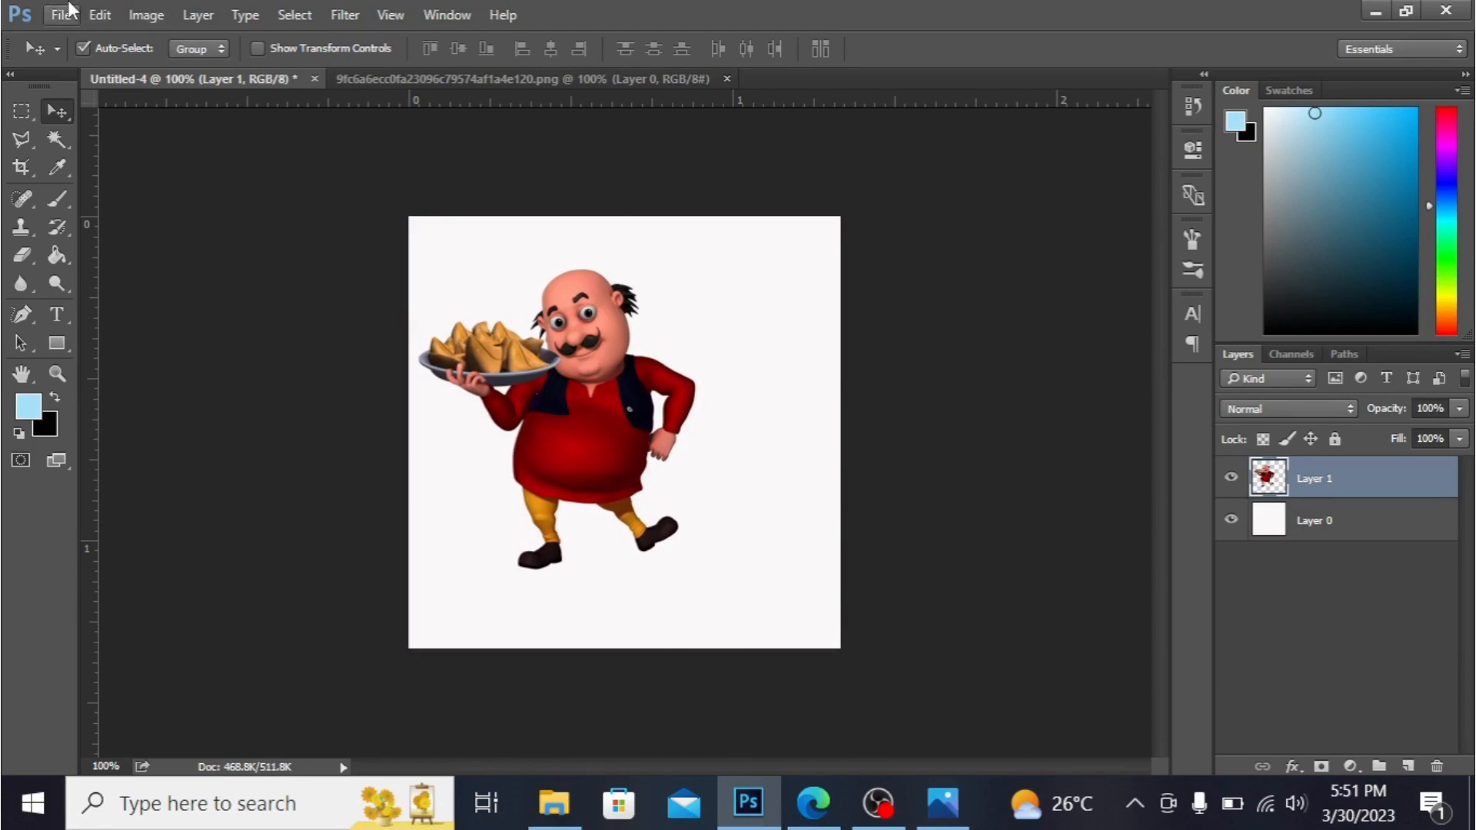
Step: Open the mp10patlu yellow-kurta character image from the Desktop
click(62, 14)
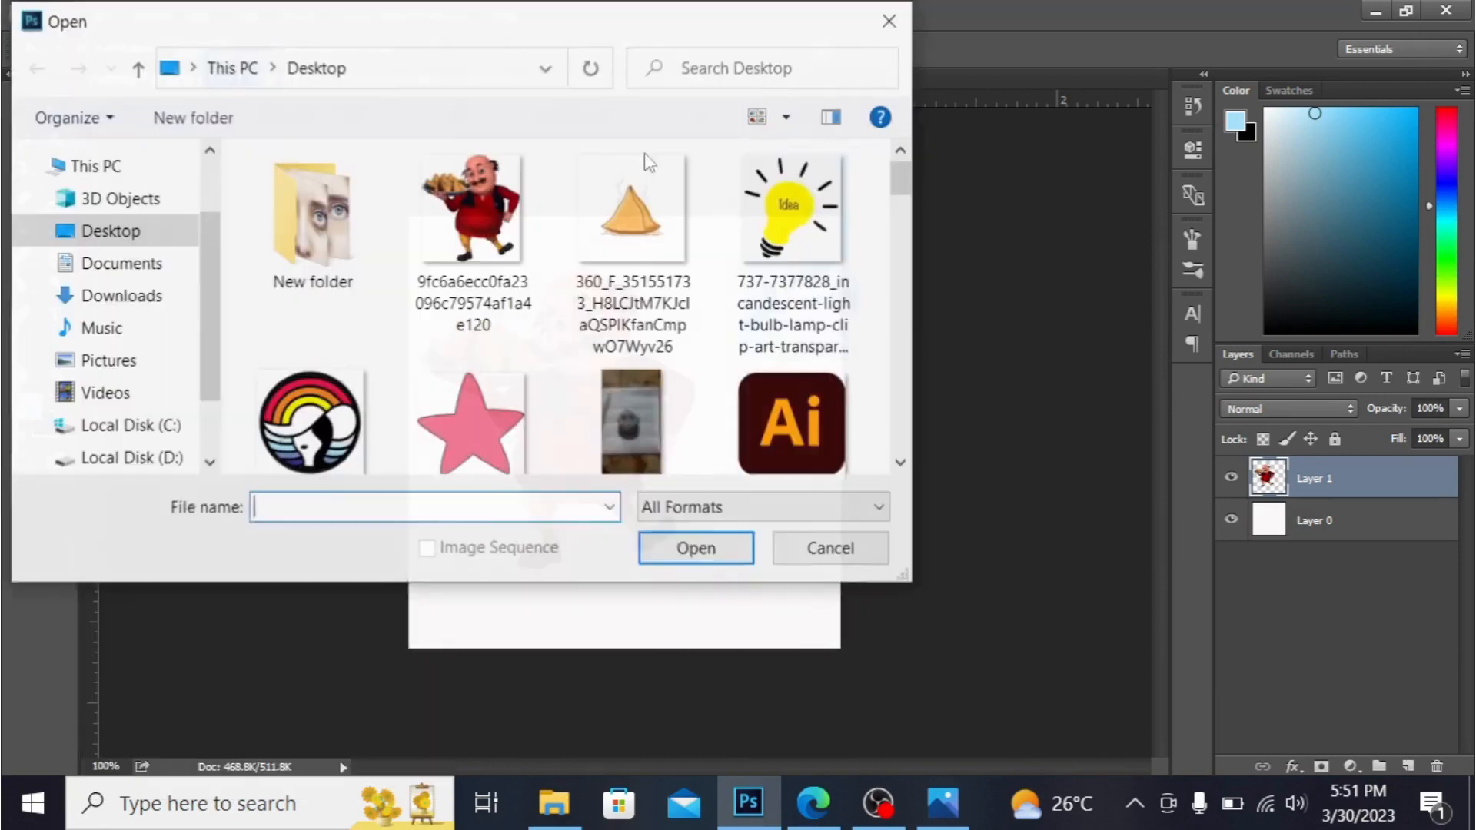
scroll(down, 3)
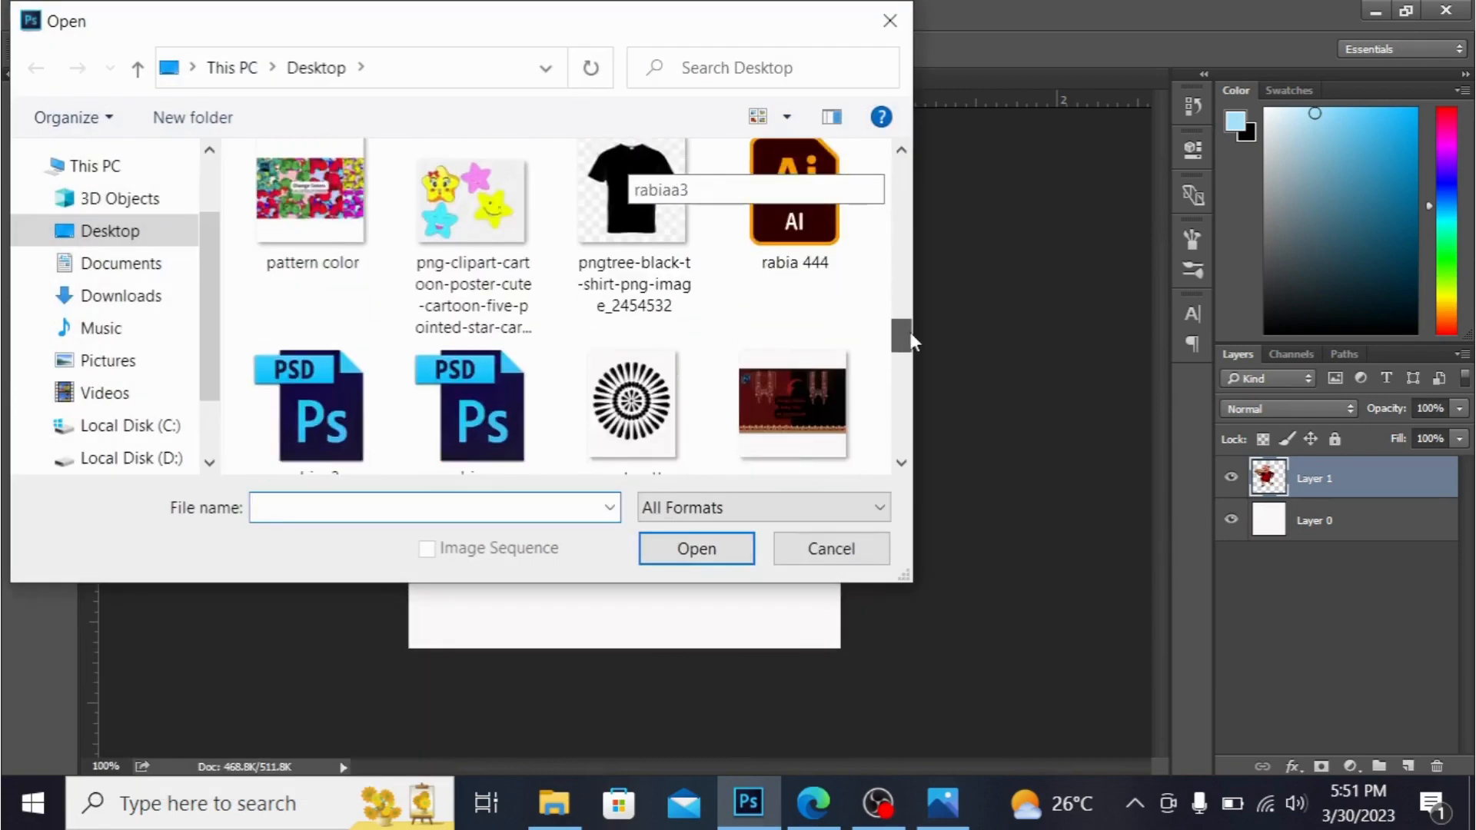
click(470, 386)
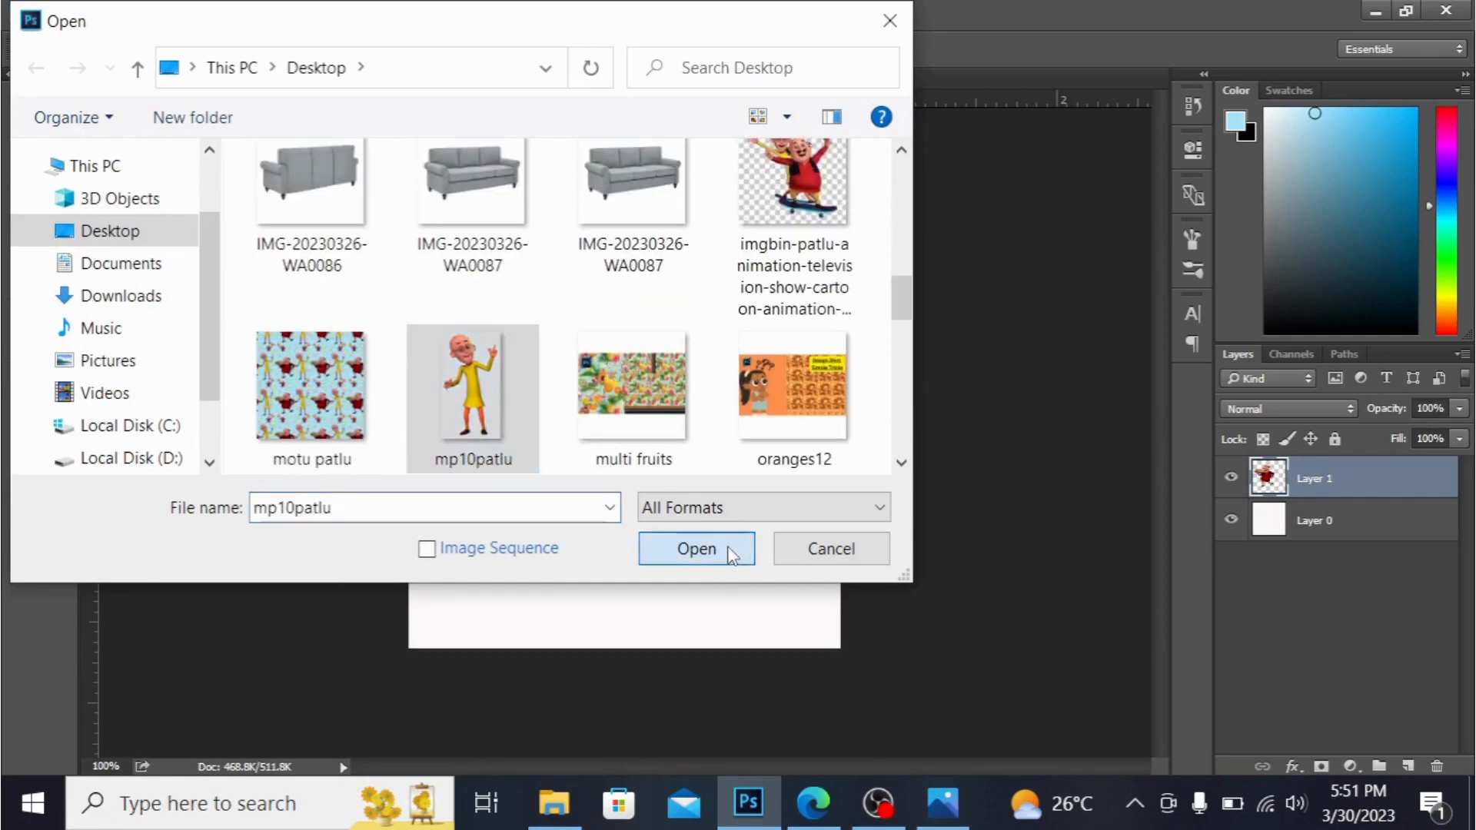
click(694, 548)
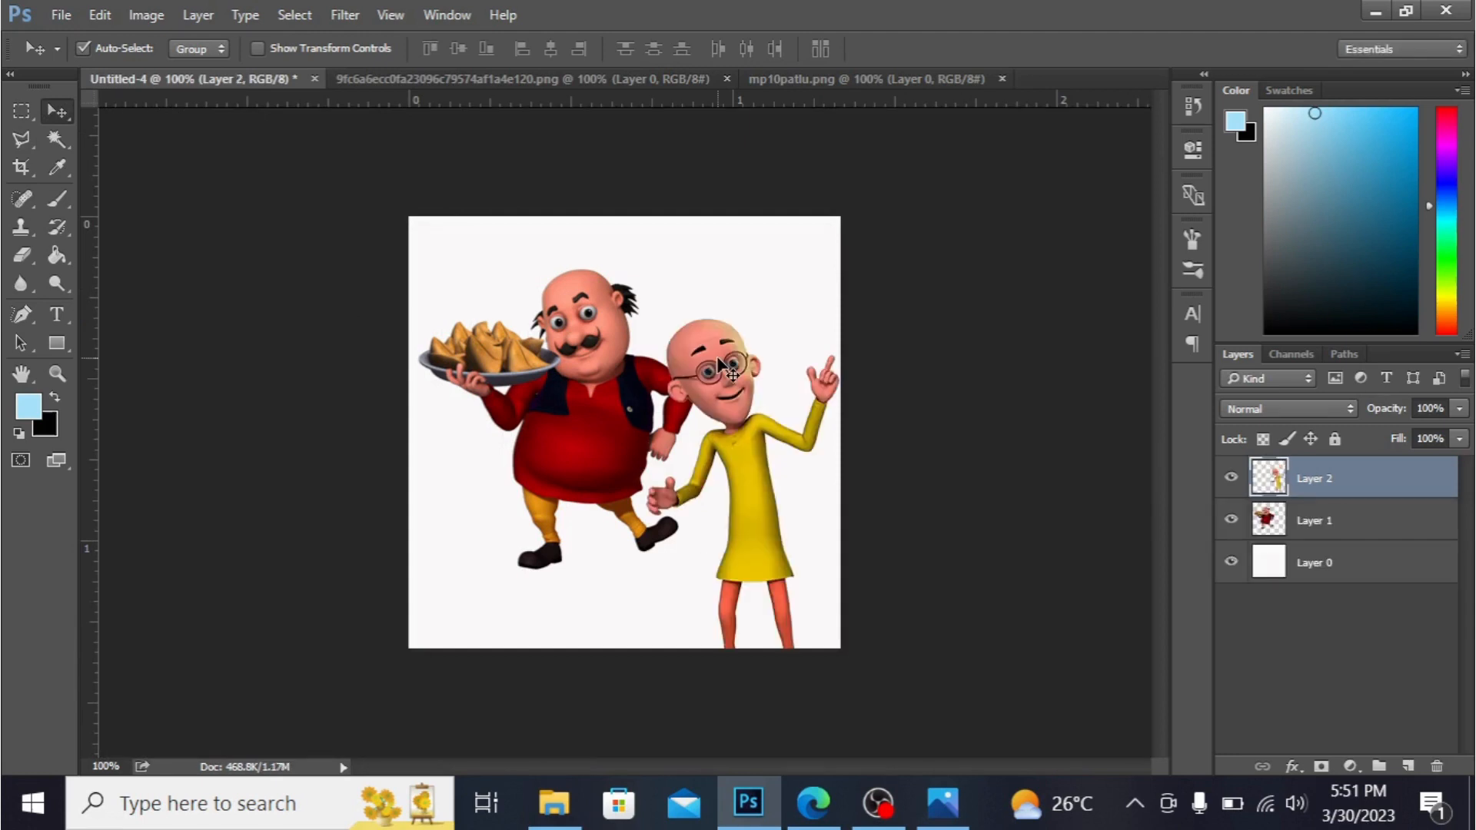
Step: Scale the yellow-kurta character down with Free Transform and select the samosa character's layer
key(ctrl+t)
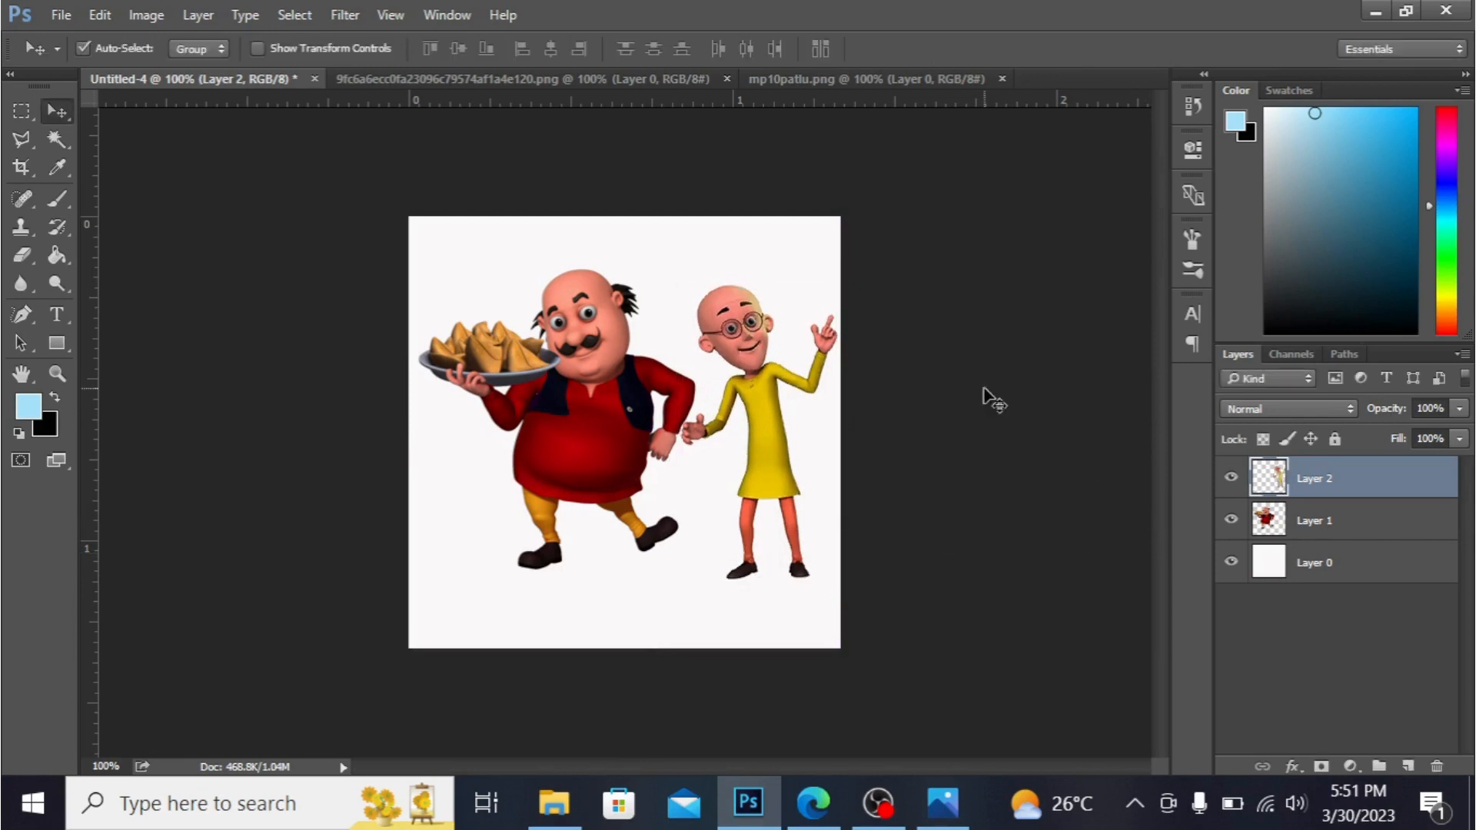
click(1313, 521)
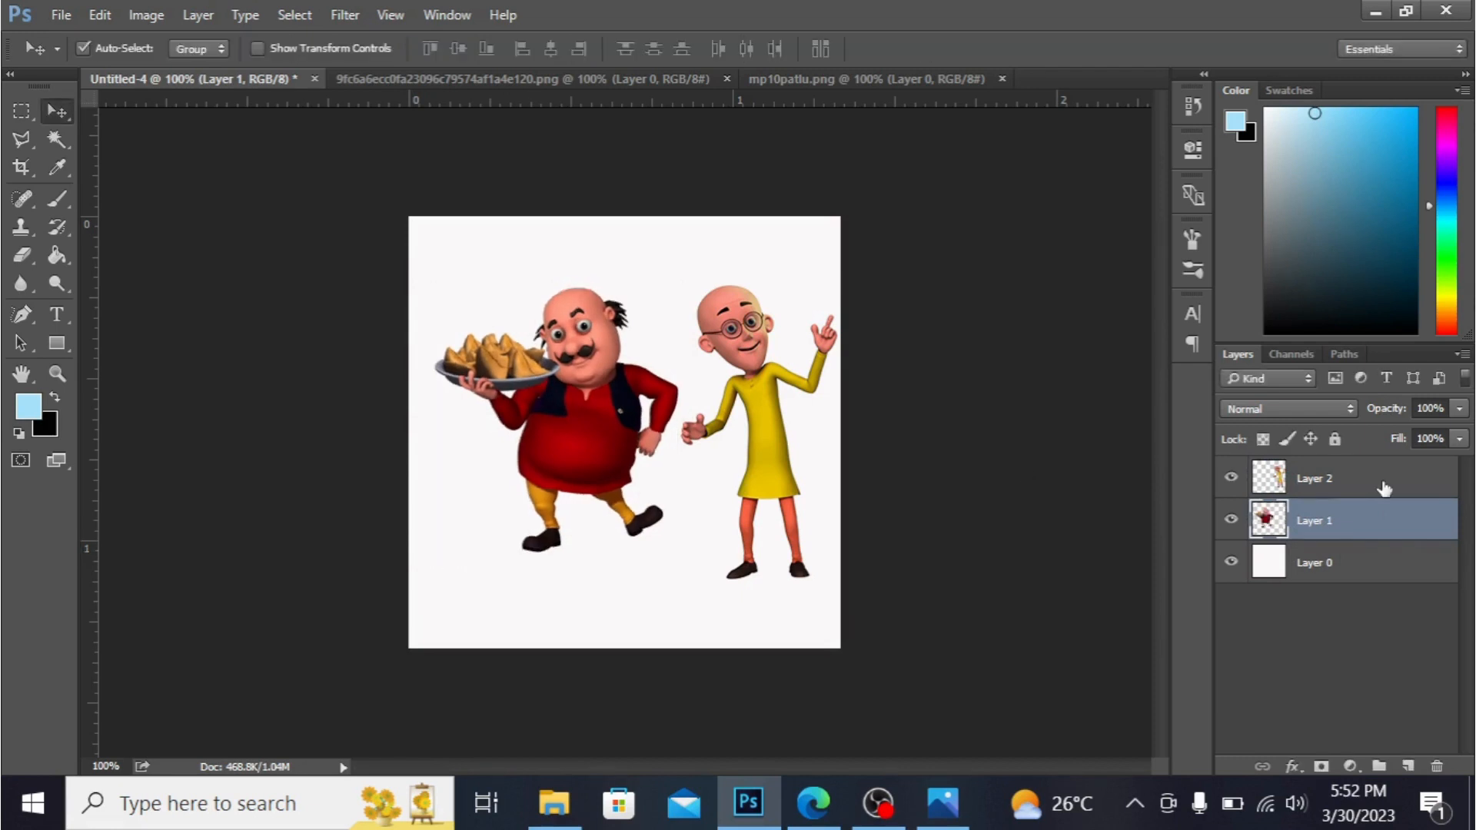
Step: Fill the background Layer 0 with light blue #a8e0f8 behind both characters
click(1315, 562)
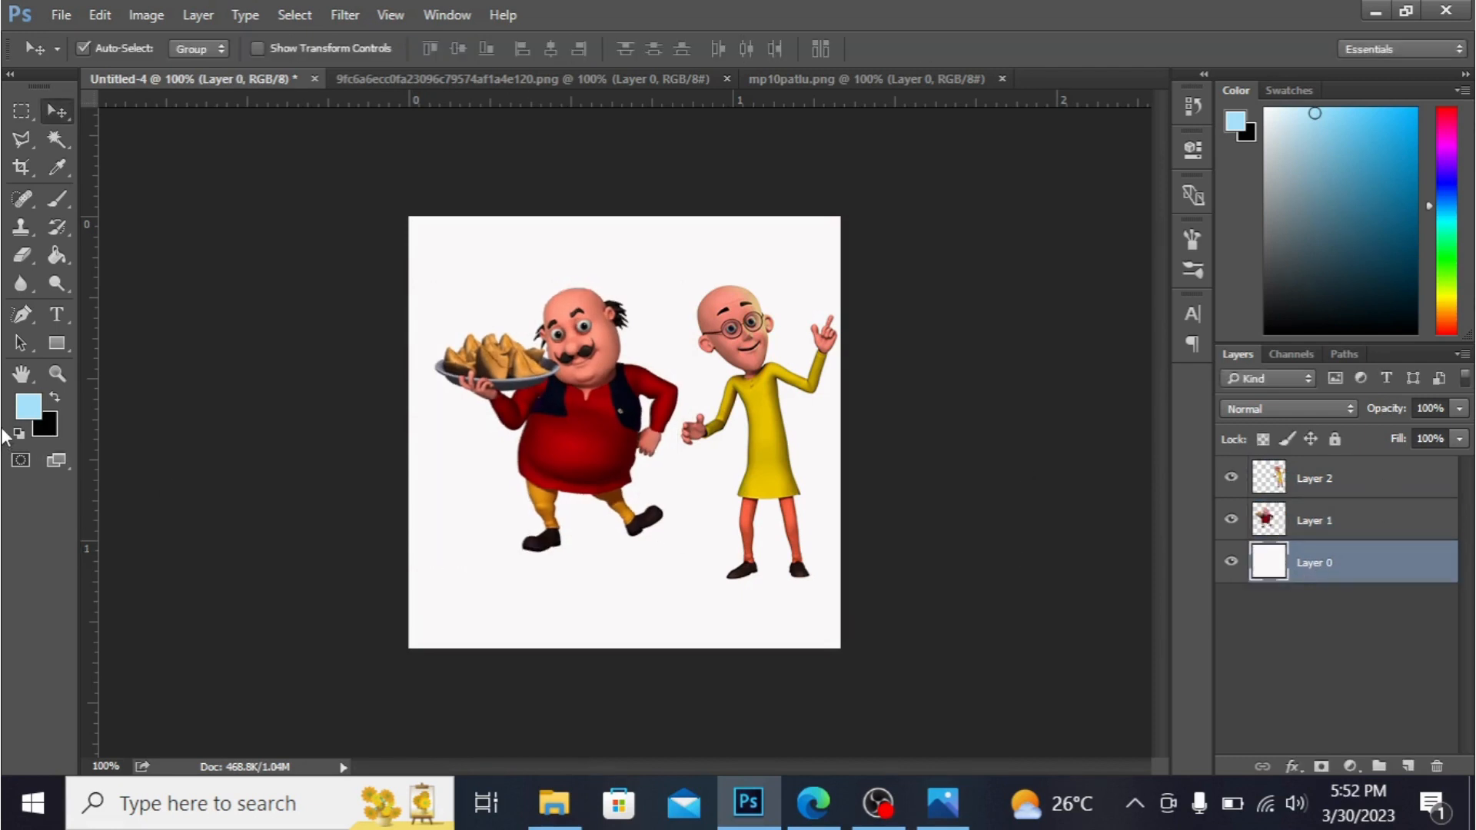
click(26, 406)
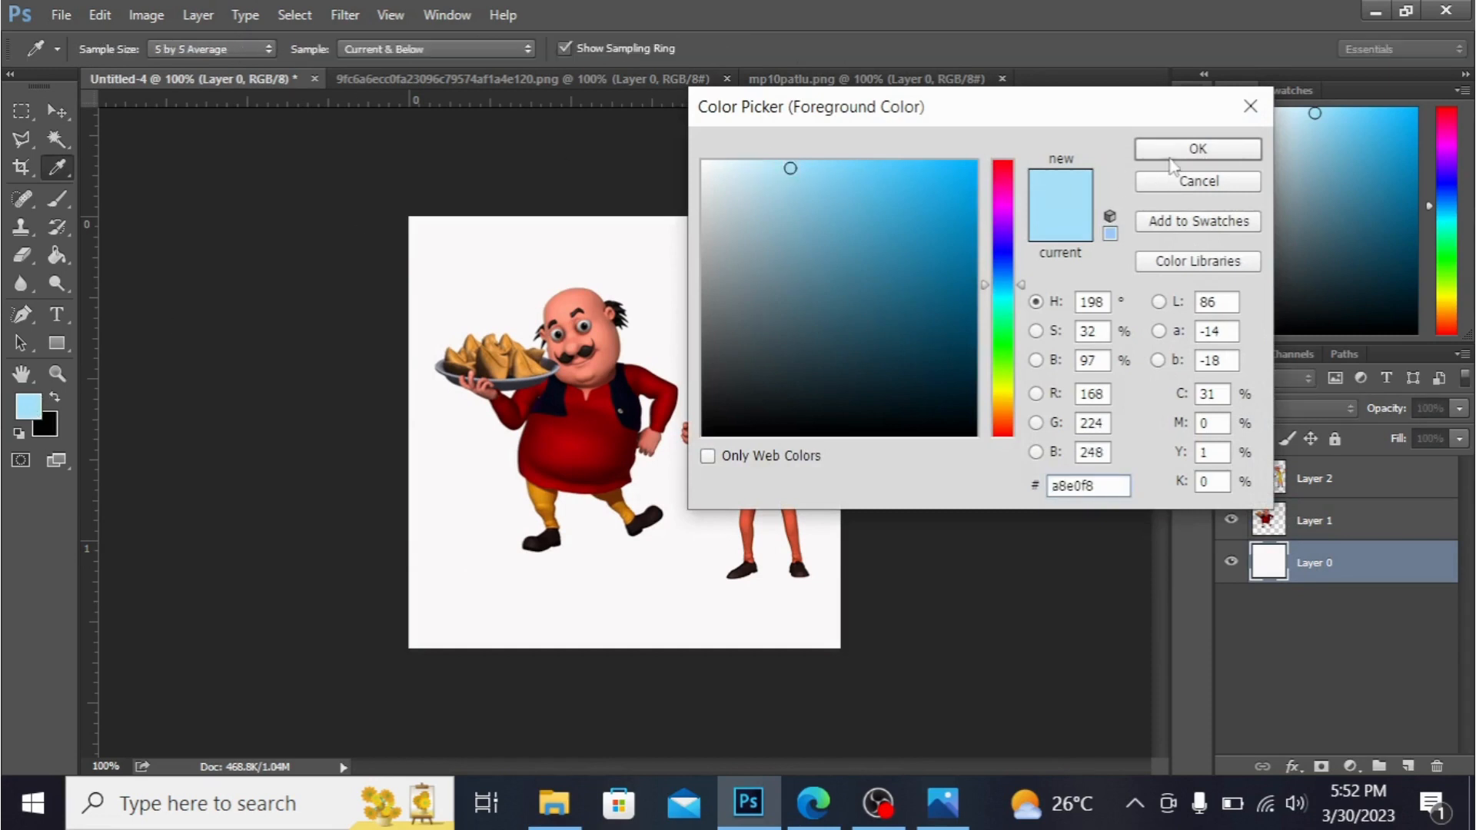
click(1198, 149)
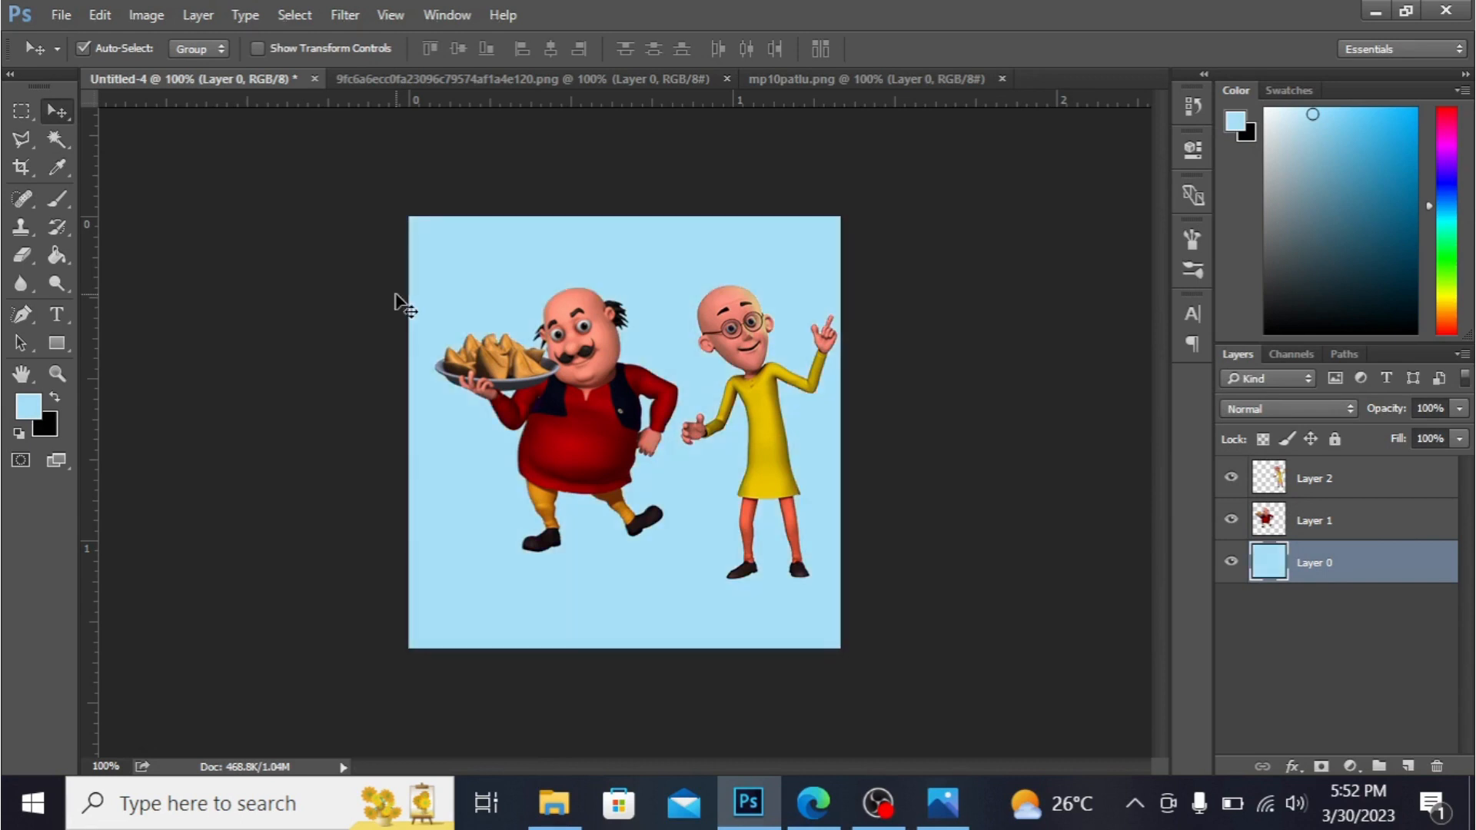
mouse_move(579, 296)
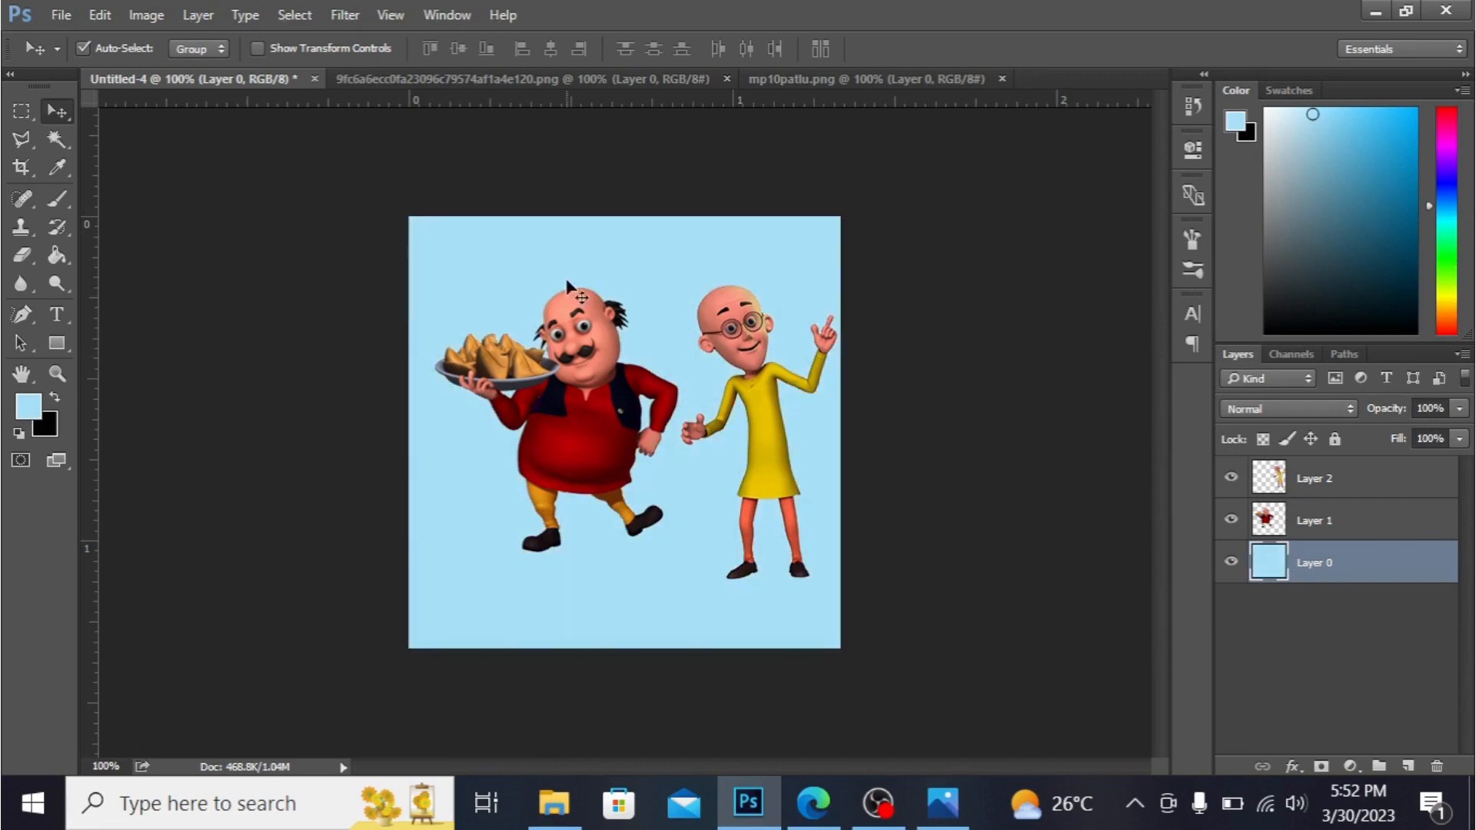
click(1312, 519)
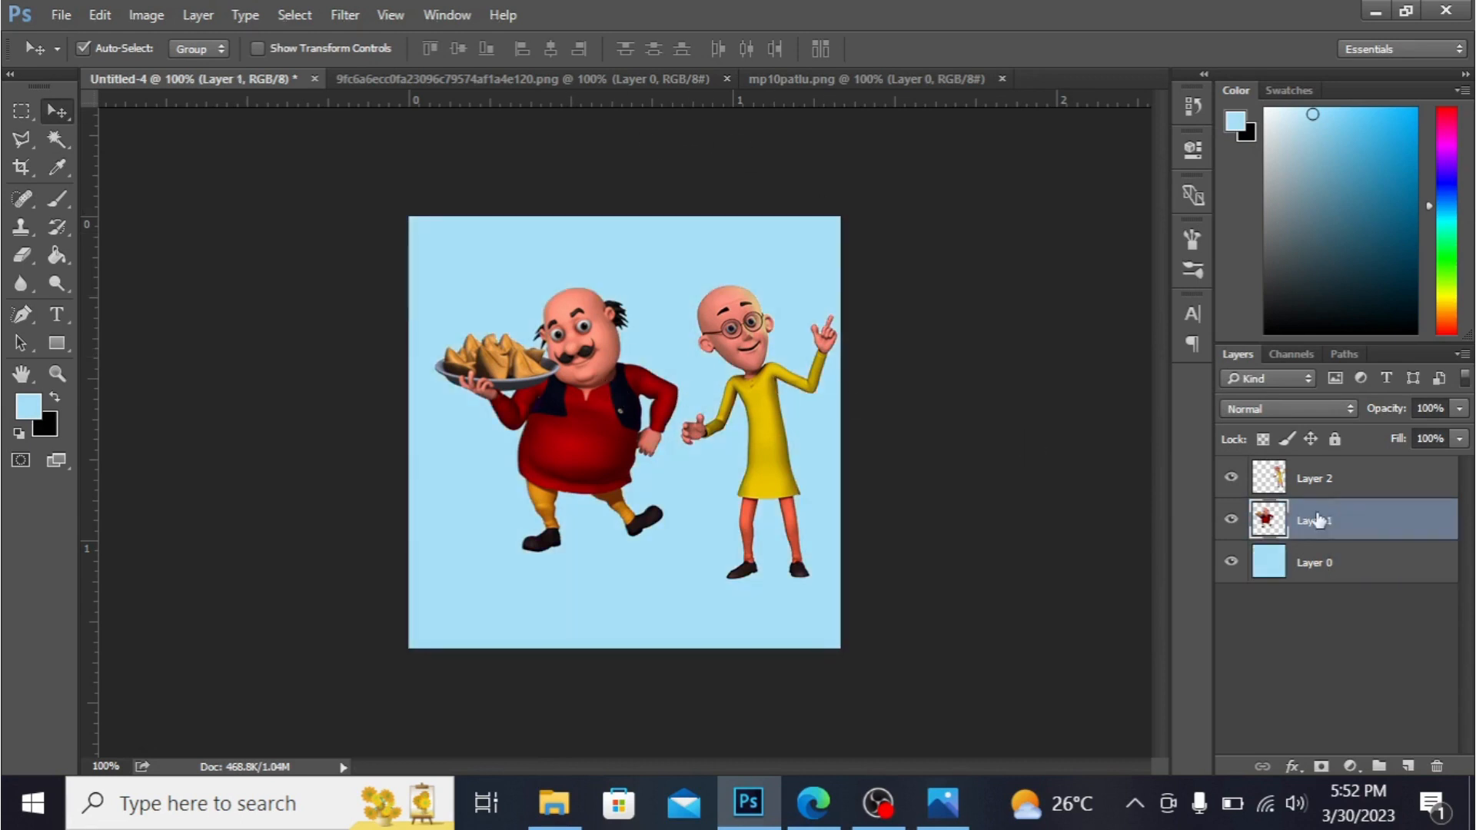
Step: Flatten the two characters and blue background into one layer, returning to the Move tool
click(1314, 478)
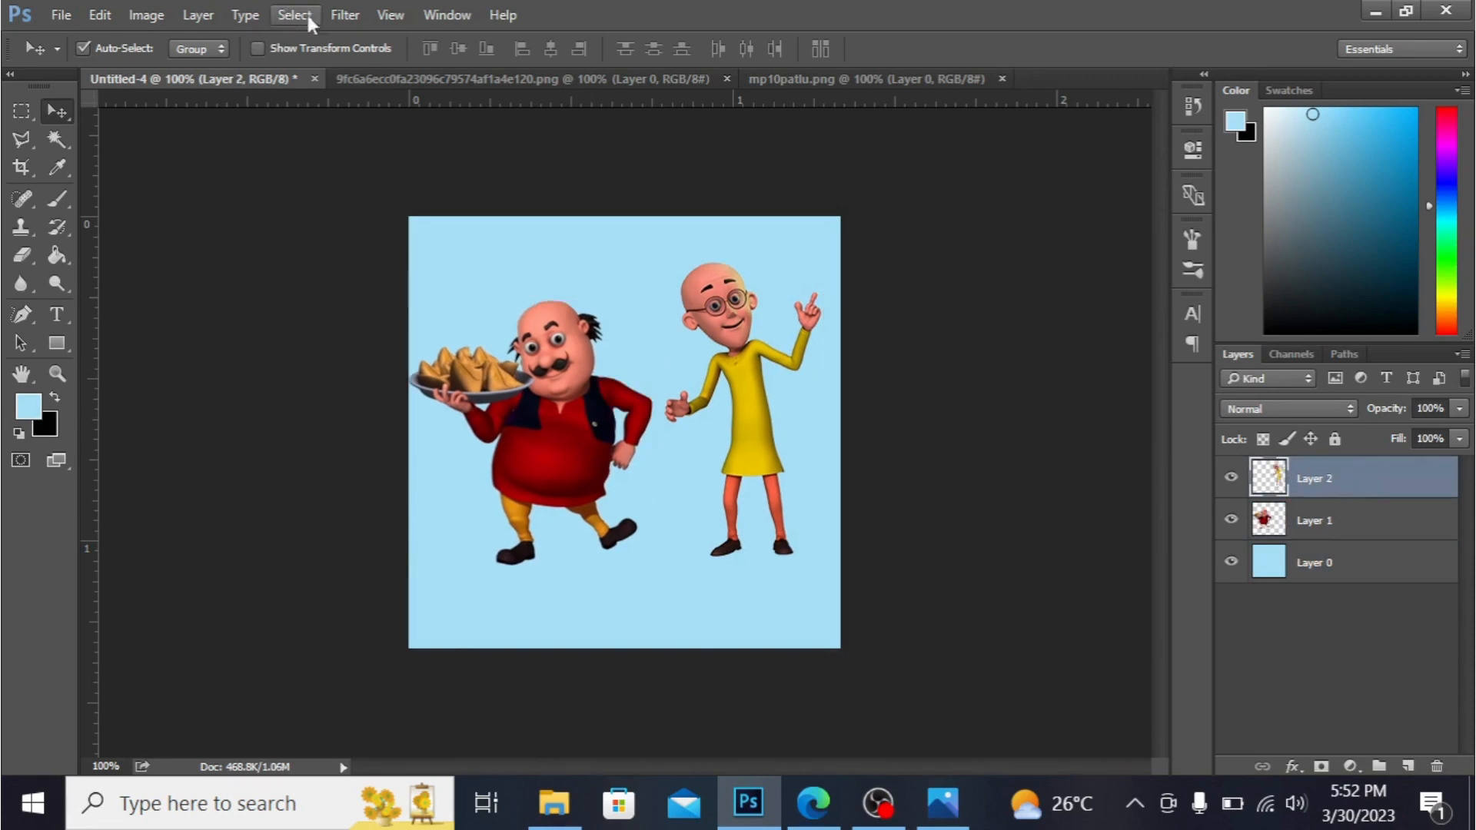
mouse_move(1352, 461)
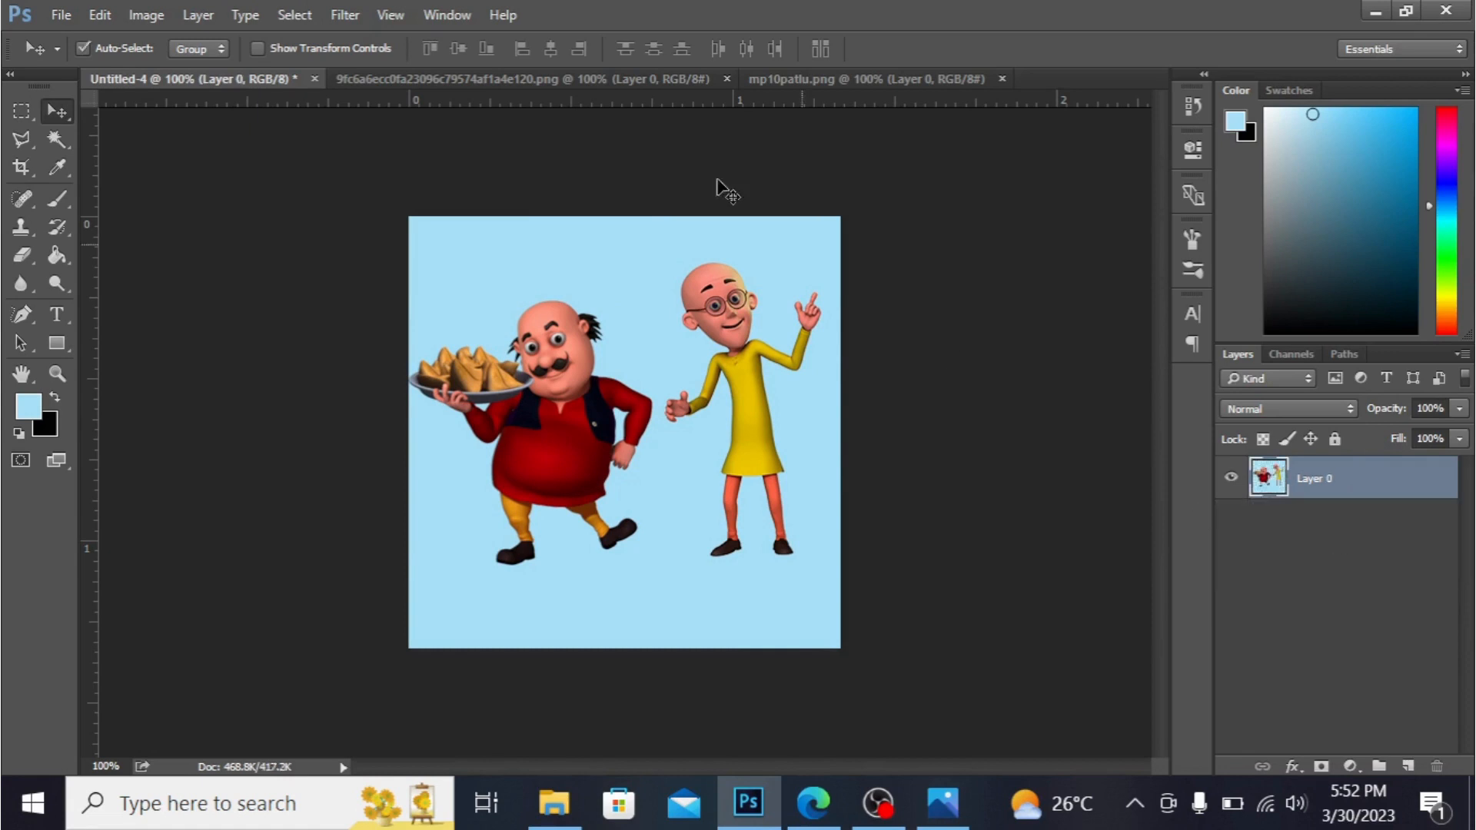
click(22, 140)
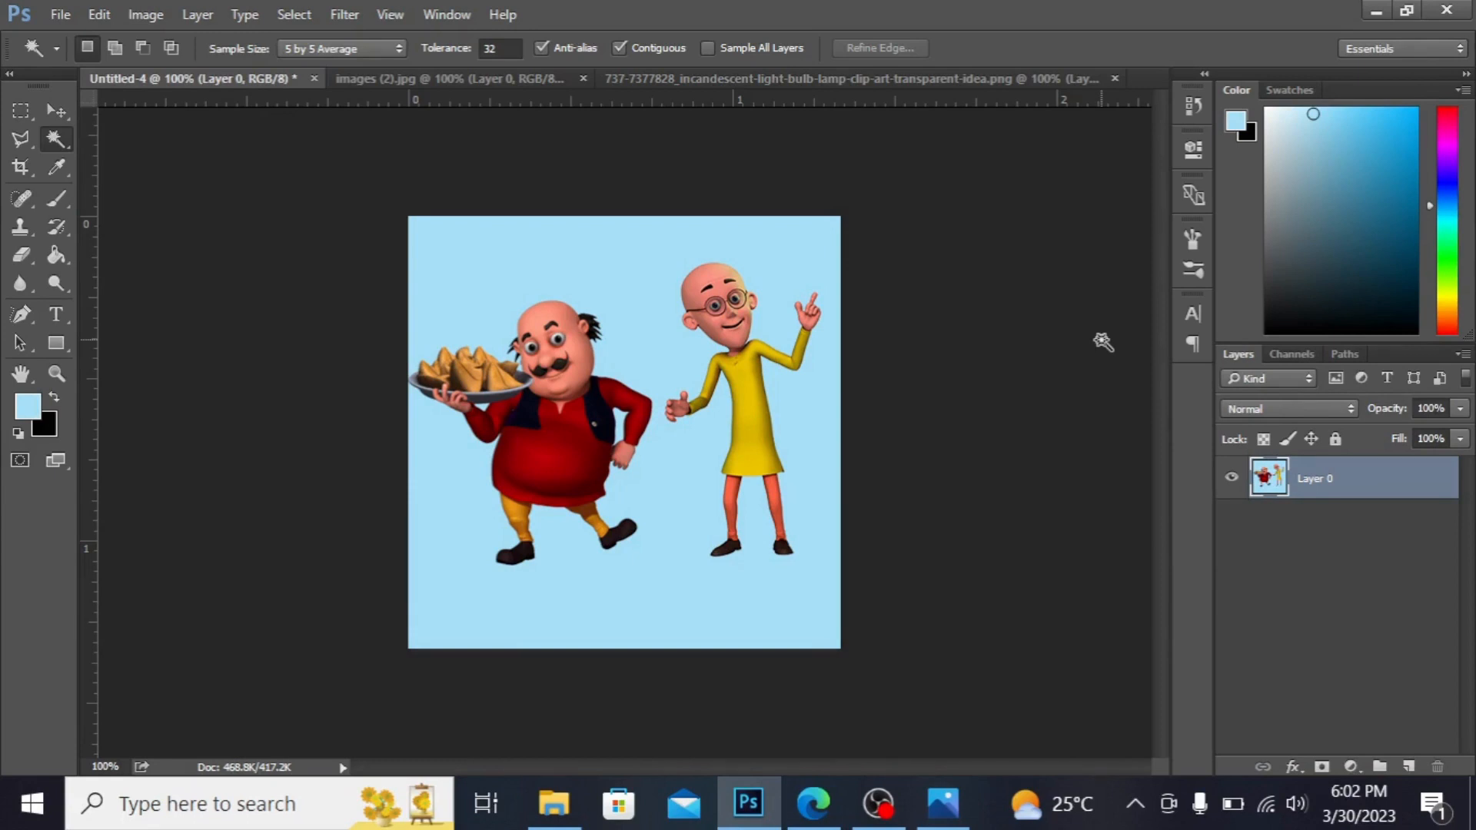
click(55, 110)
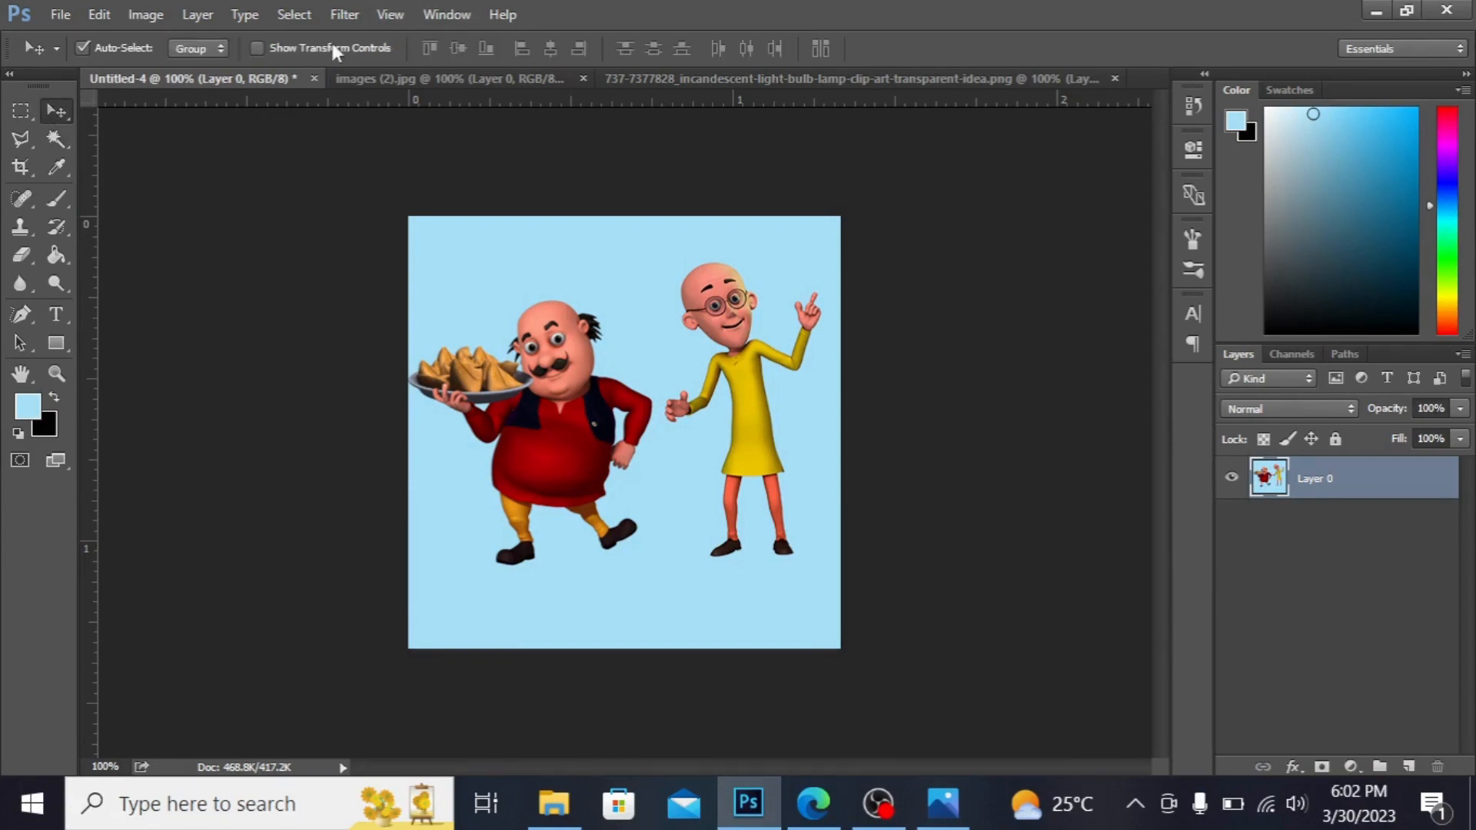
Step: Offset the merged image +200 px horizontally and vertically with Wrap Around
click(343, 13)
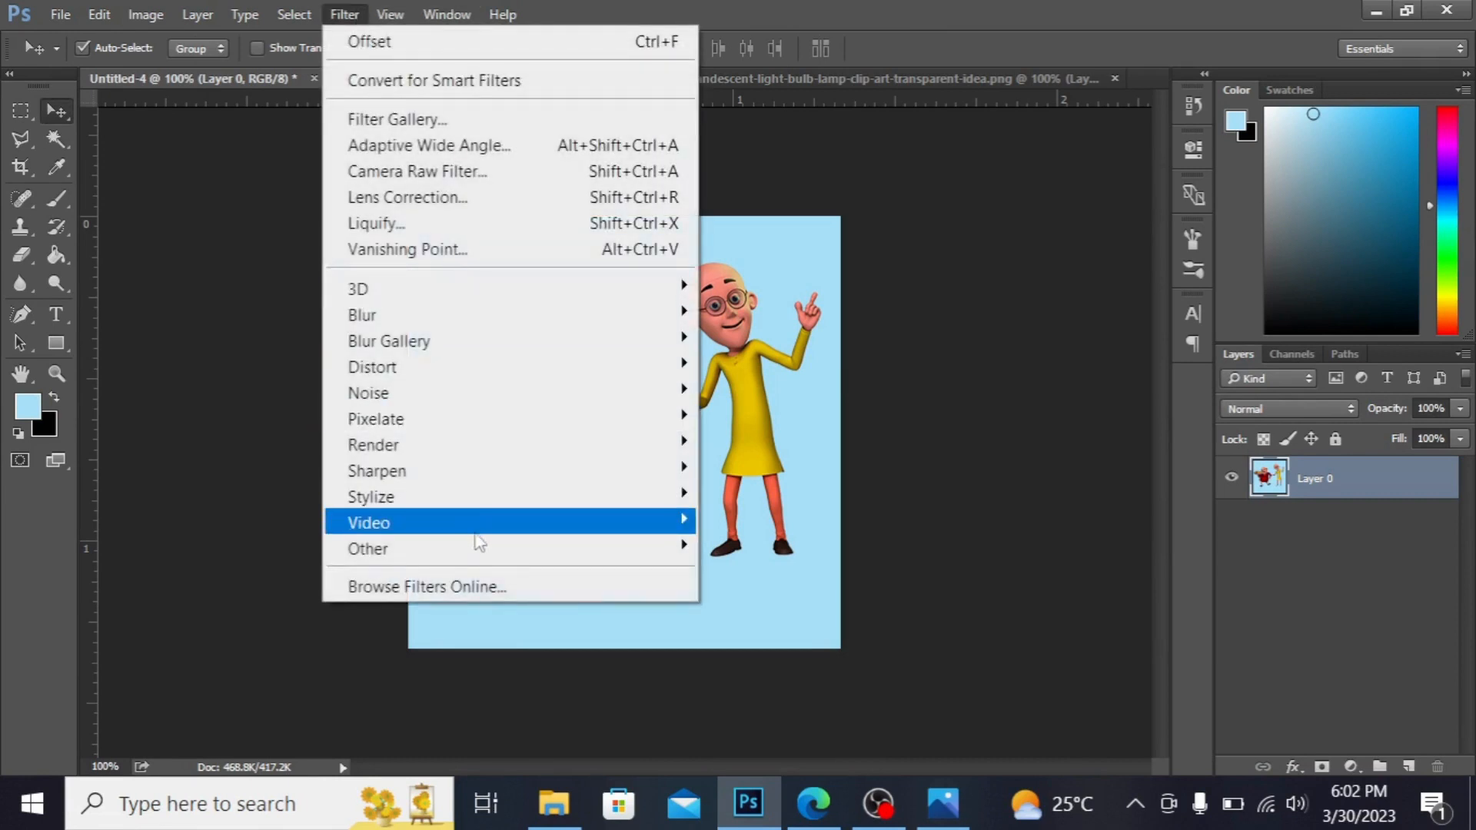
mouse_move(367, 549)
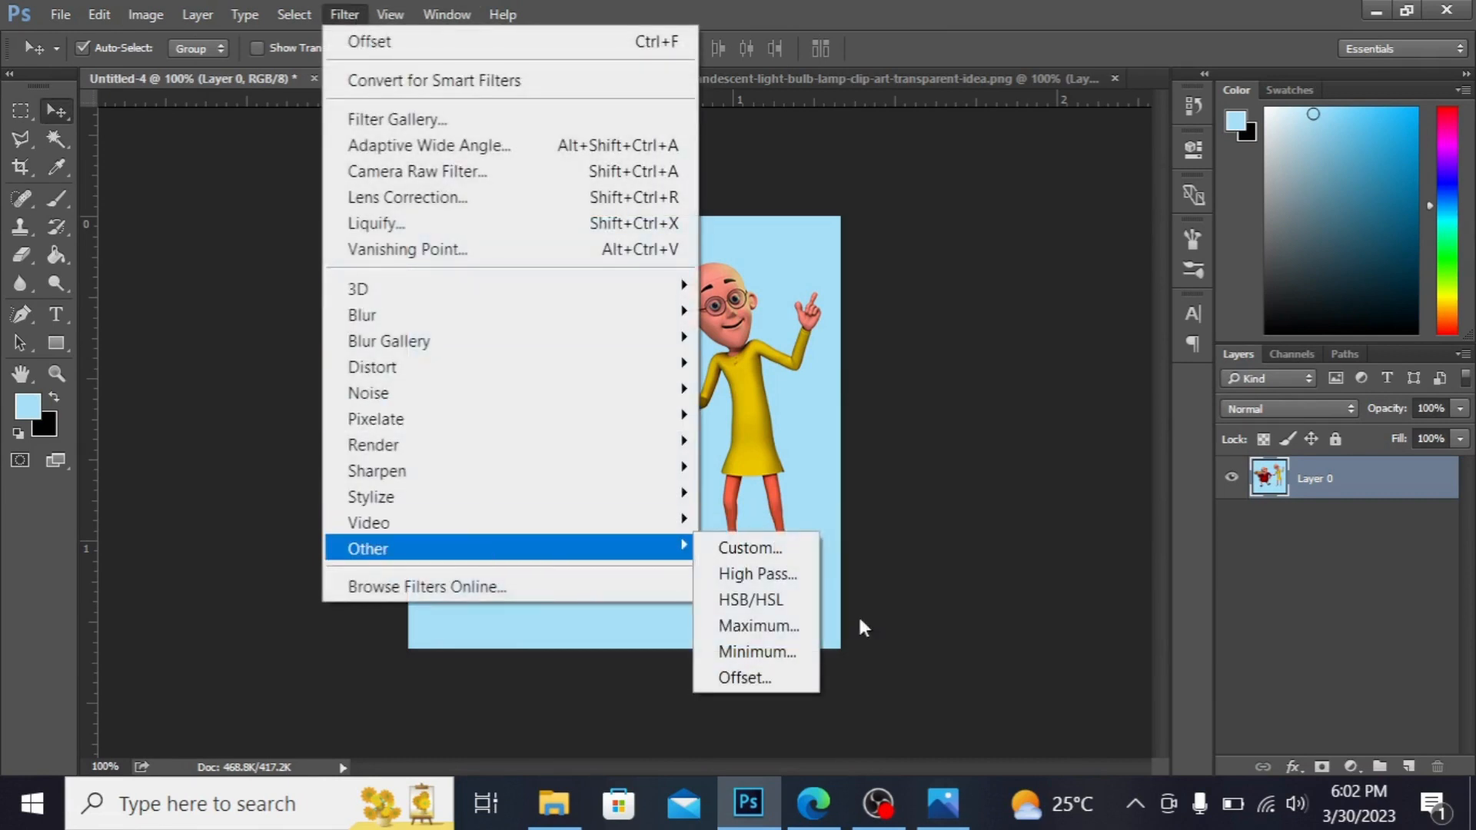
click(745, 678)
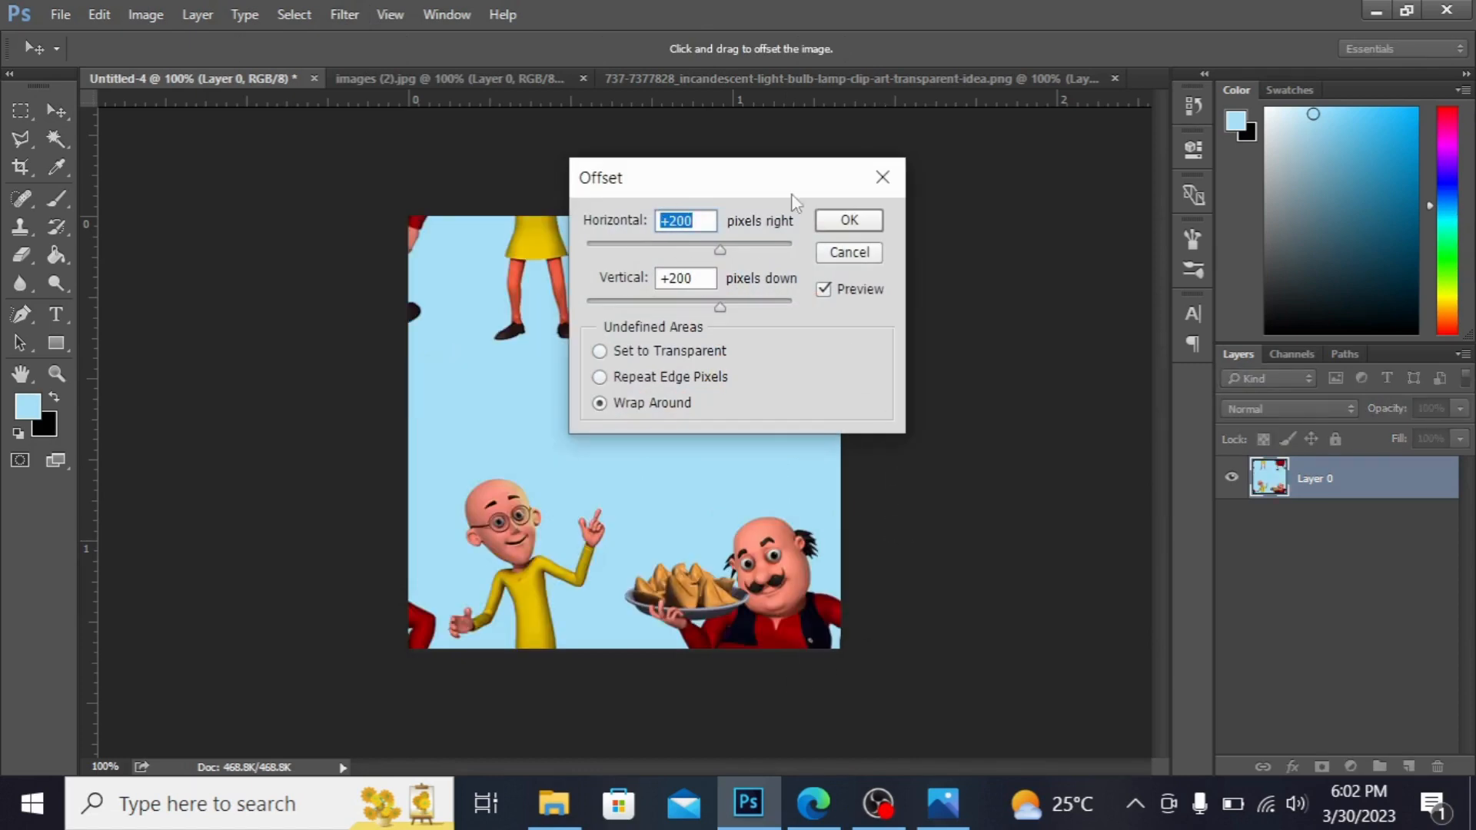
mouse_move(761, 231)
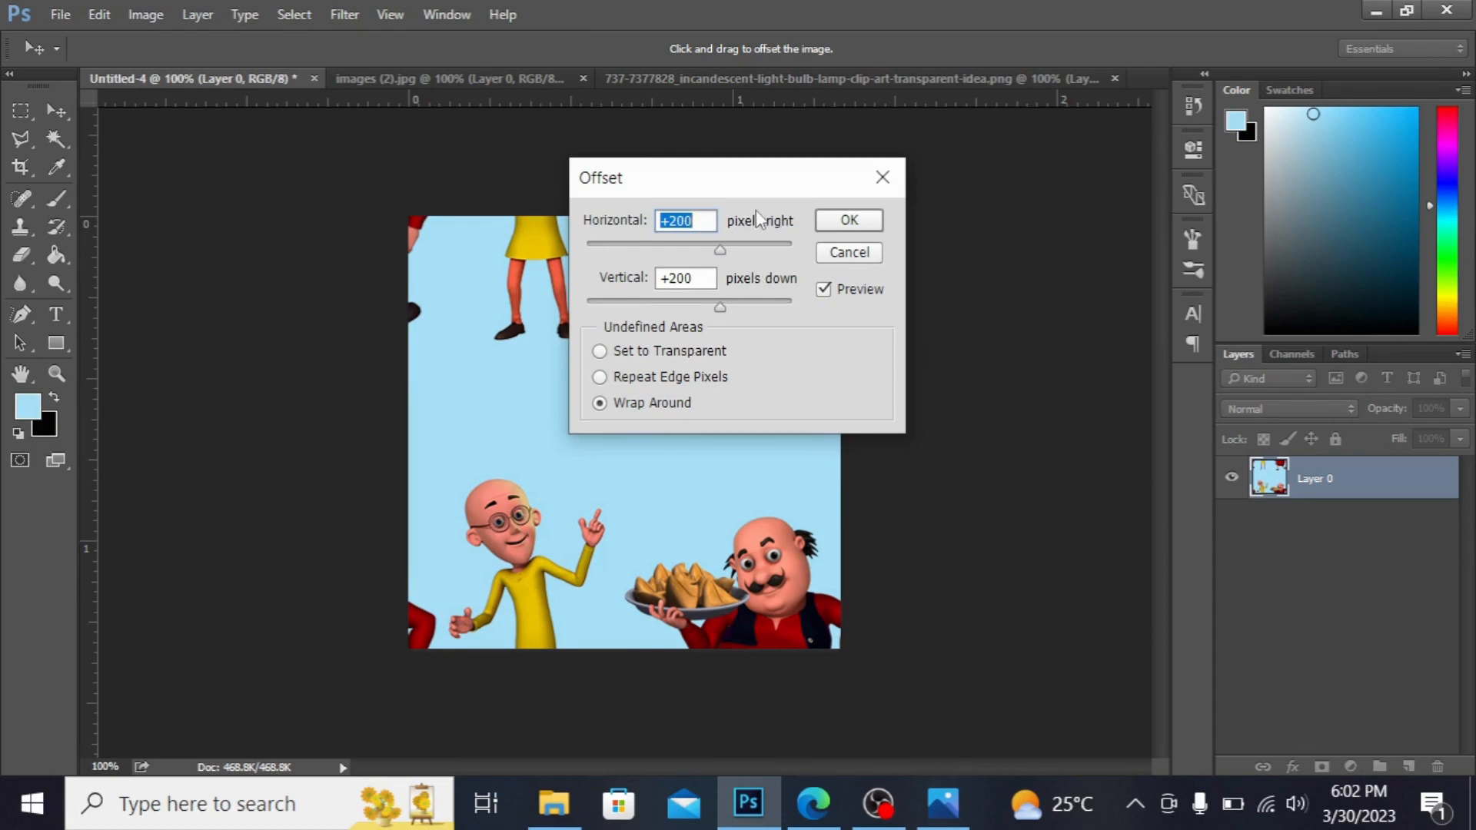
mouse_move(867, 168)
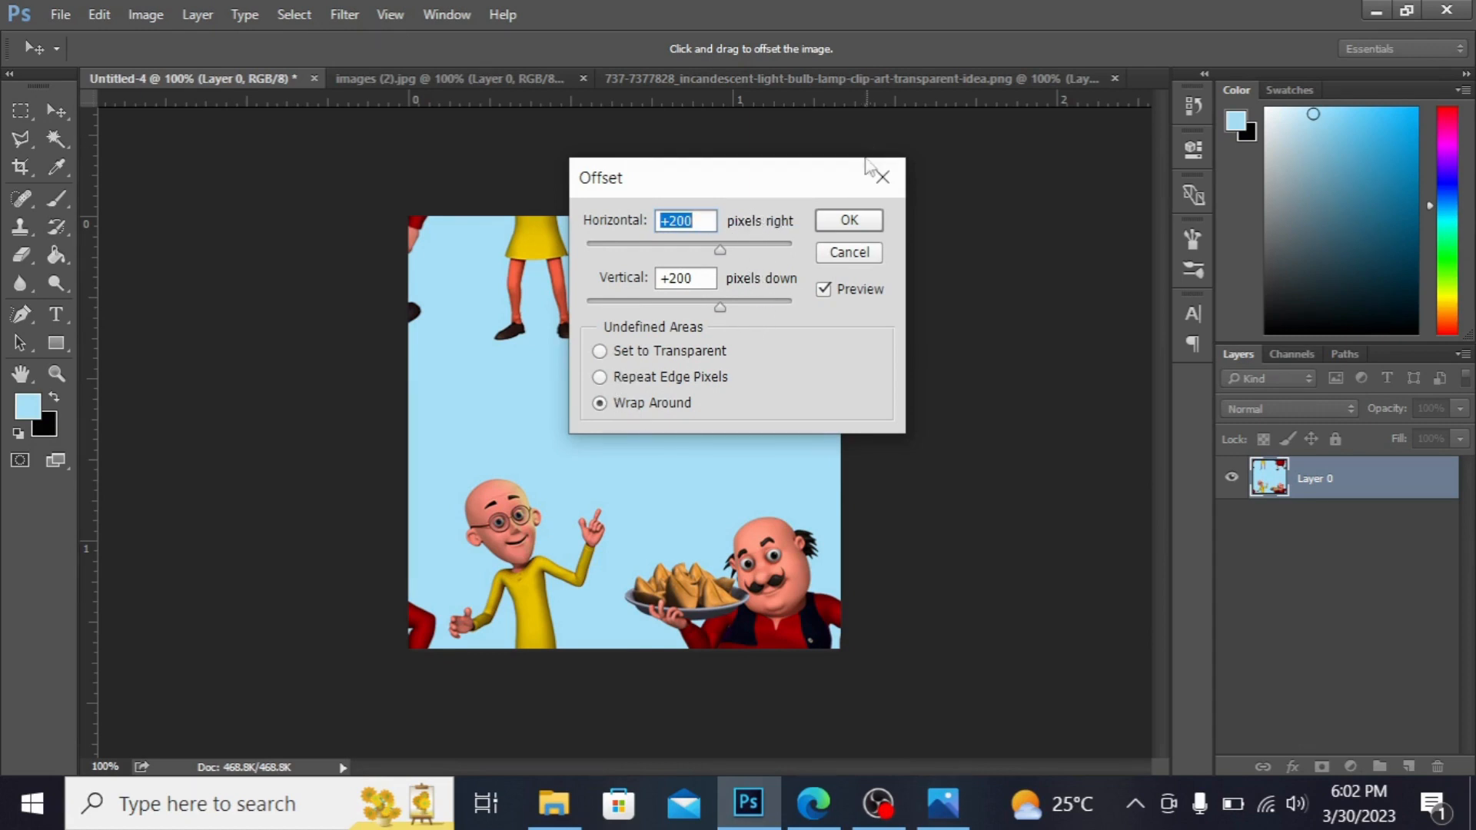
click(846, 220)
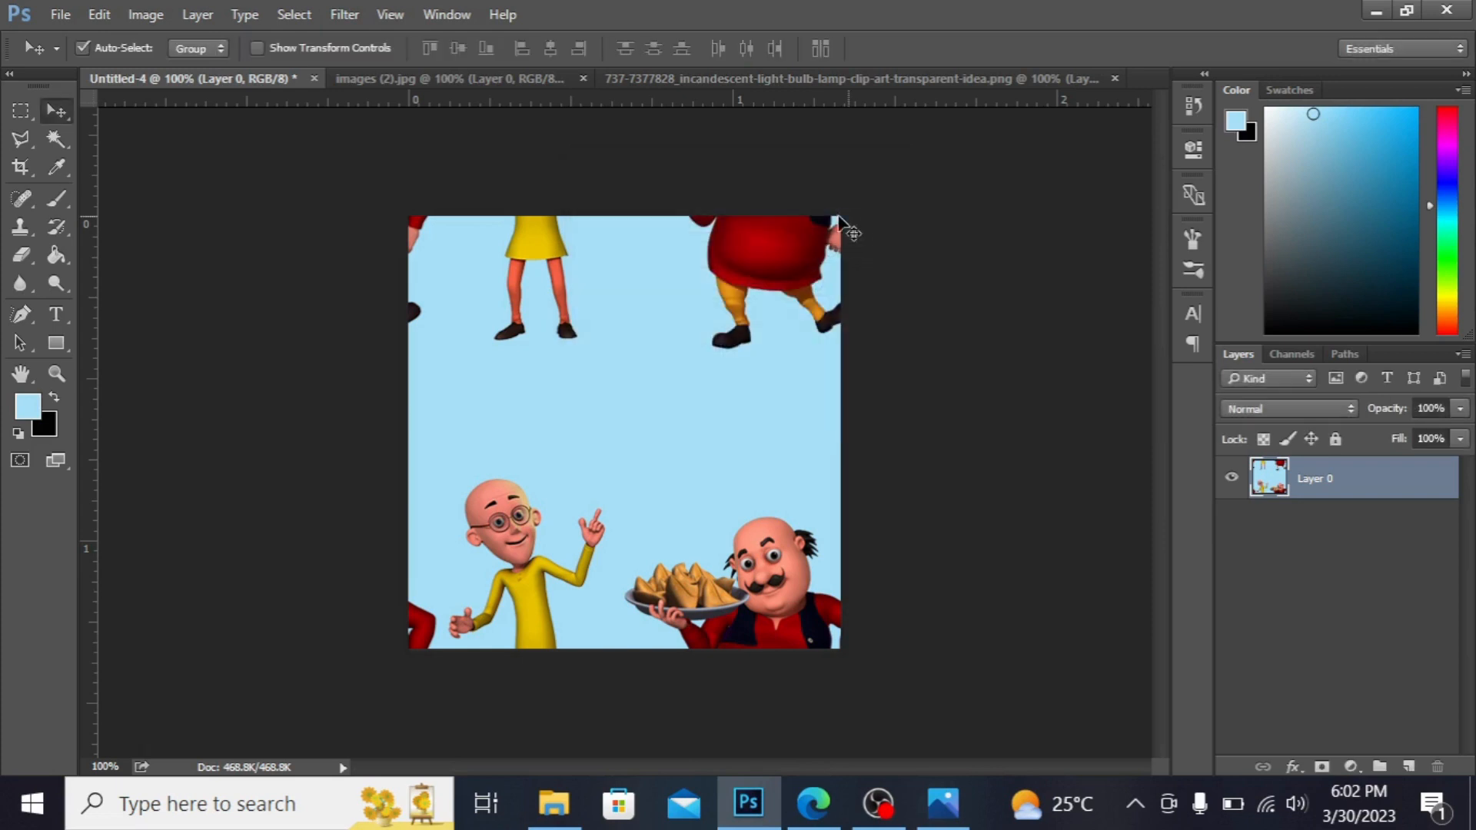
Step: Flip the small samosa character horizontally, duplicate it and flip the copy to face the first
click(442, 78)
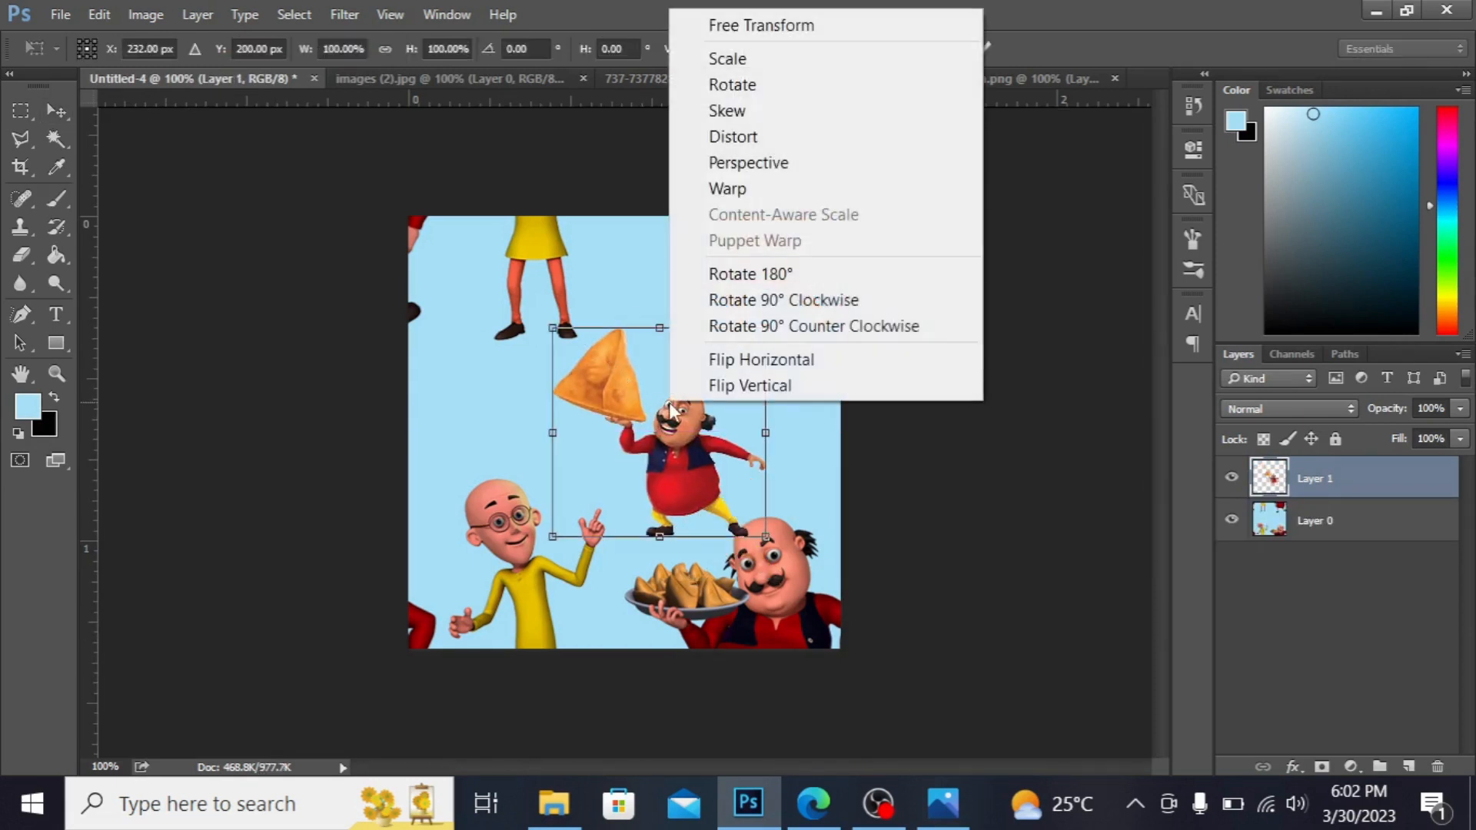
click(761, 360)
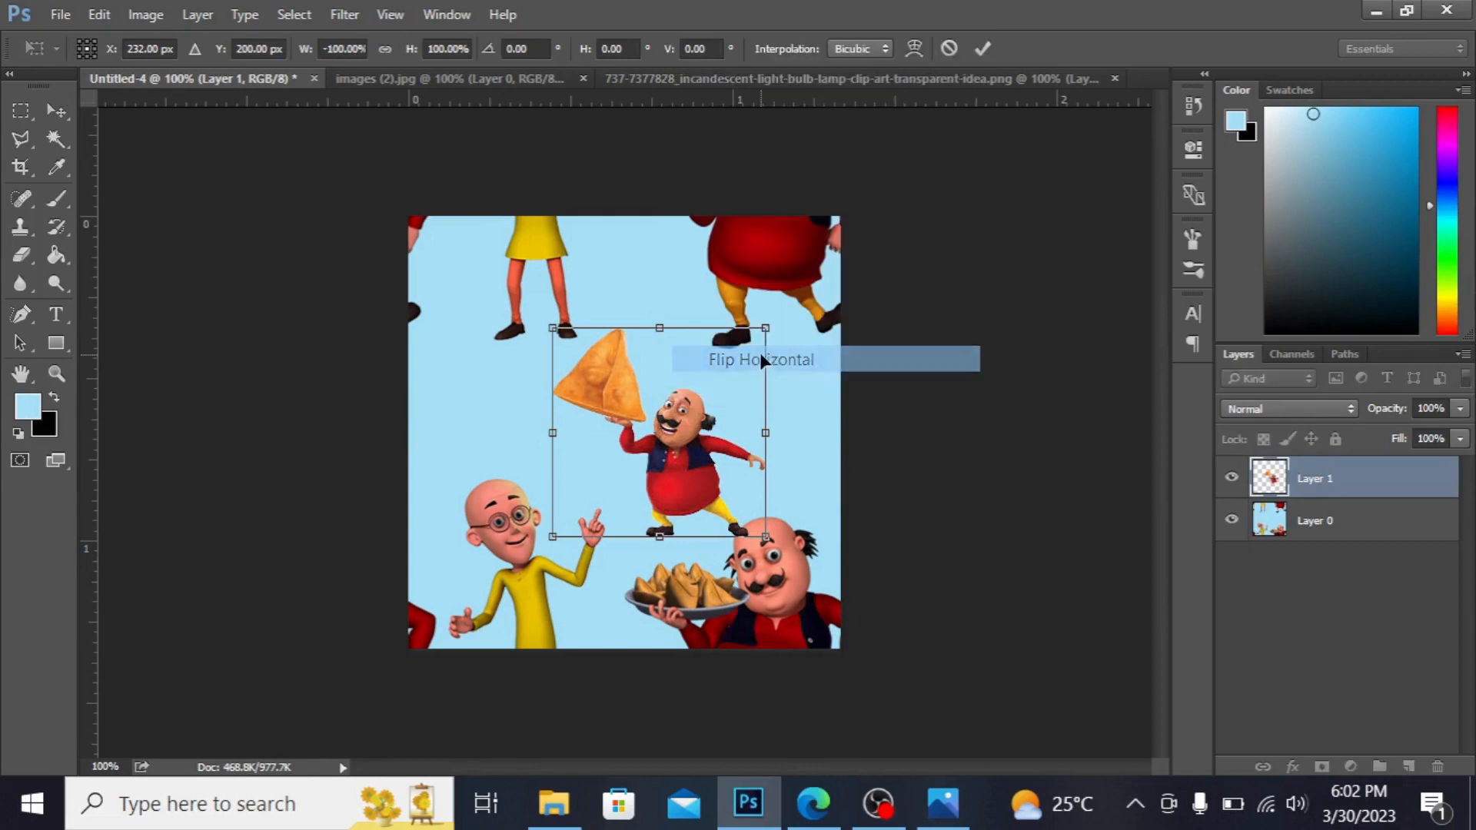
click(759, 359)
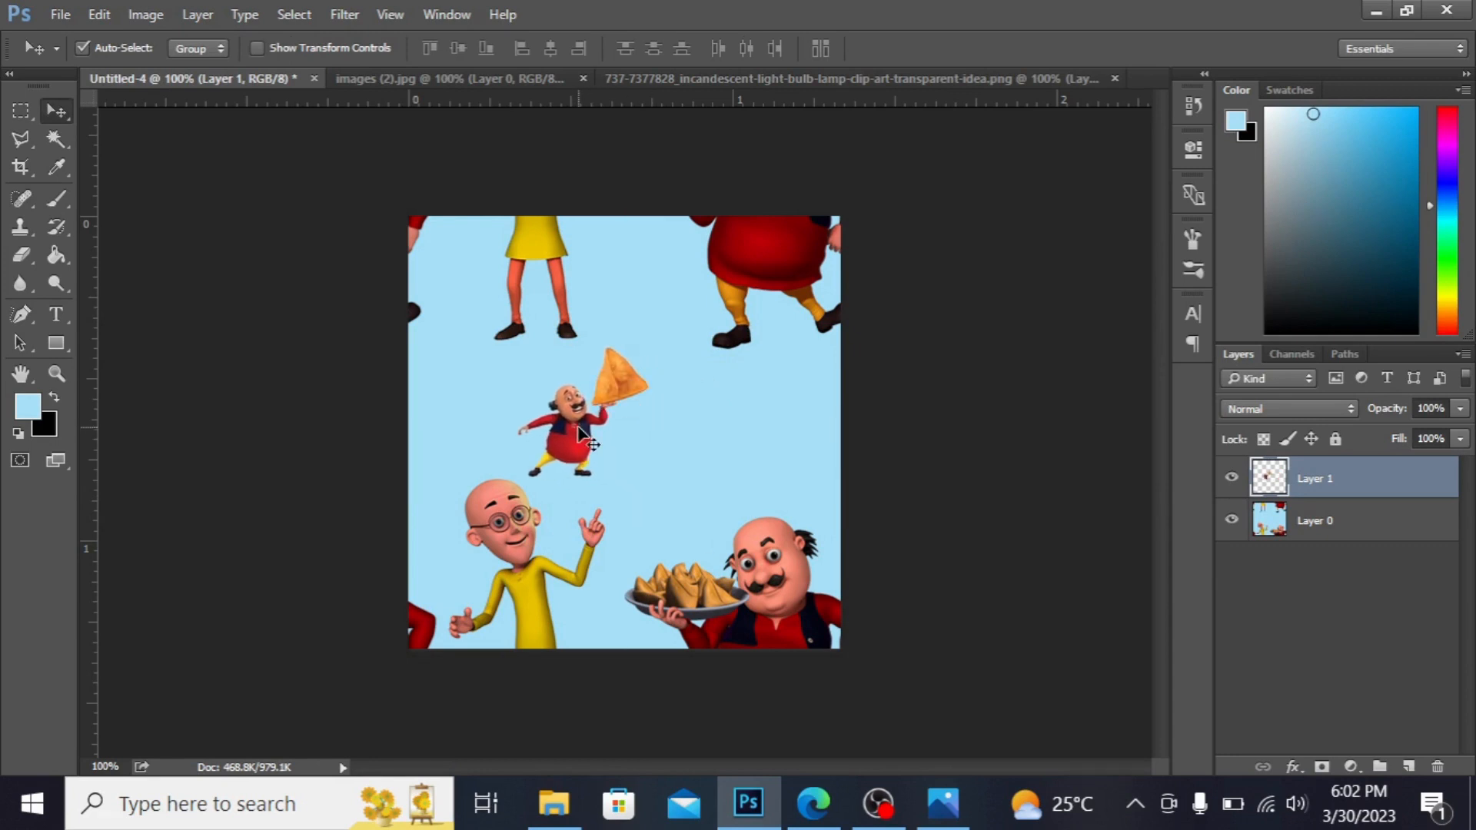
mouse_move(584, 434)
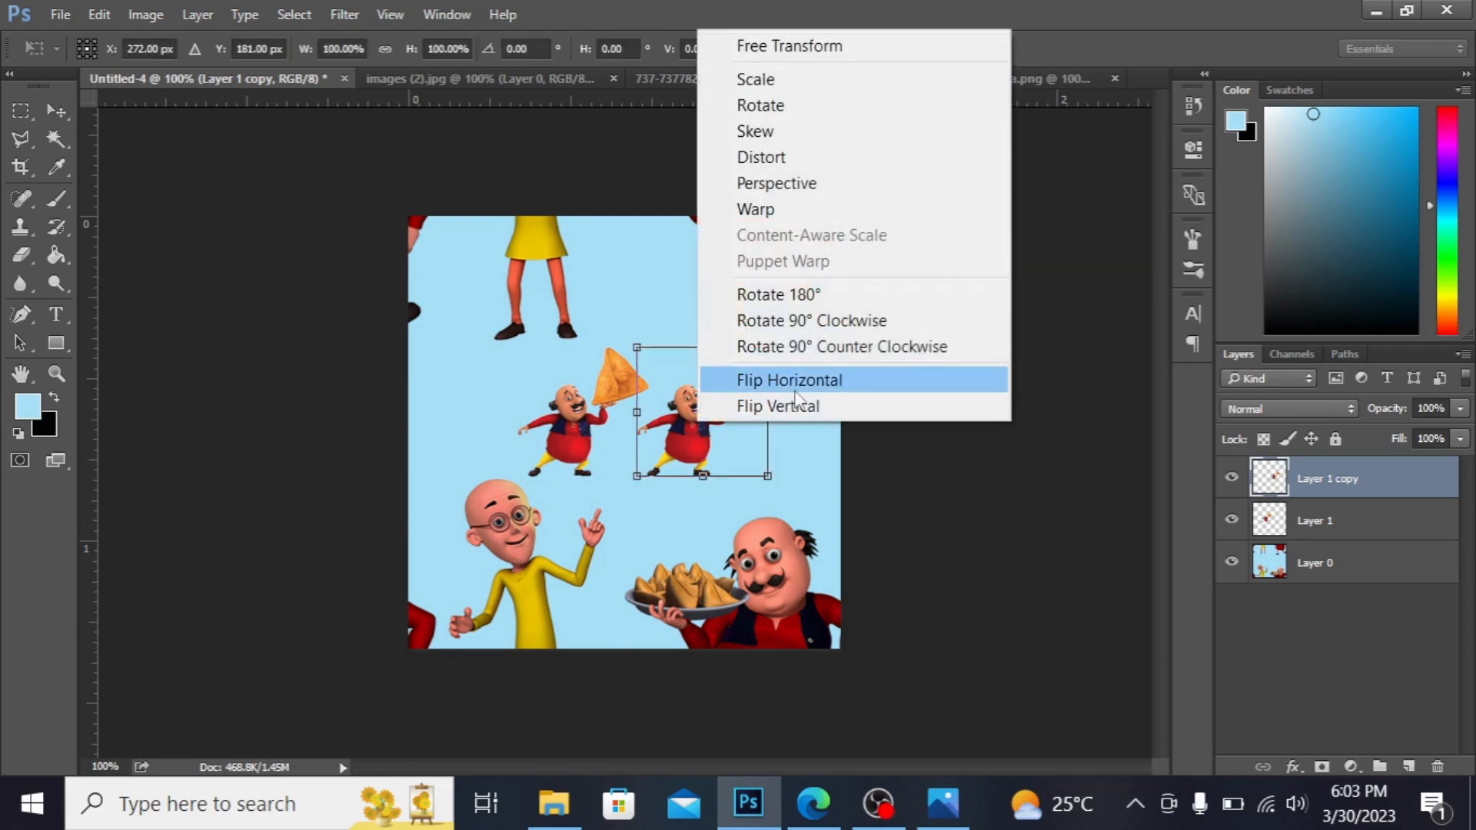
click(788, 380)
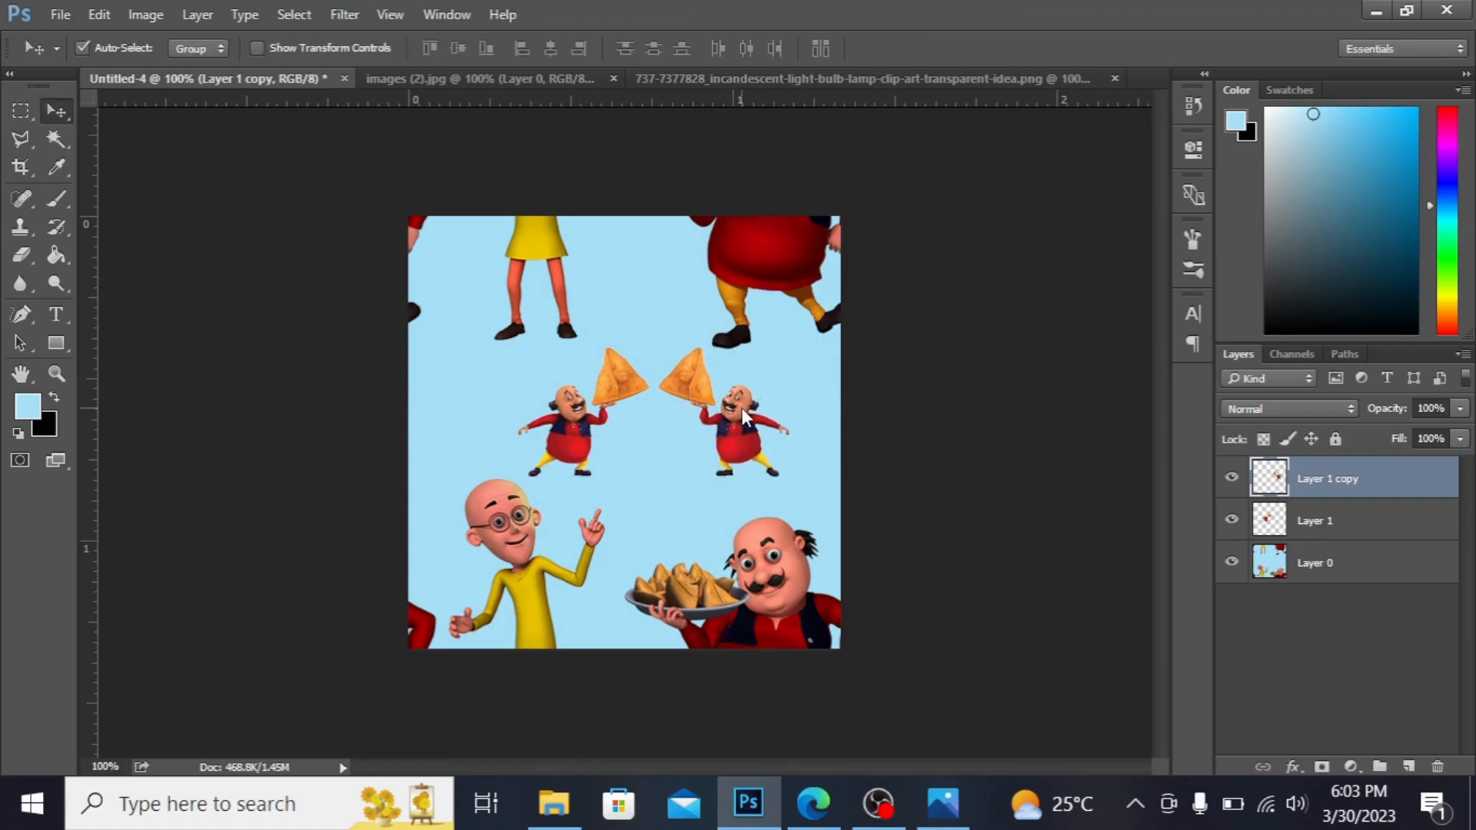
mouse_move(883, 76)
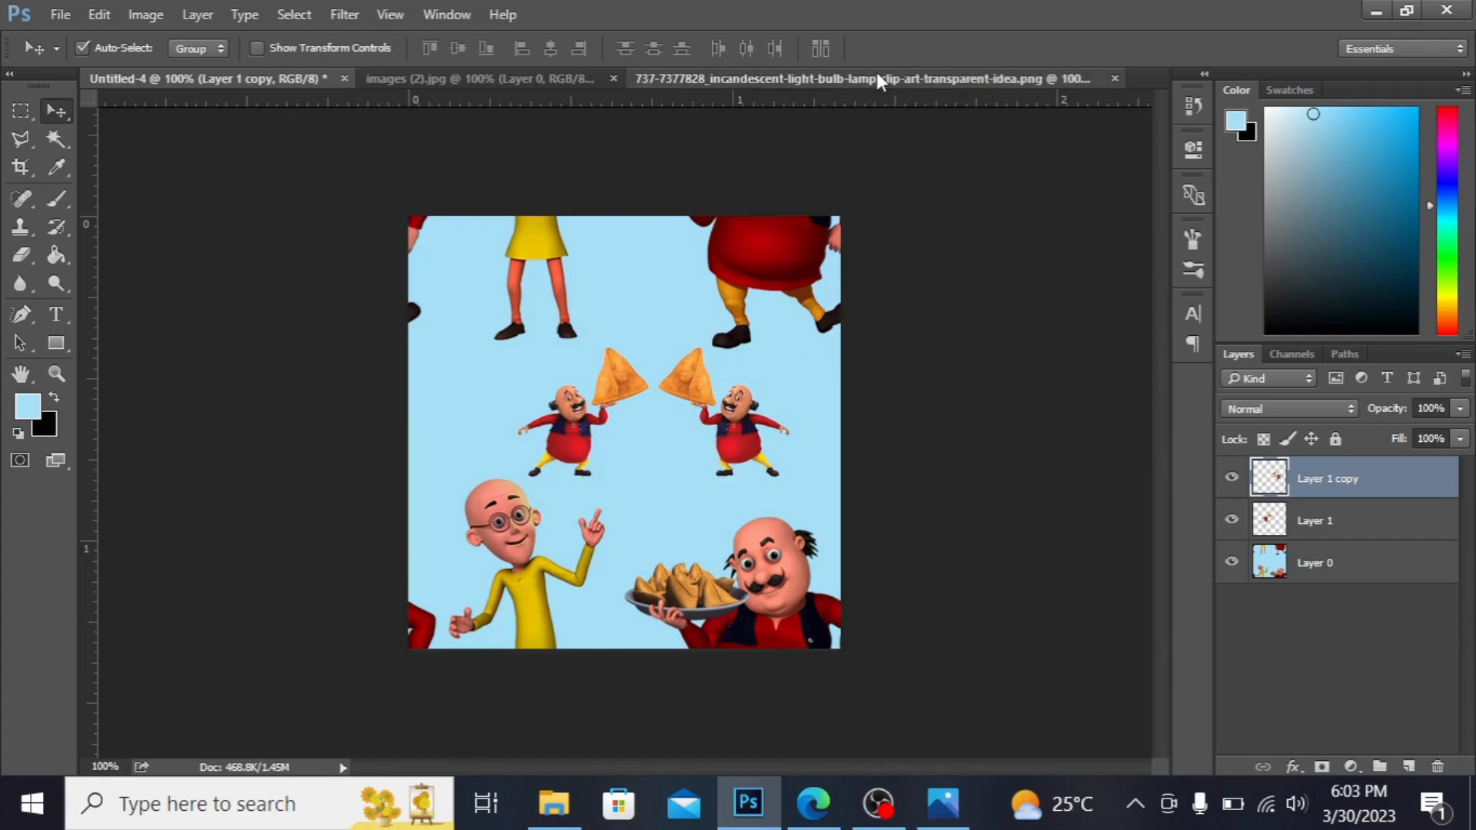
Step: Bring the idea bulb onto the pattern canvas, duplicate it and mirror the copy horizontally
click(800, 78)
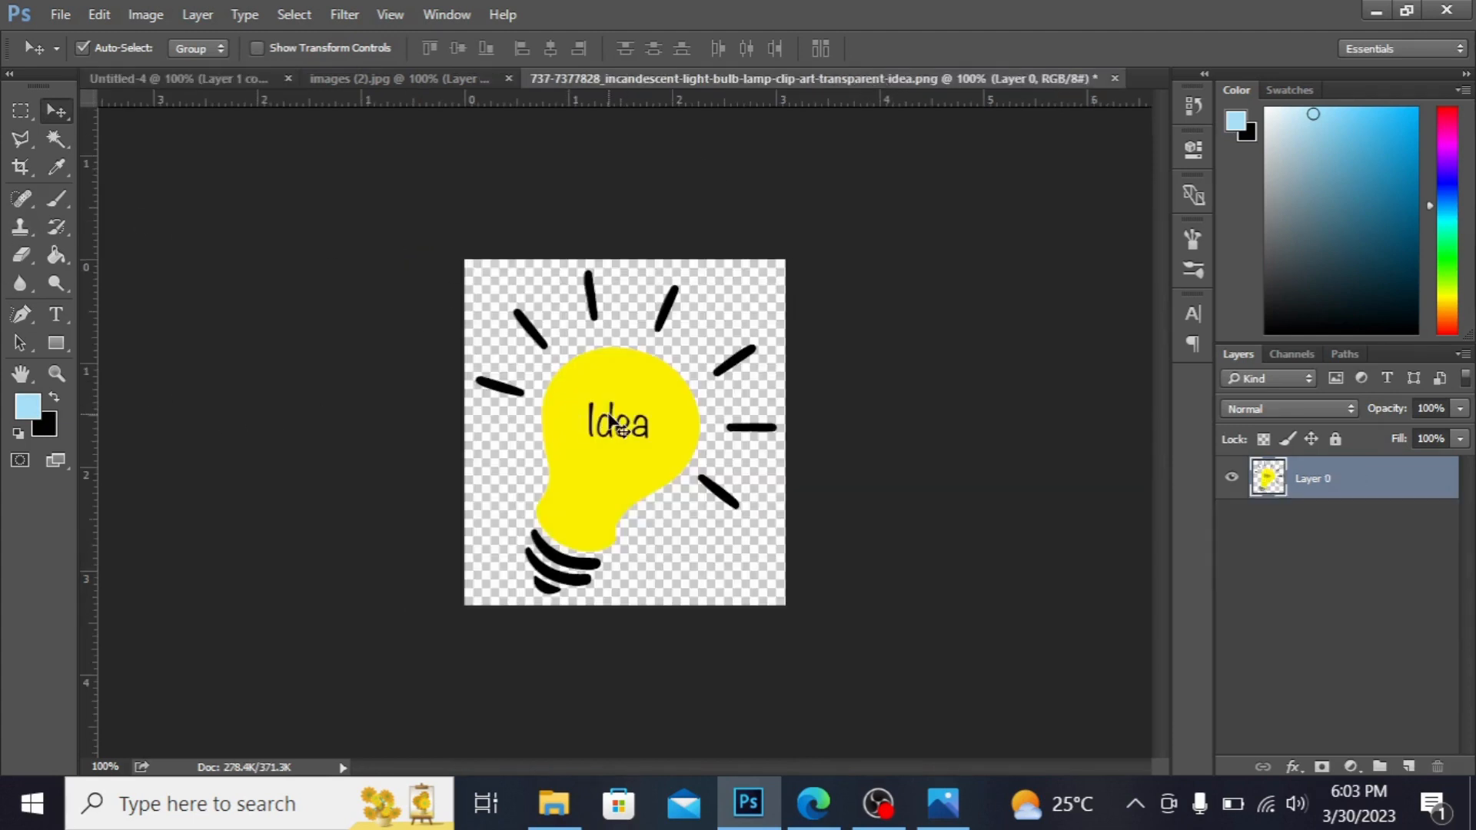
click(142, 78)
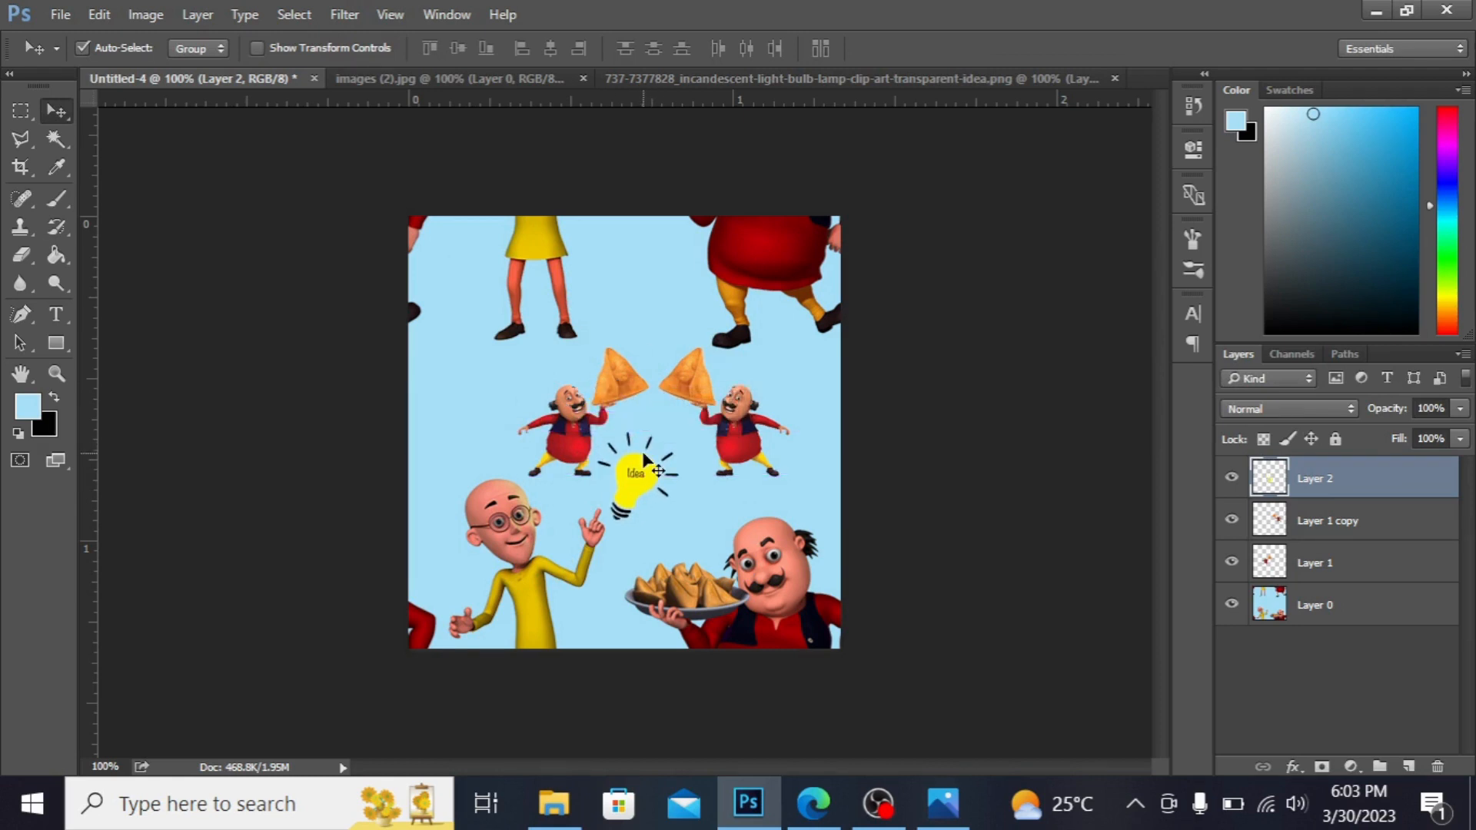
key(Ctrl+t)
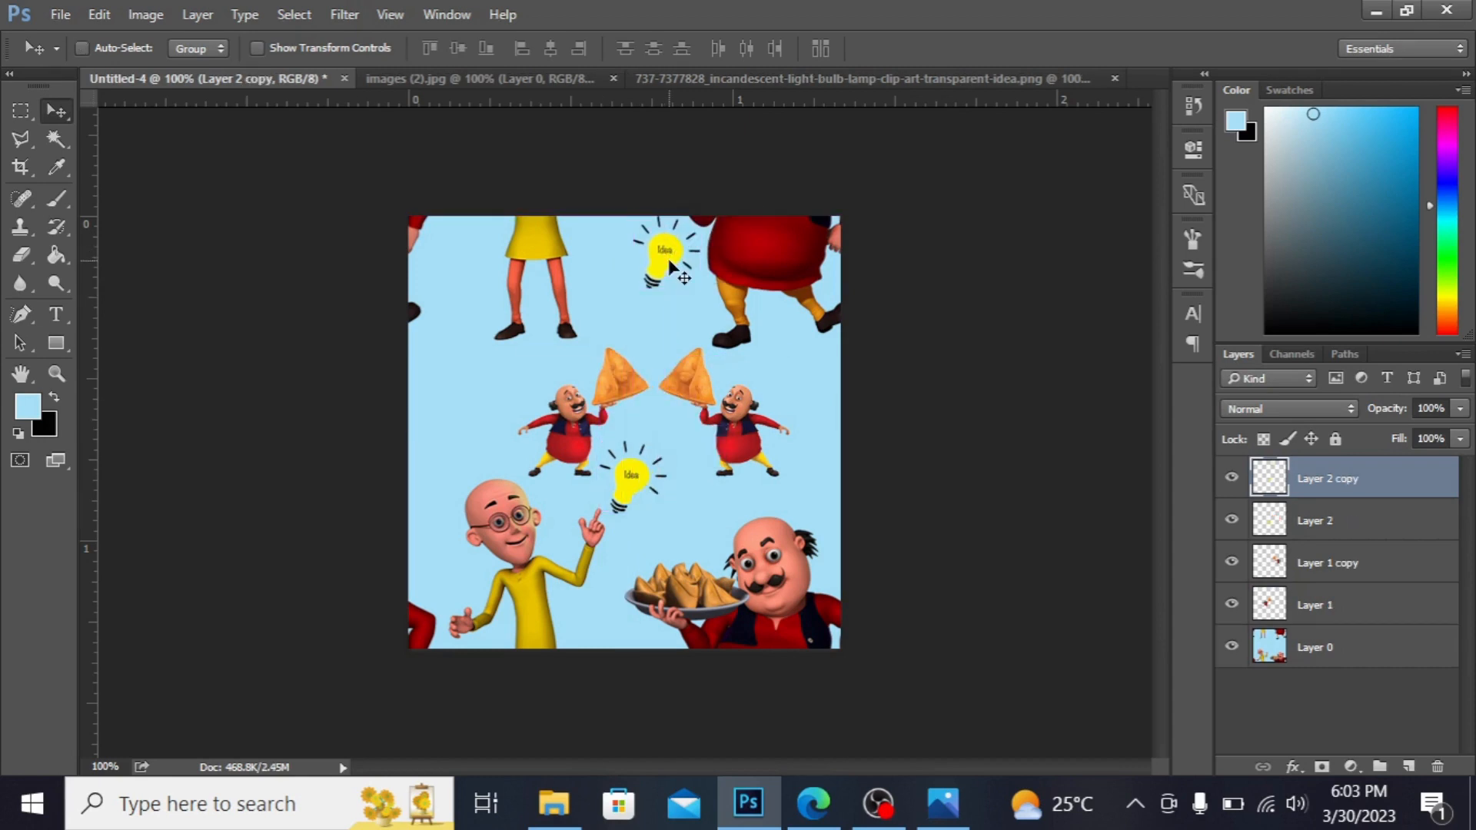
right_click(666, 253)
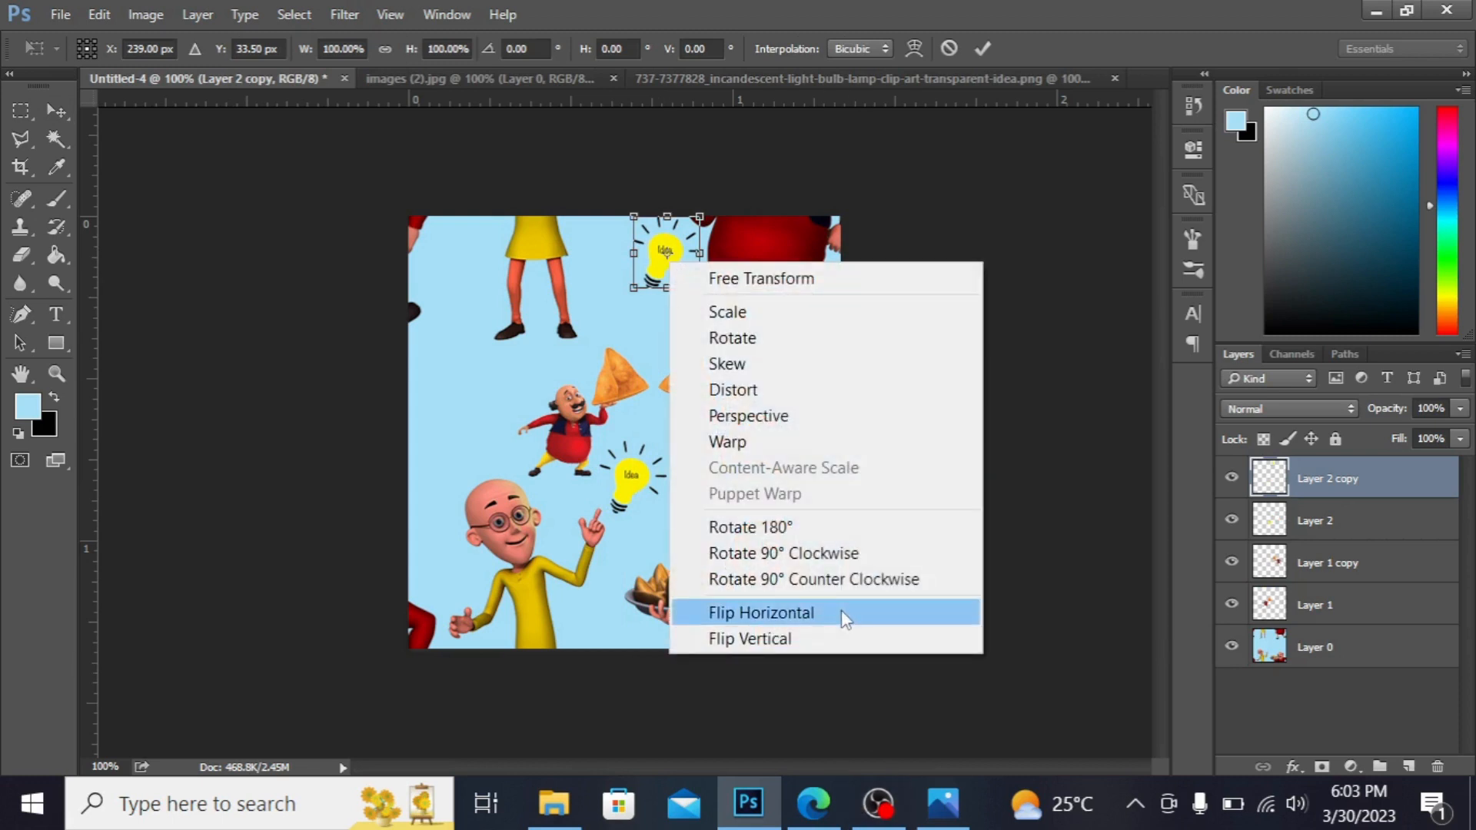
click(761, 614)
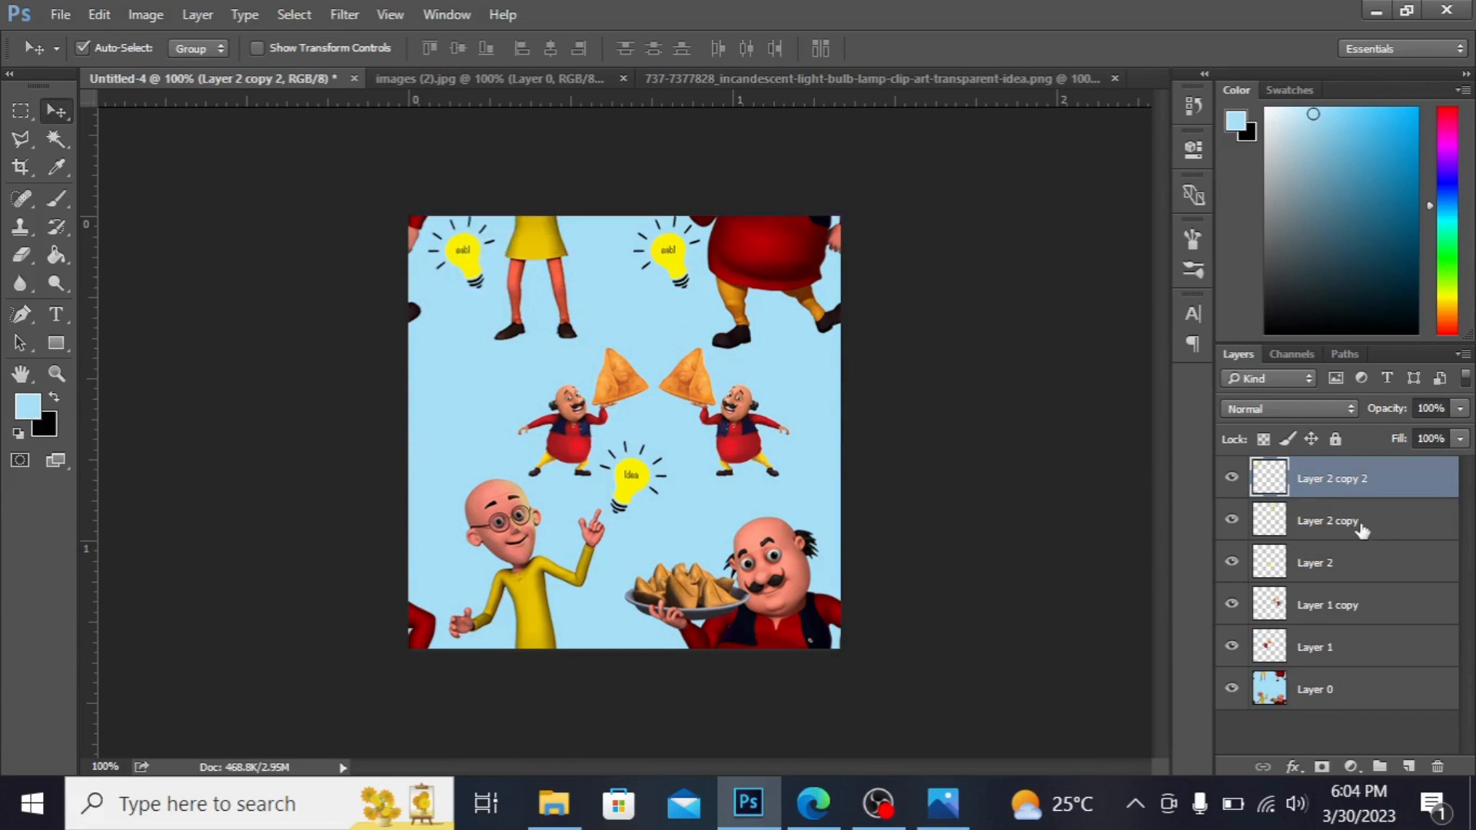
Step: Select the other bulb copies and flip the bottom bulb via Free Transform
click(1327, 522)
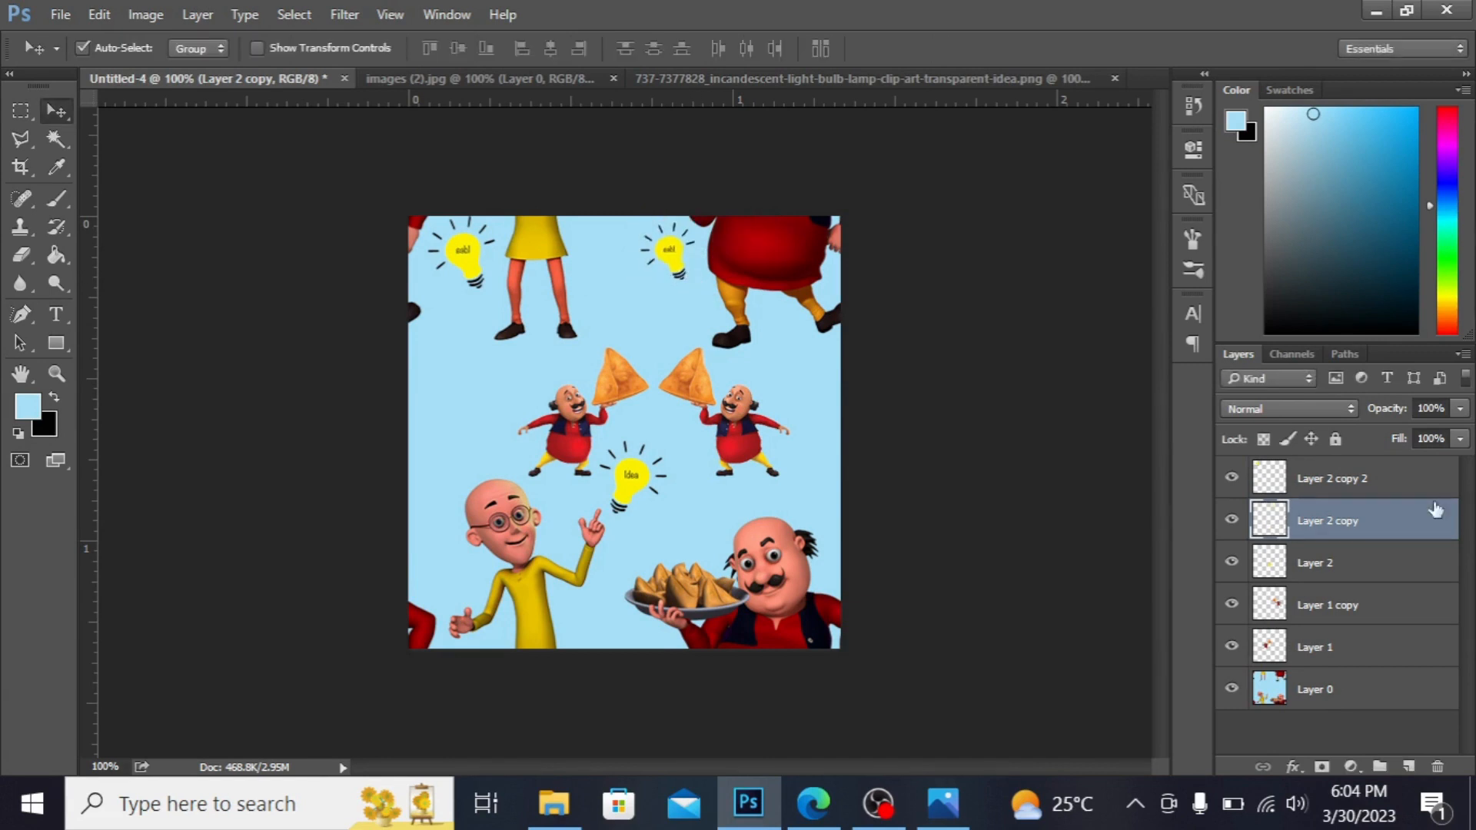
click(1331, 478)
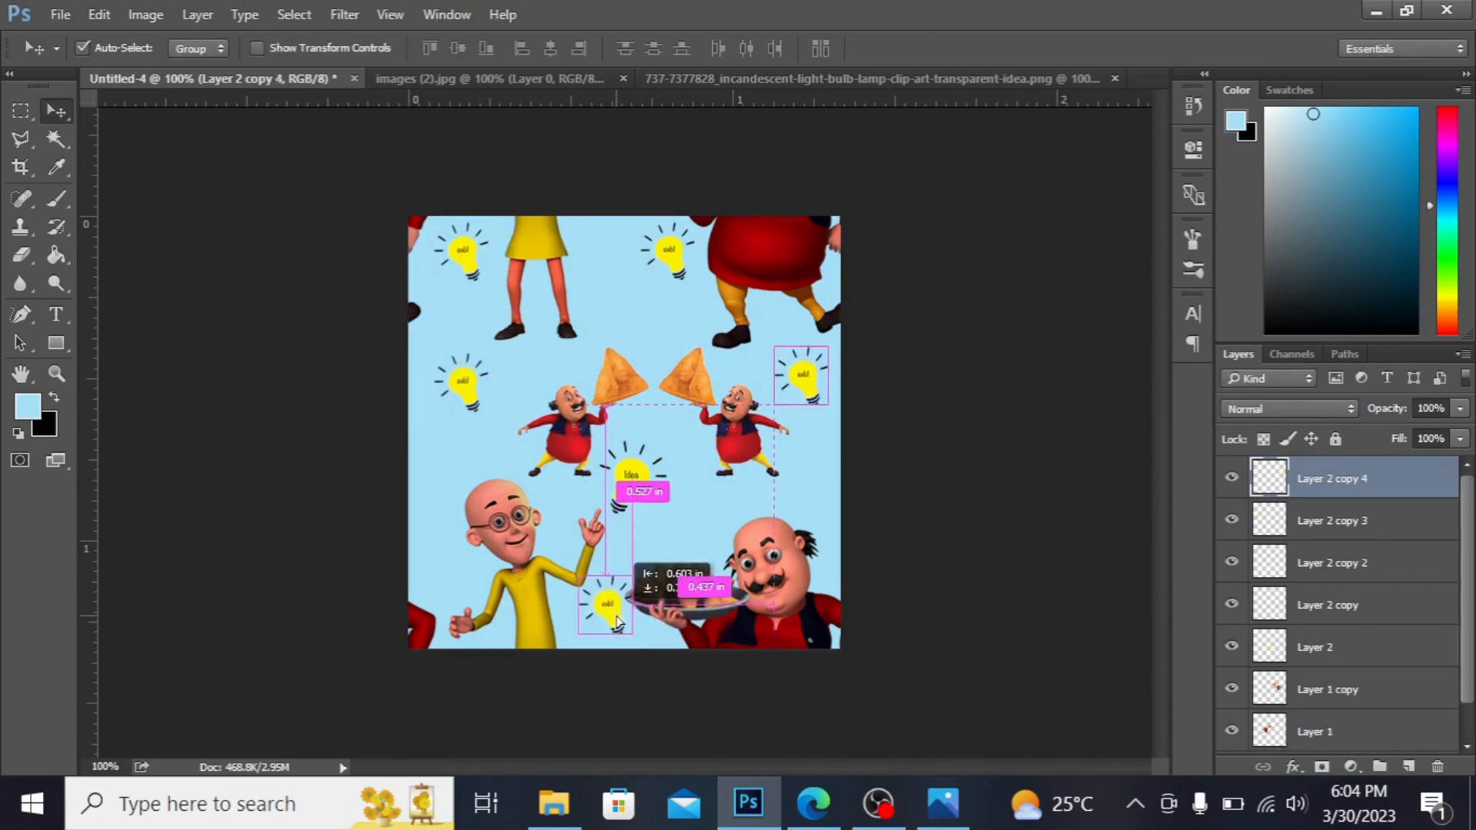
right_click(666, 253)
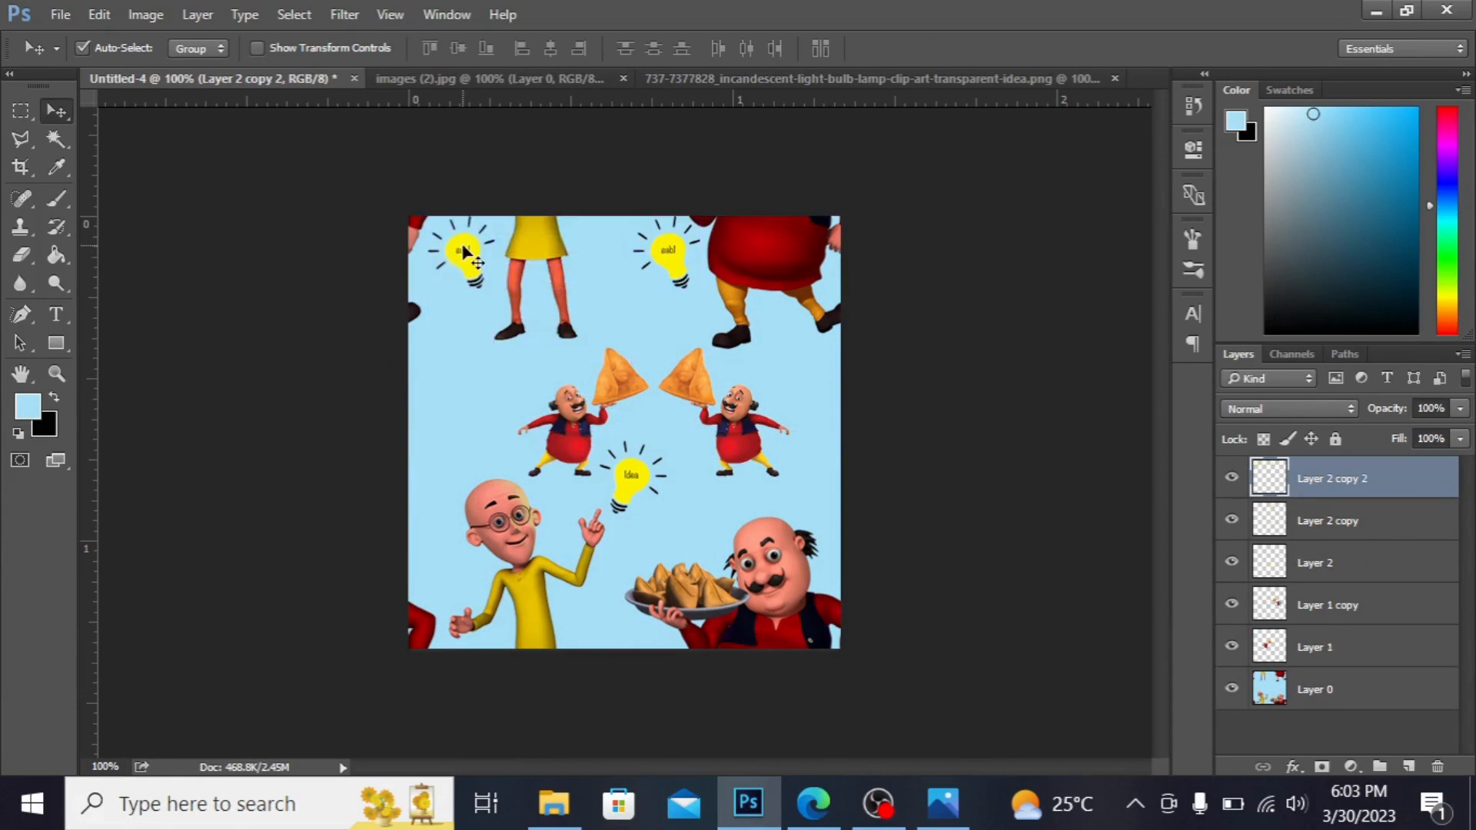
Step: Place the samosa image on the canvas ready to duplicate and scatter copies
click(669, 254)
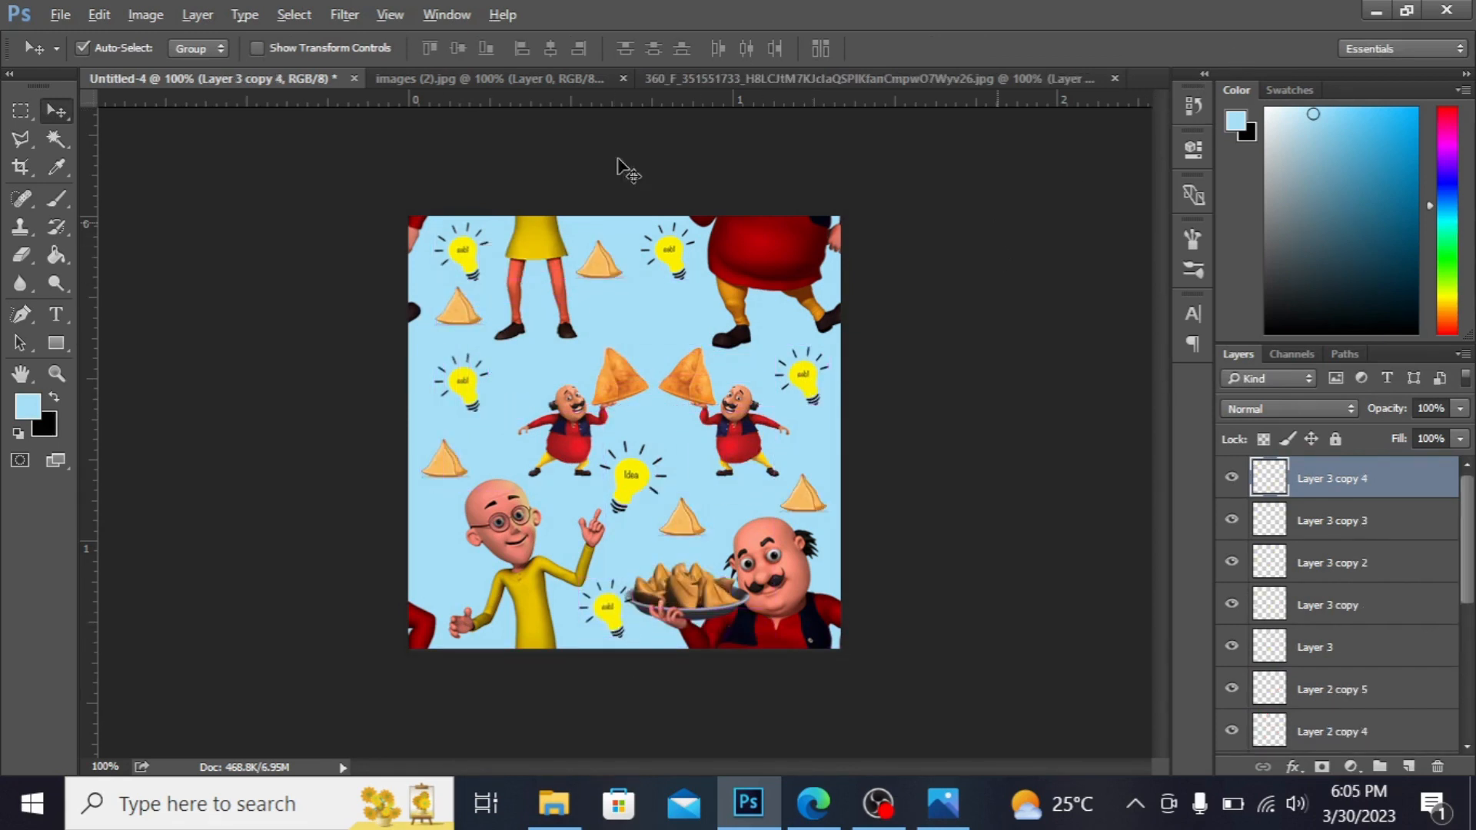
mouse_move(334, 259)
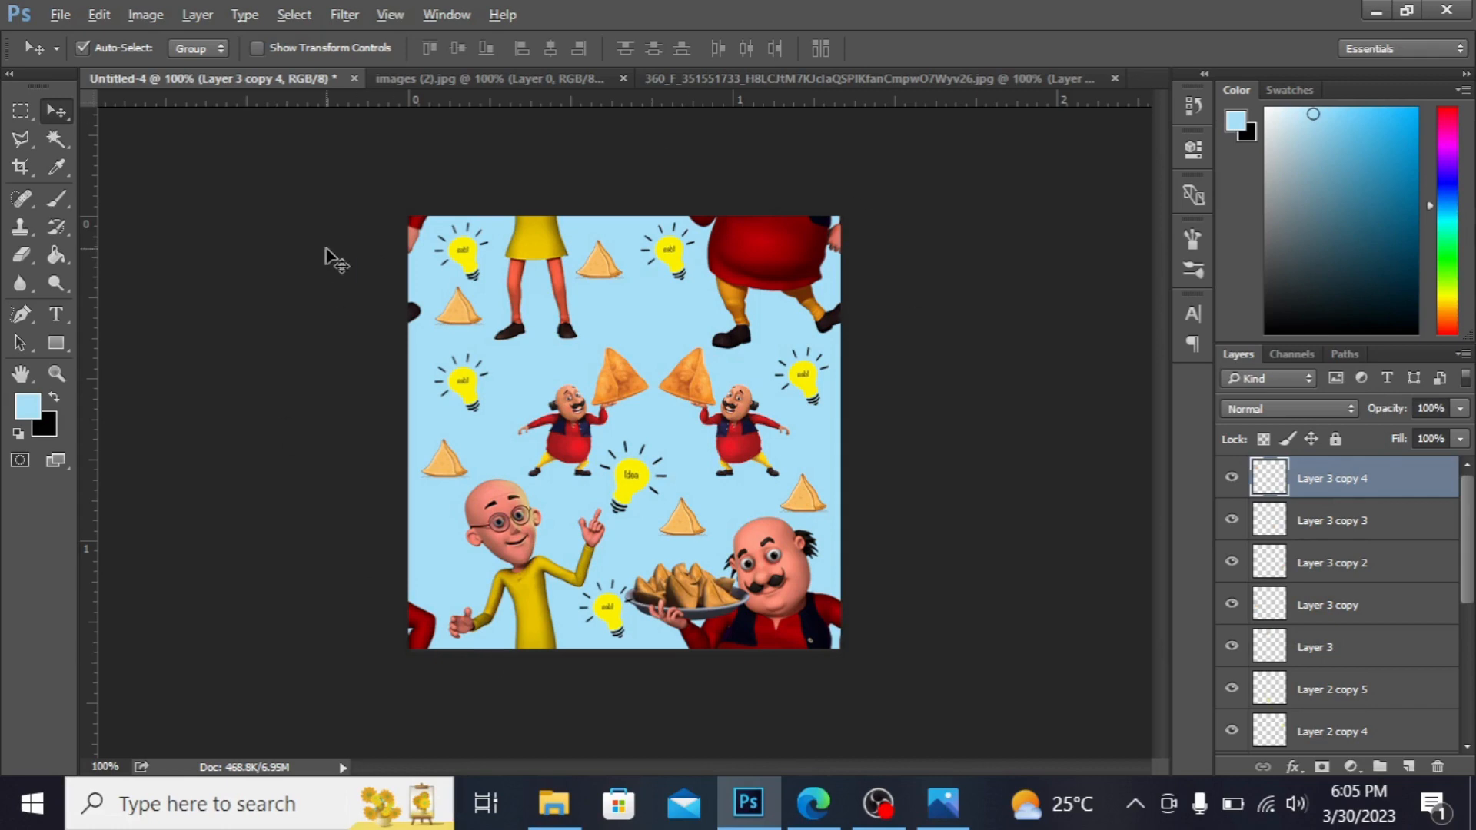
Step: Define the flattened artwork as a custom pattern named 'motu pat'
click(99, 14)
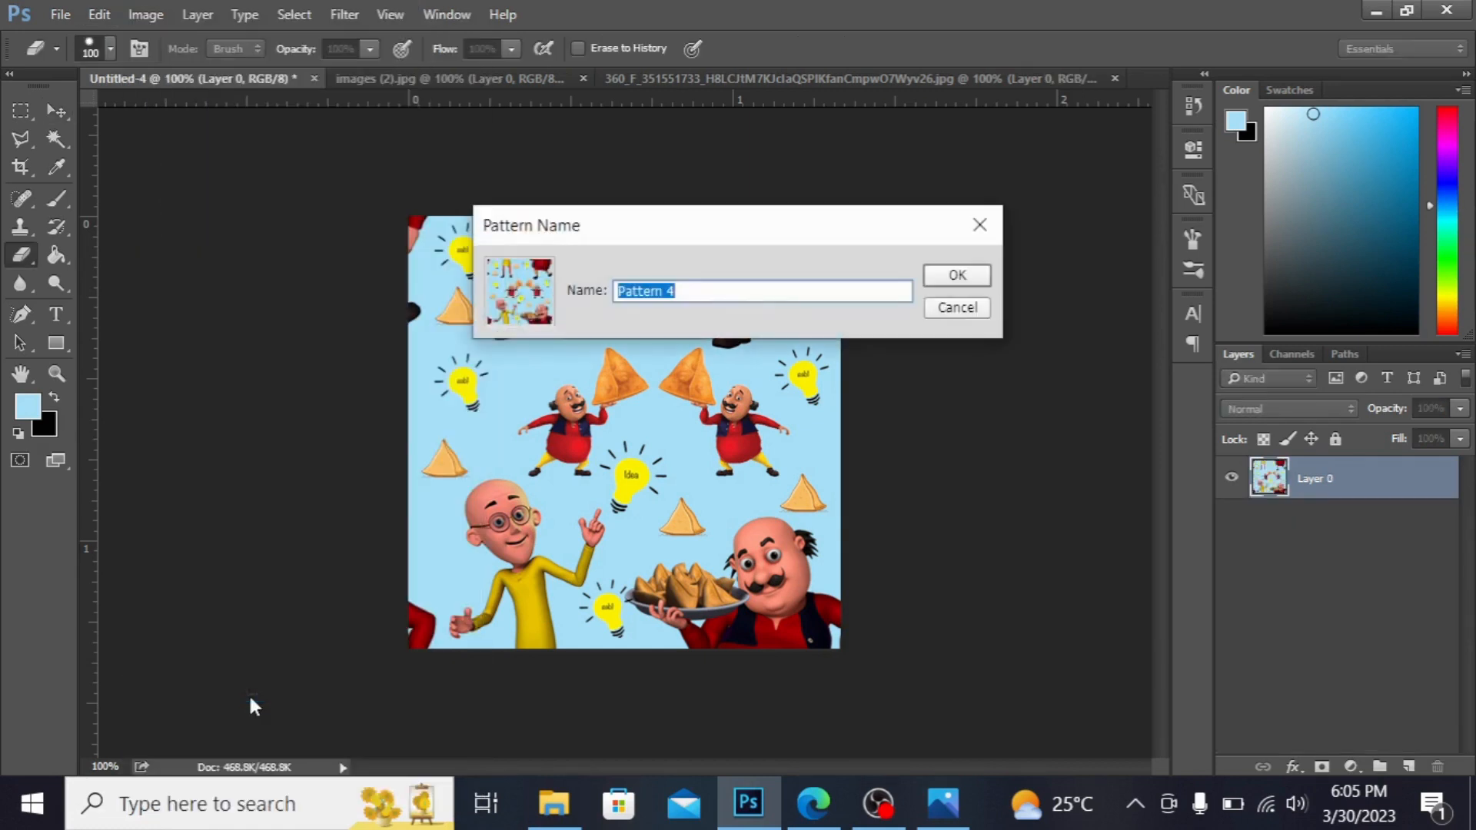
key(Delete)
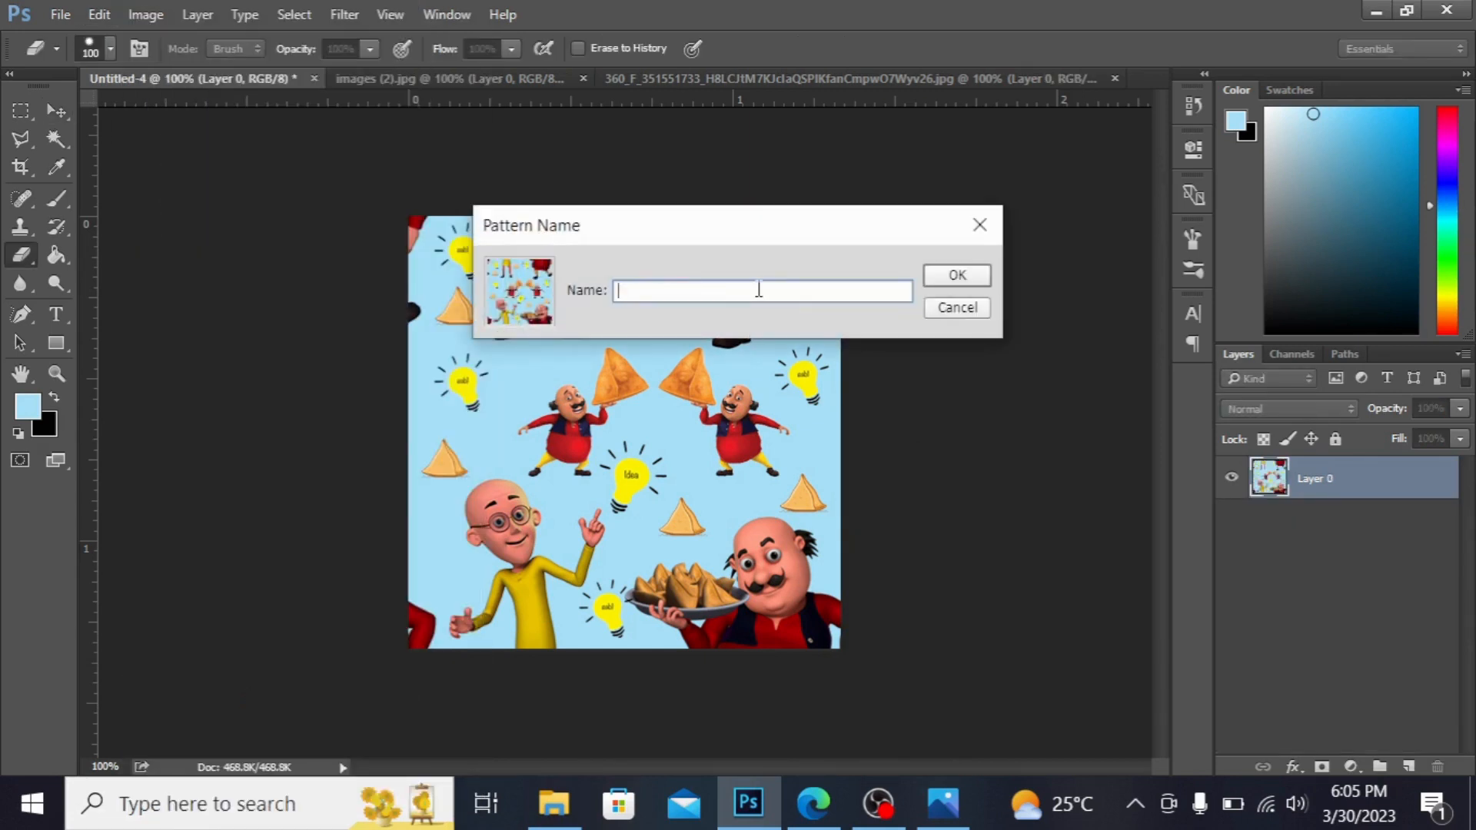
text(mo)
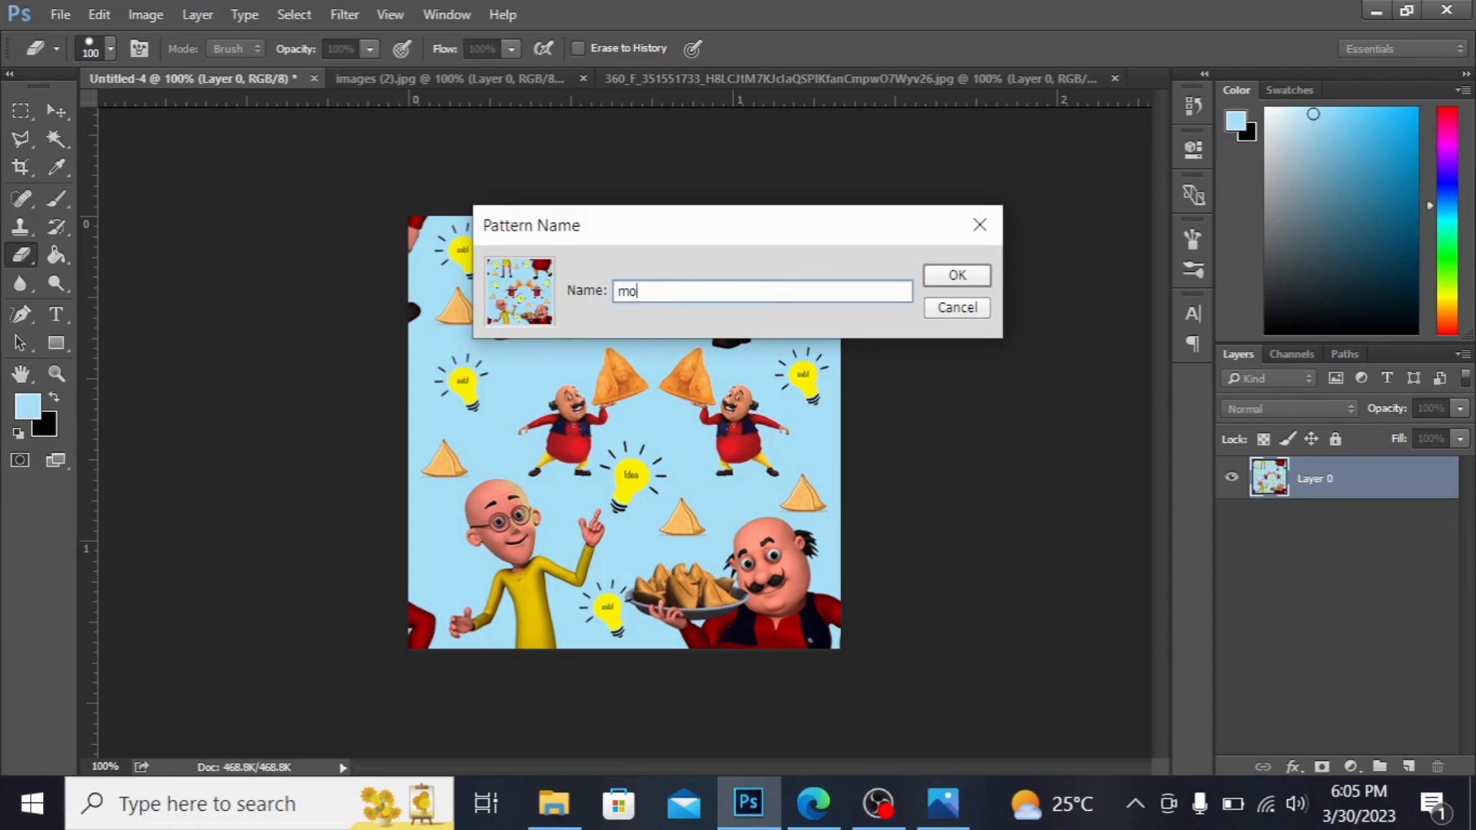
text(tu pat)
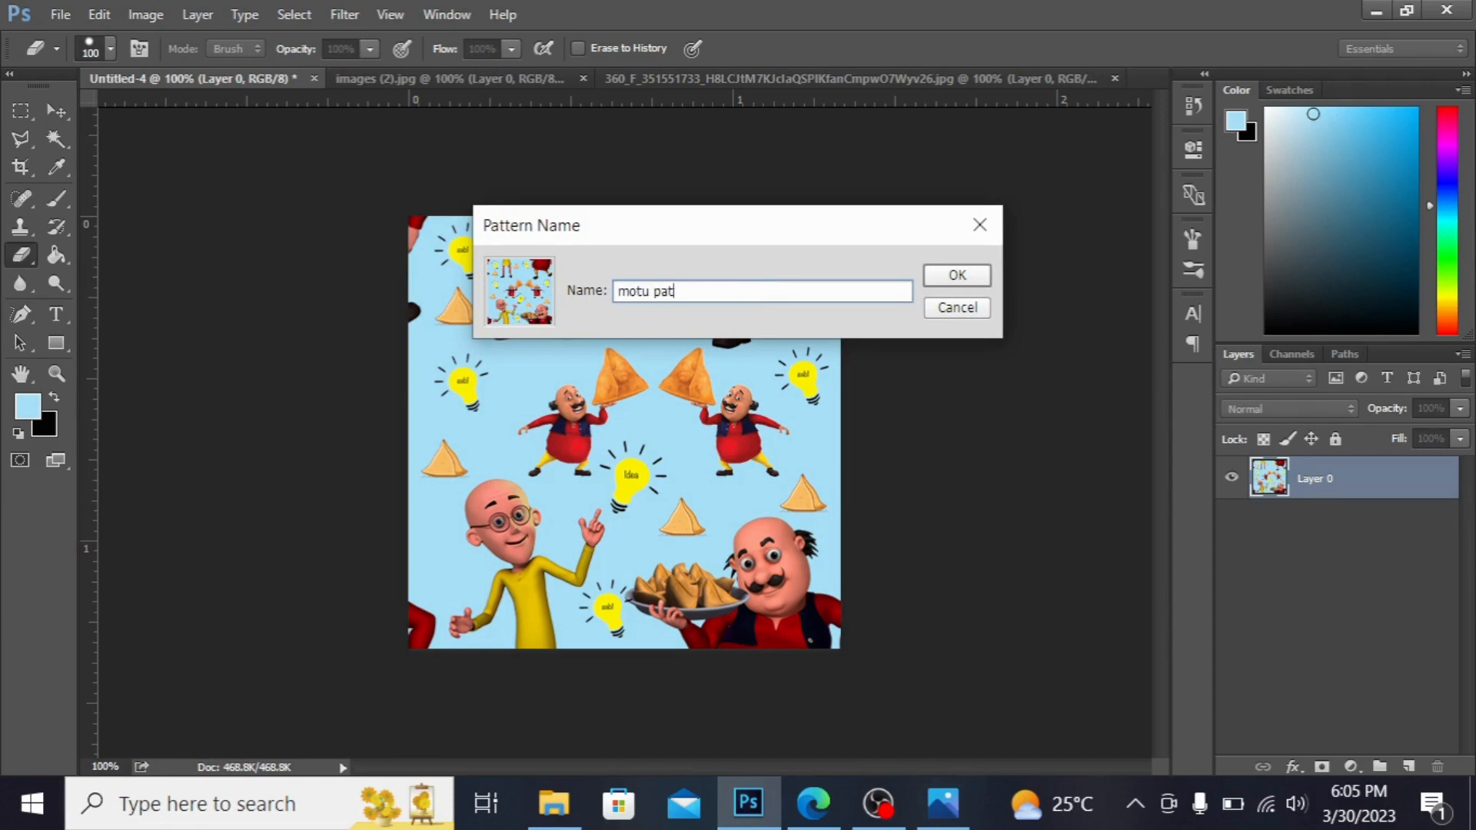
click(955, 275)
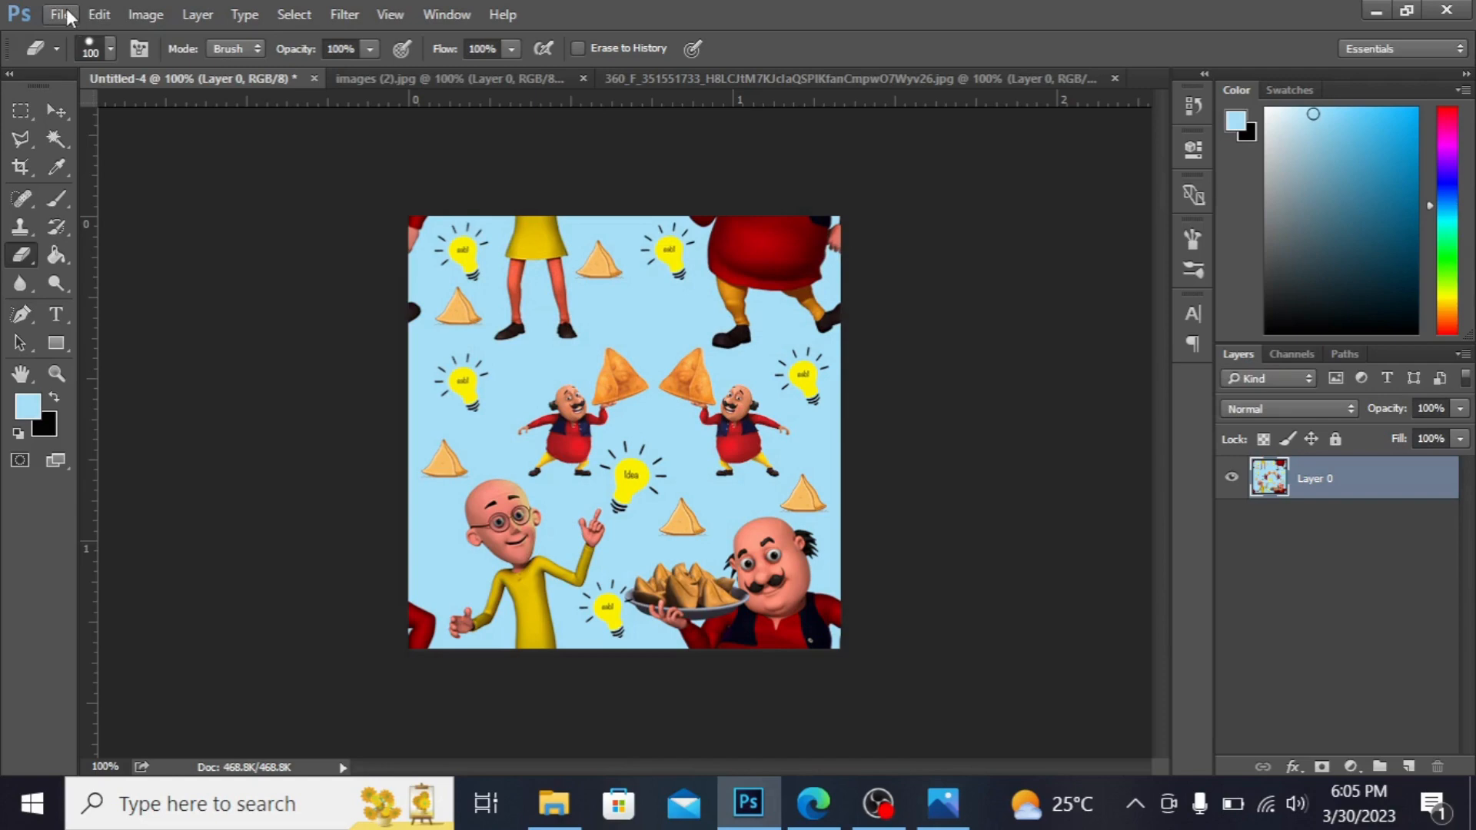
Step: Create a new 1200 × 1200 px document at 300 ppi
click(60, 14)
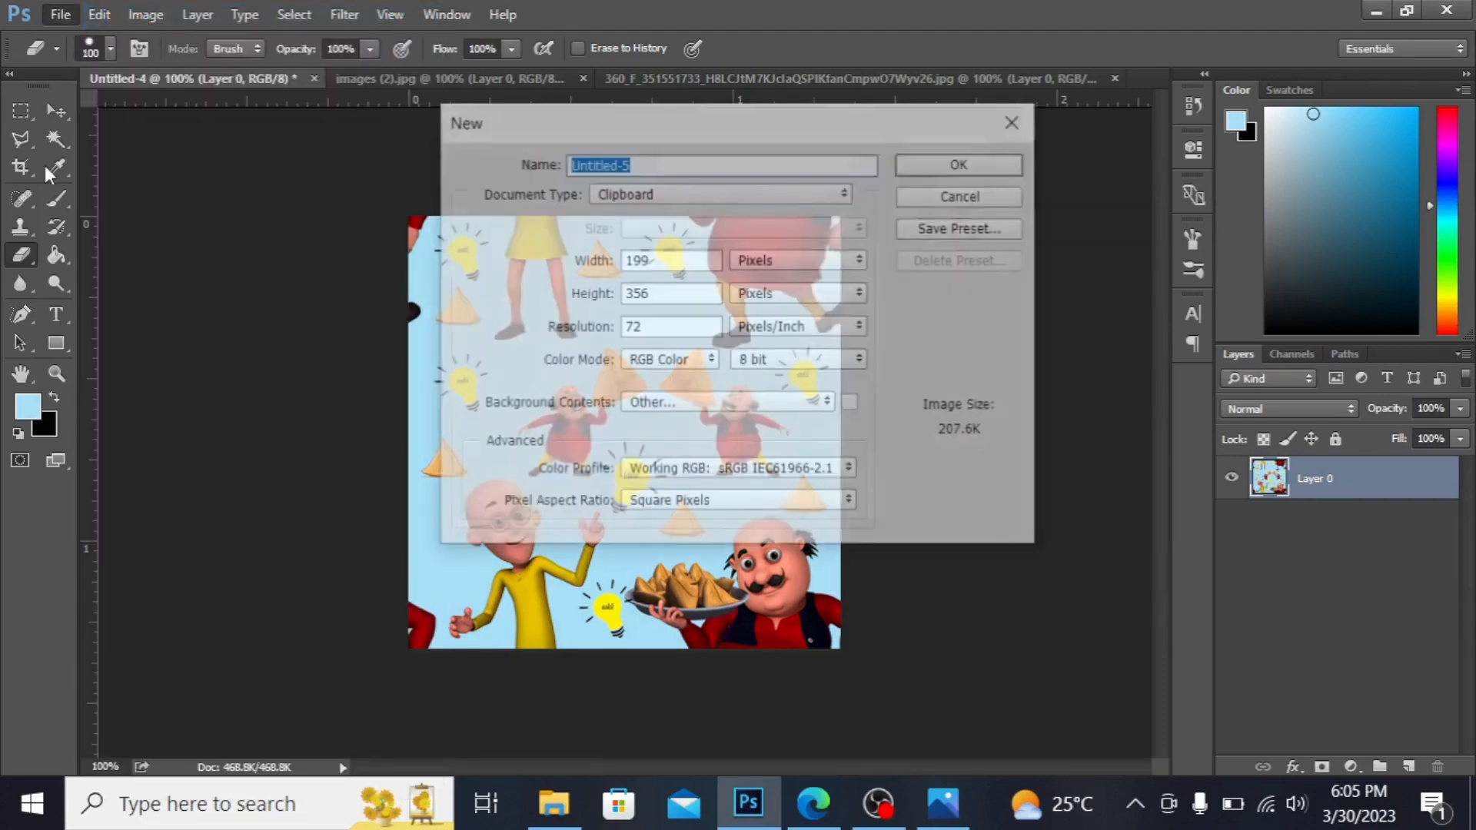
click(670, 260)
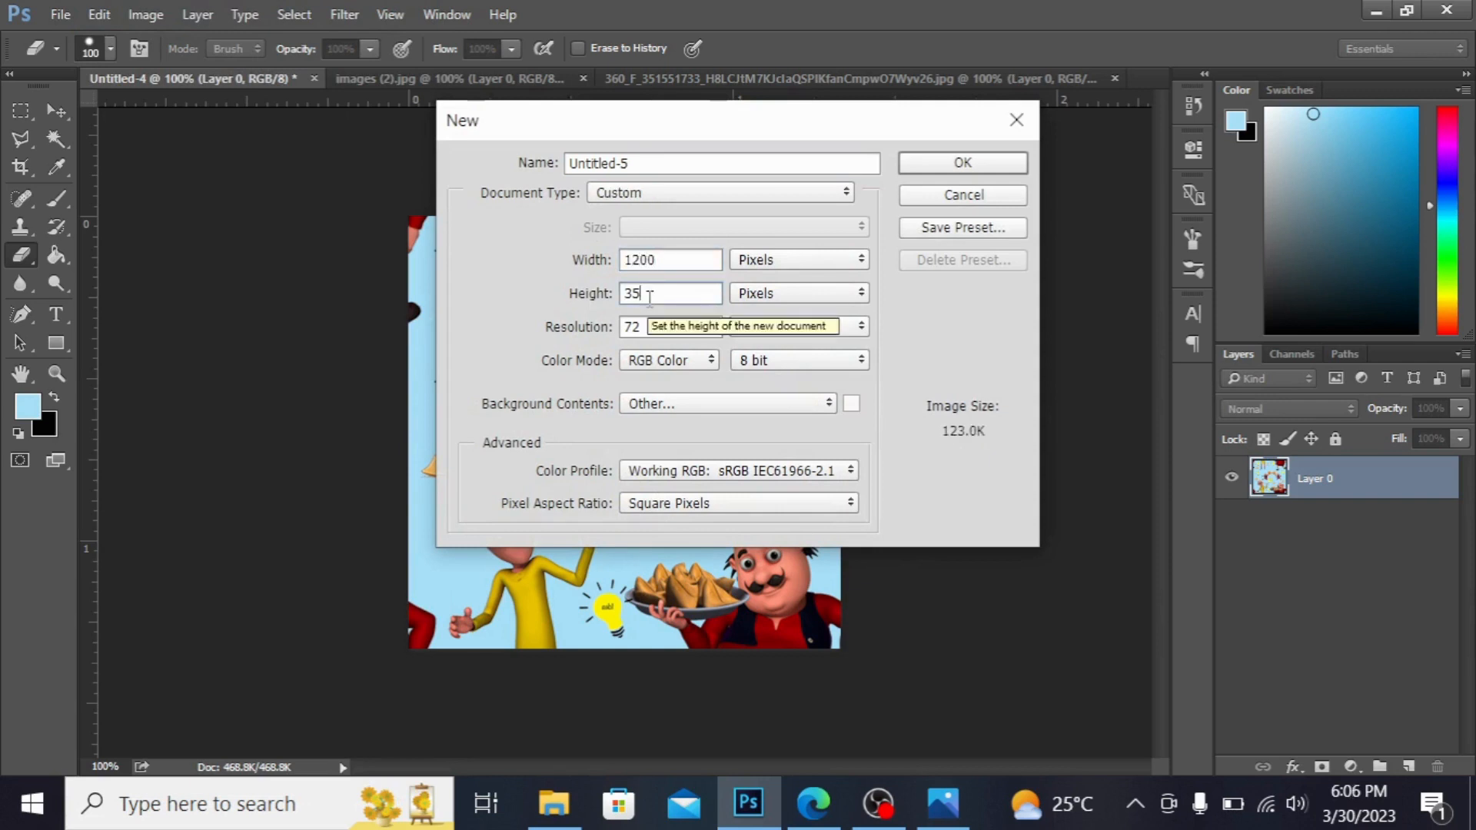
text(1200)
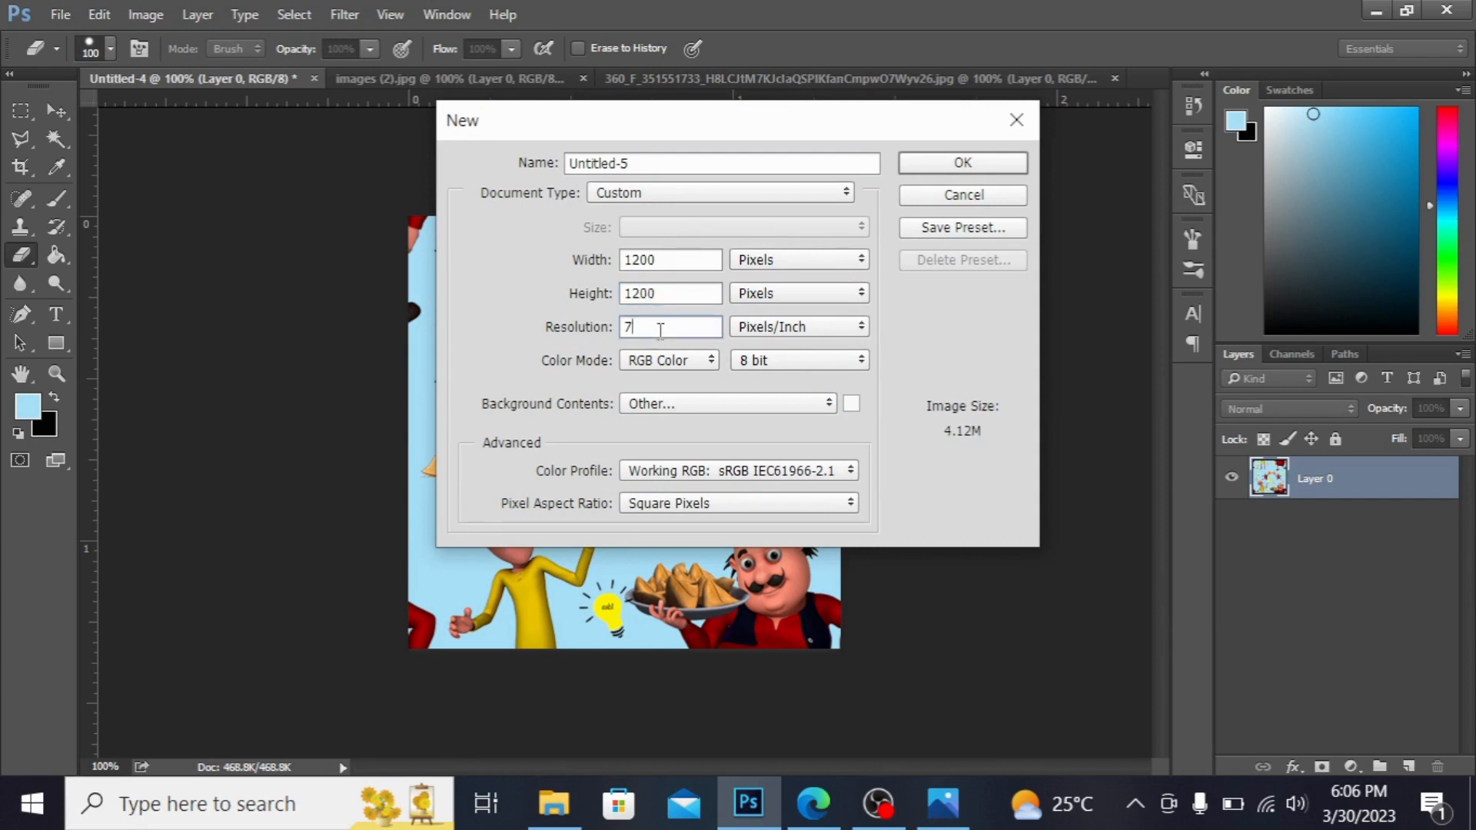
text(300)
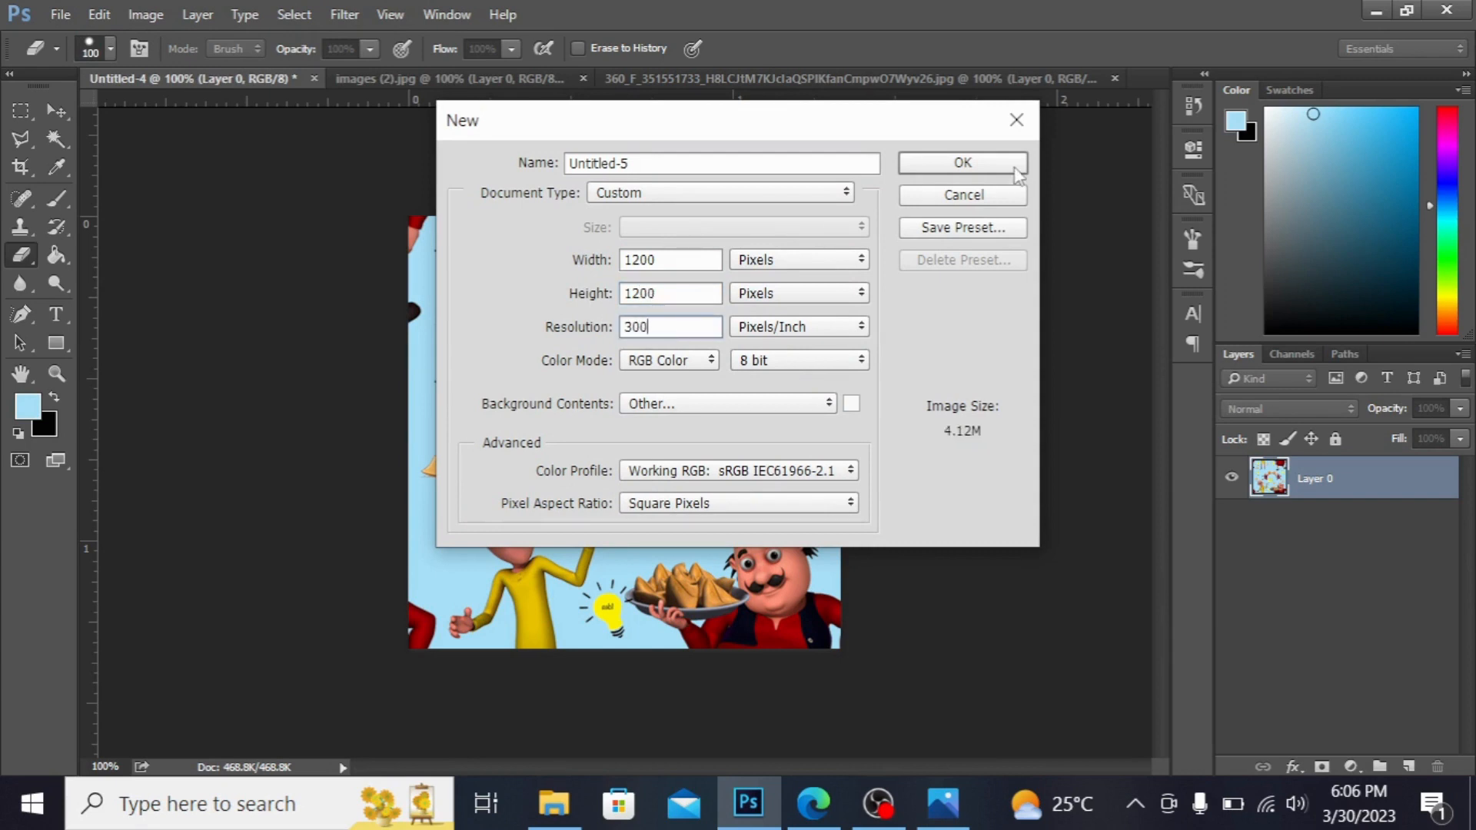
click(962, 162)
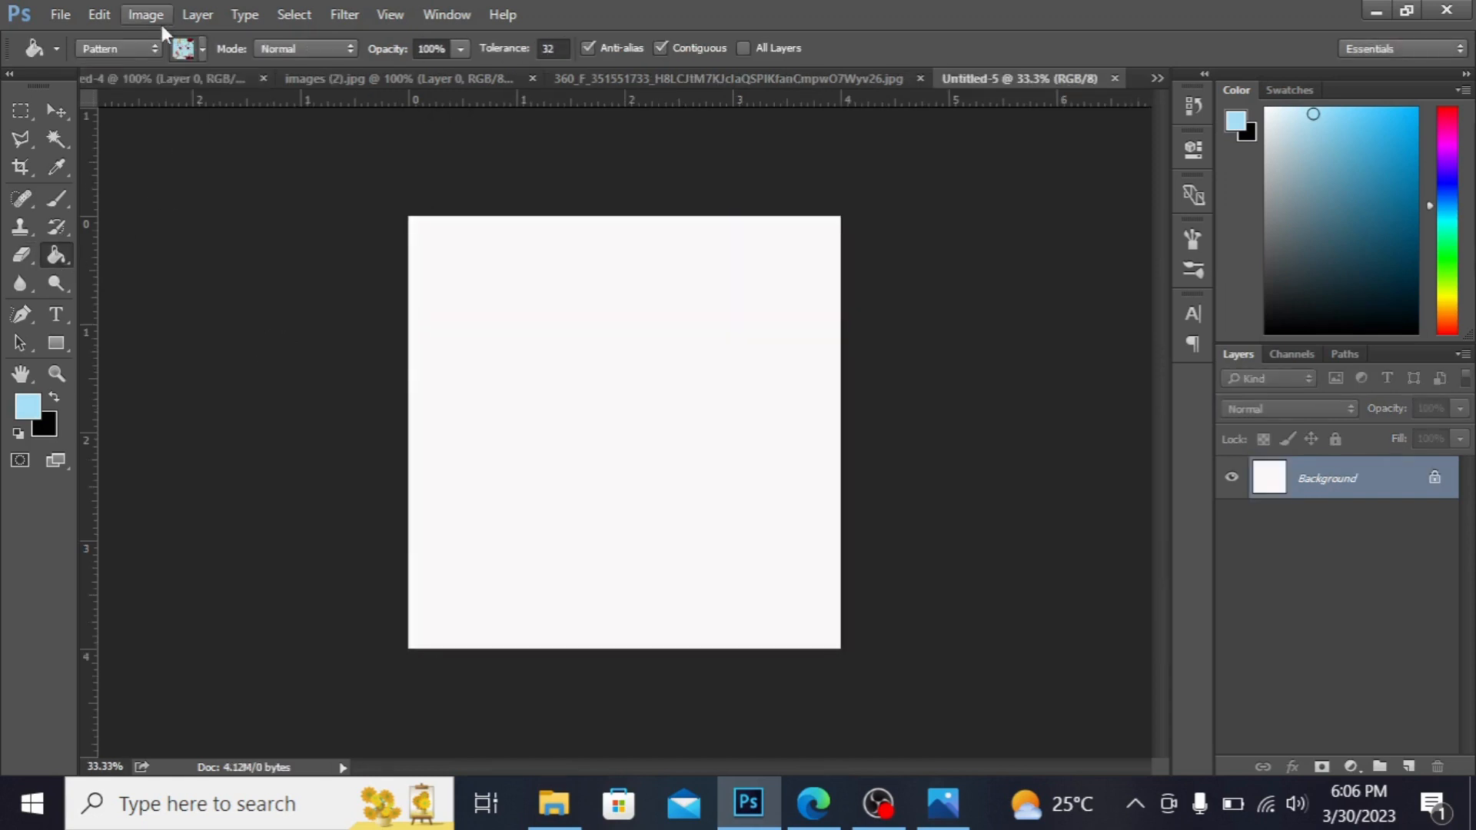
Step: Fill the blank canvas with the saved 'motu pat' pattern using the Paint Bucket
click(117, 48)
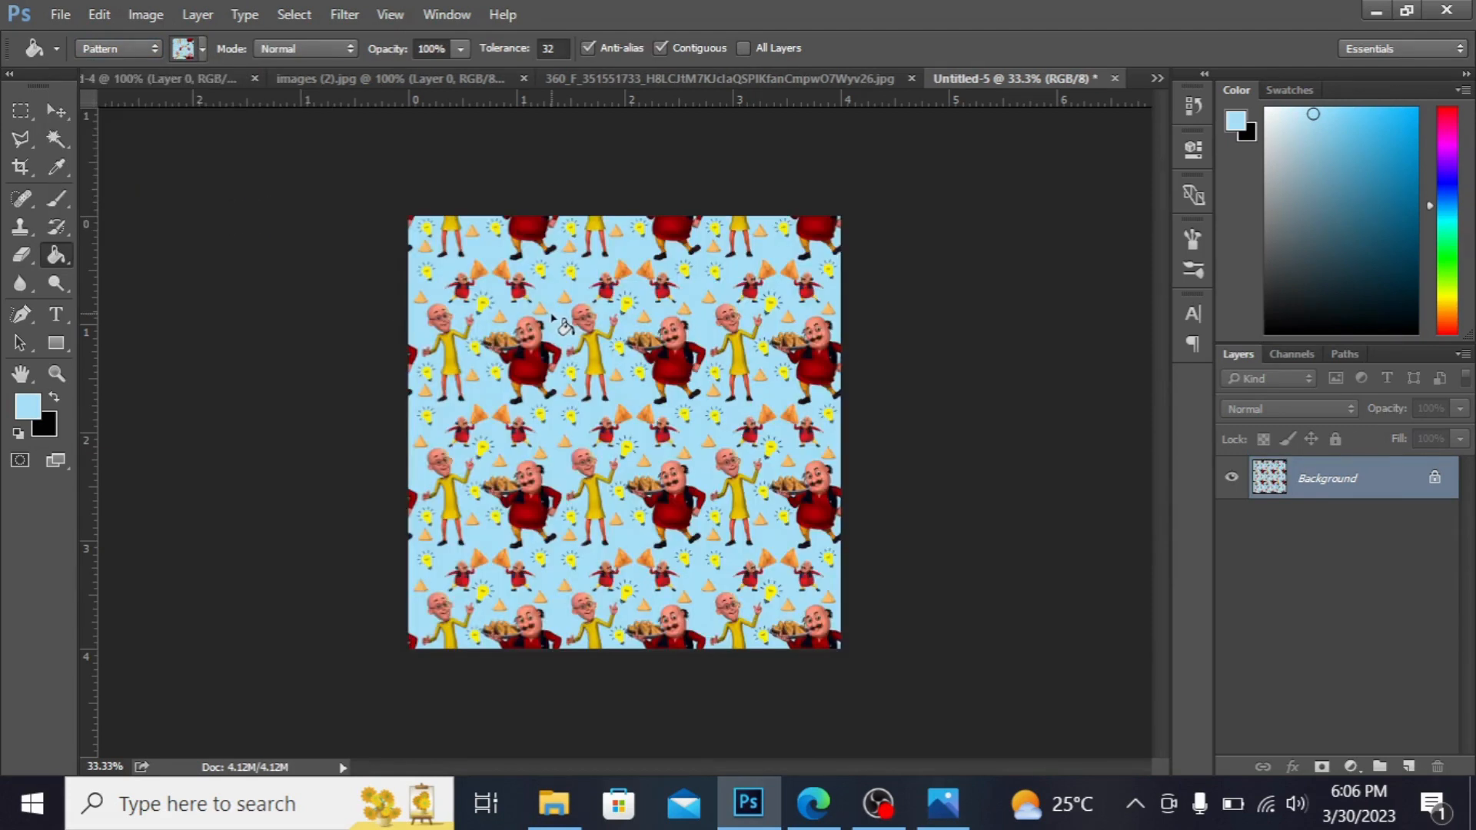
mouse_move(183, 399)
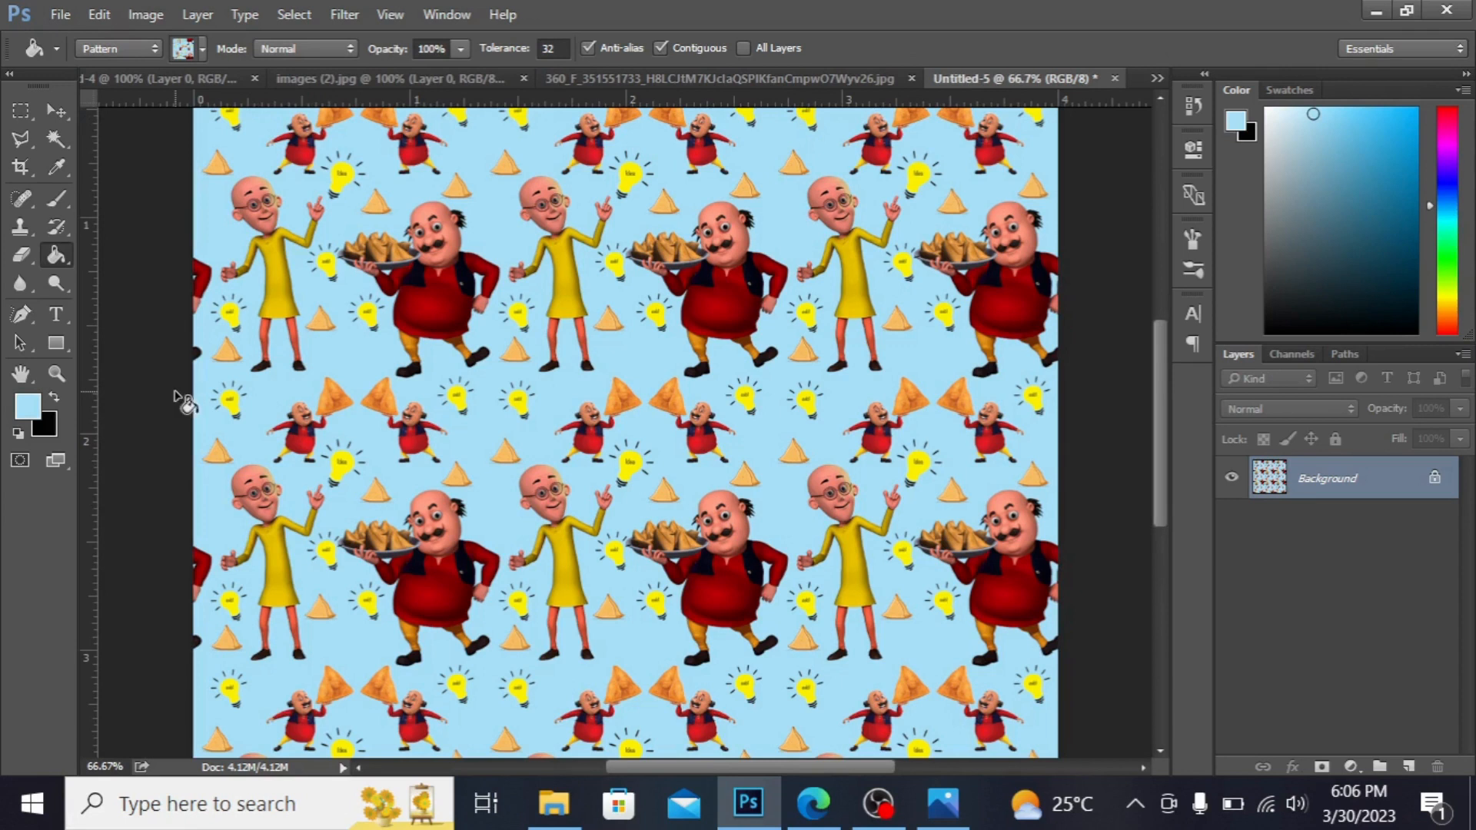
mouse_move(900, 395)
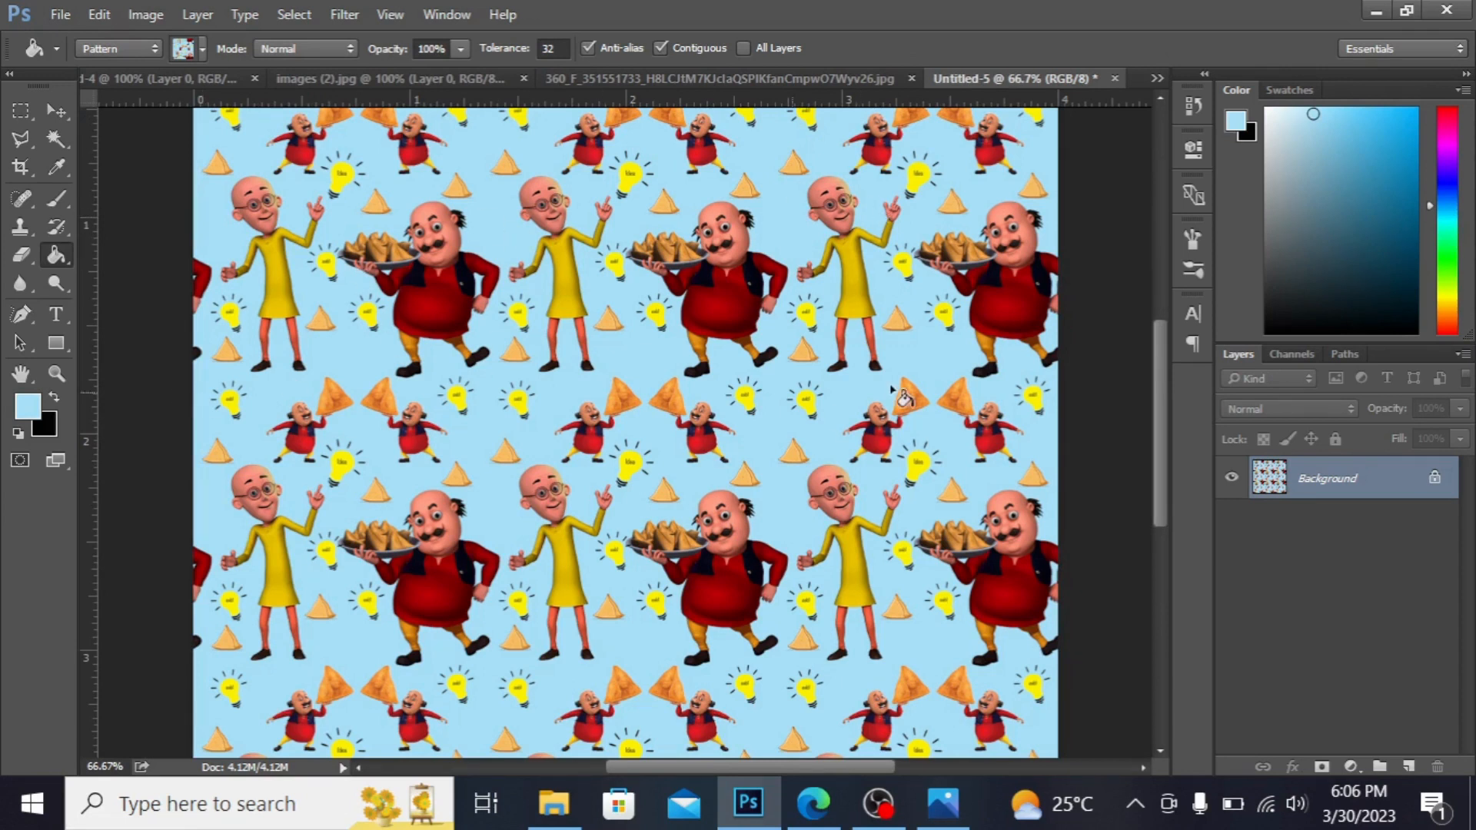
mouse_move(718, 199)
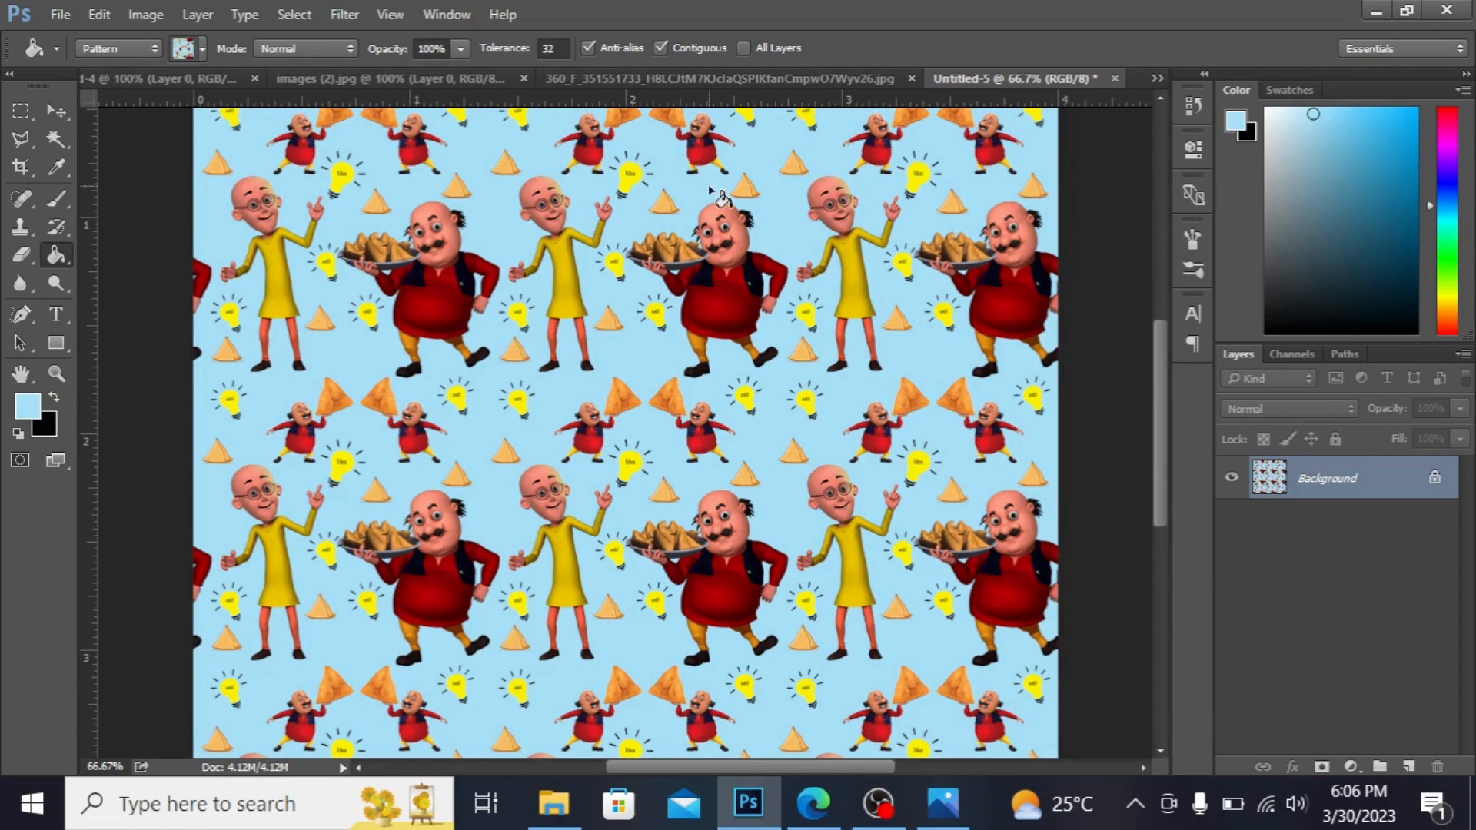
mouse_move(828, 706)
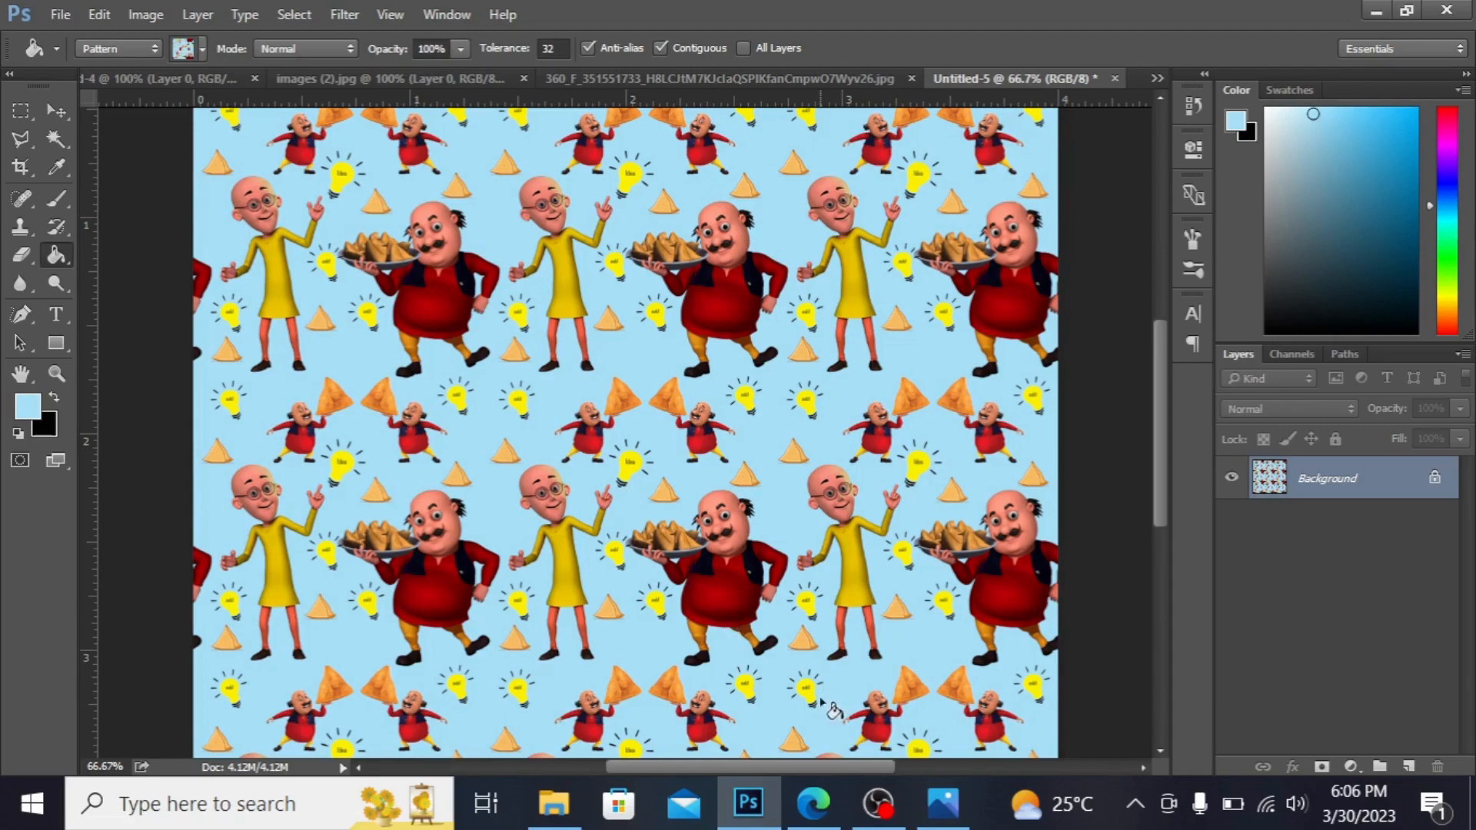